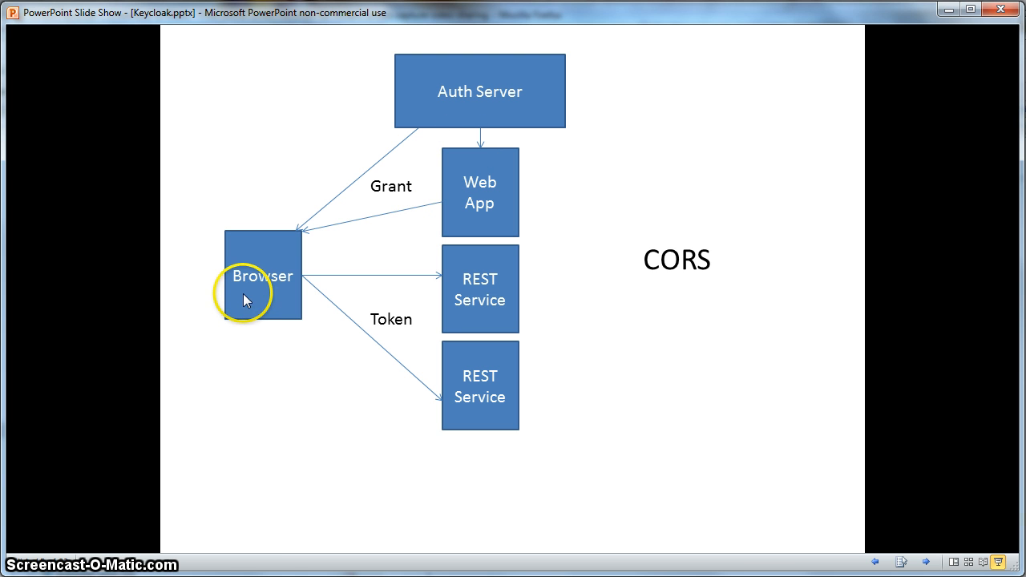
{"action": "mouse_move", "coordinate": [224, 277]}
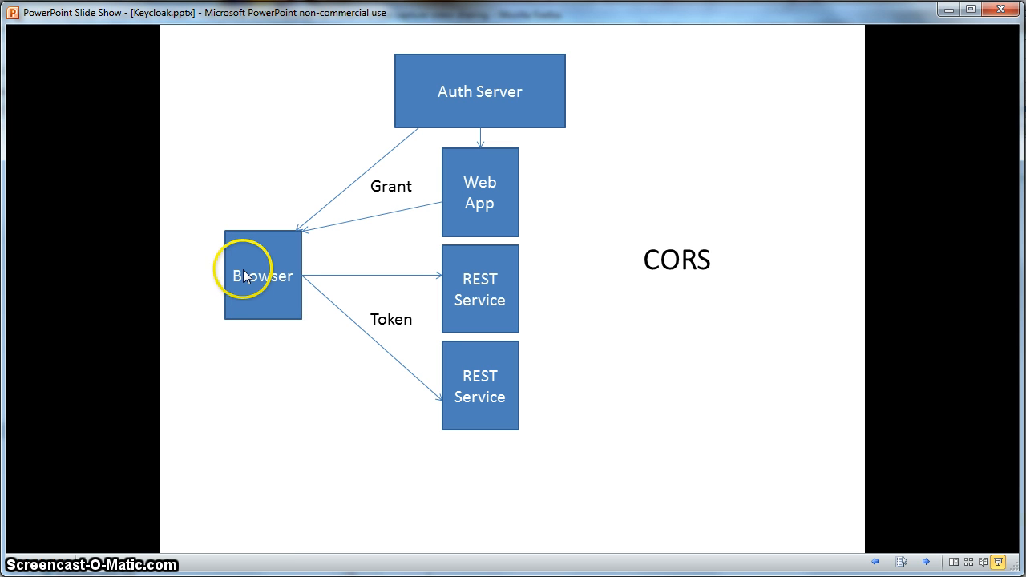
{"action": "mouse_move", "coordinate": [433, 201]}
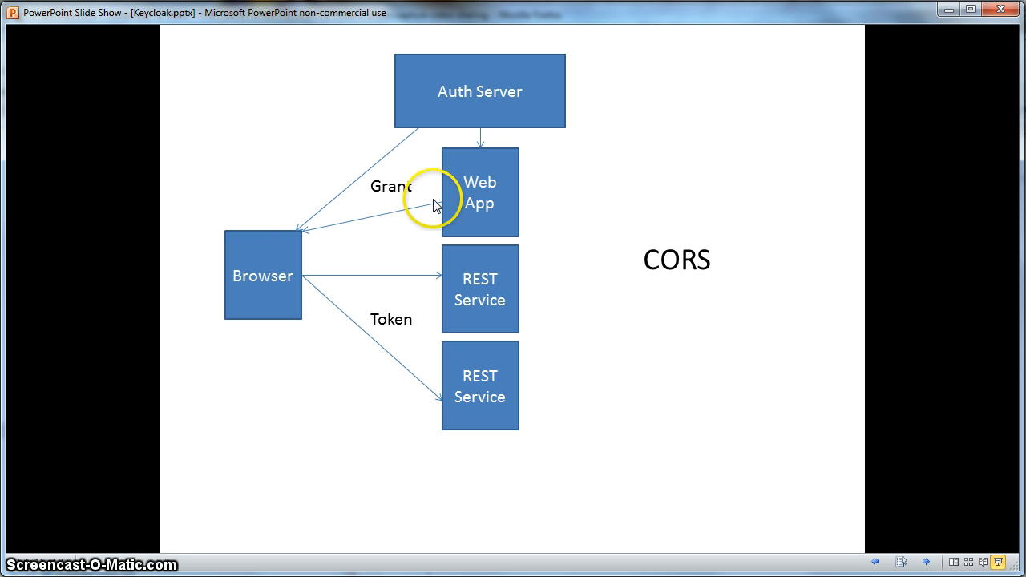
{"action": "mouse_move", "coordinate": [291, 265]}
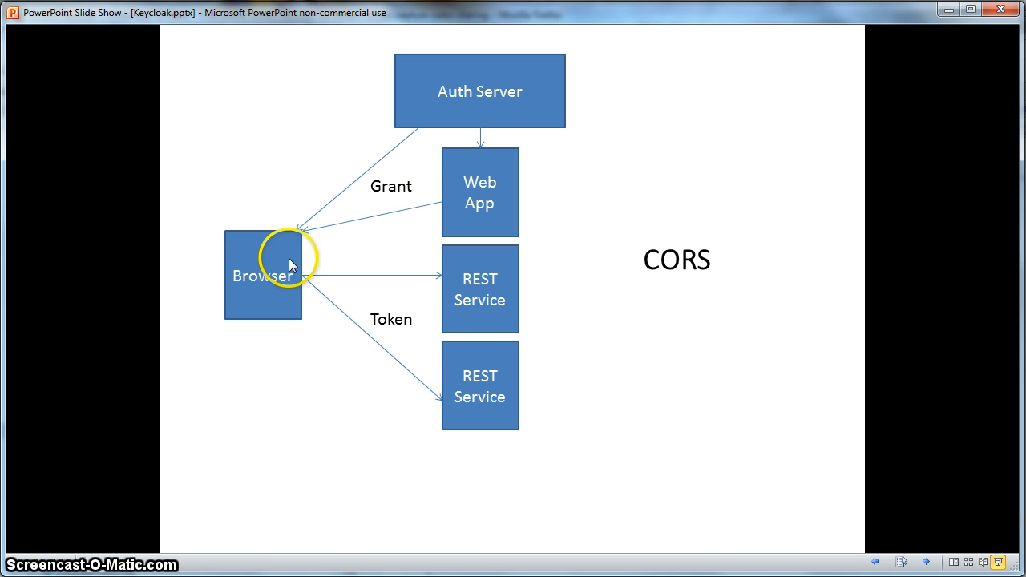
{"action": "mouse_move", "coordinate": [287, 265]}
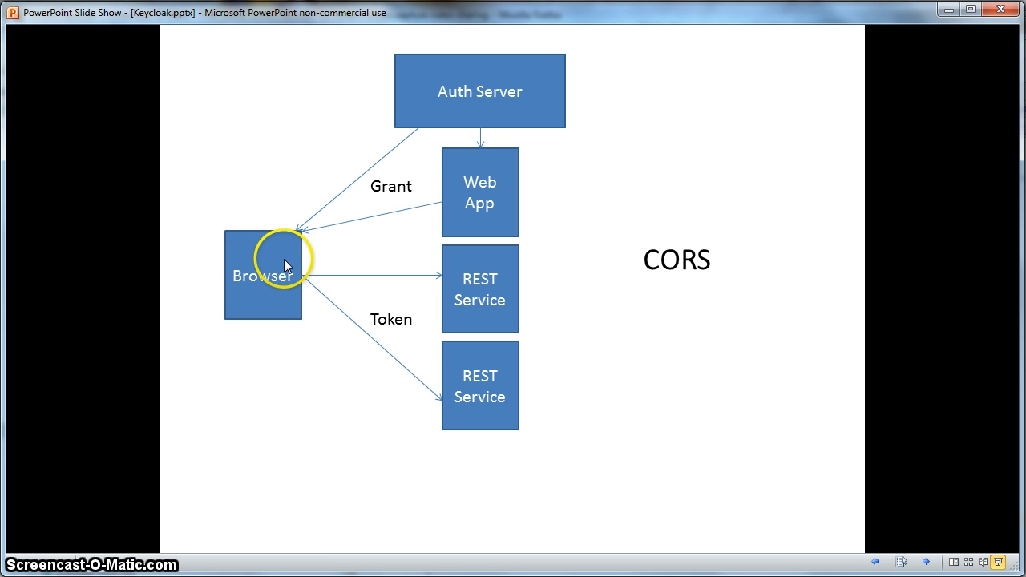
{"action": "mouse_move", "coordinate": [285, 259]}
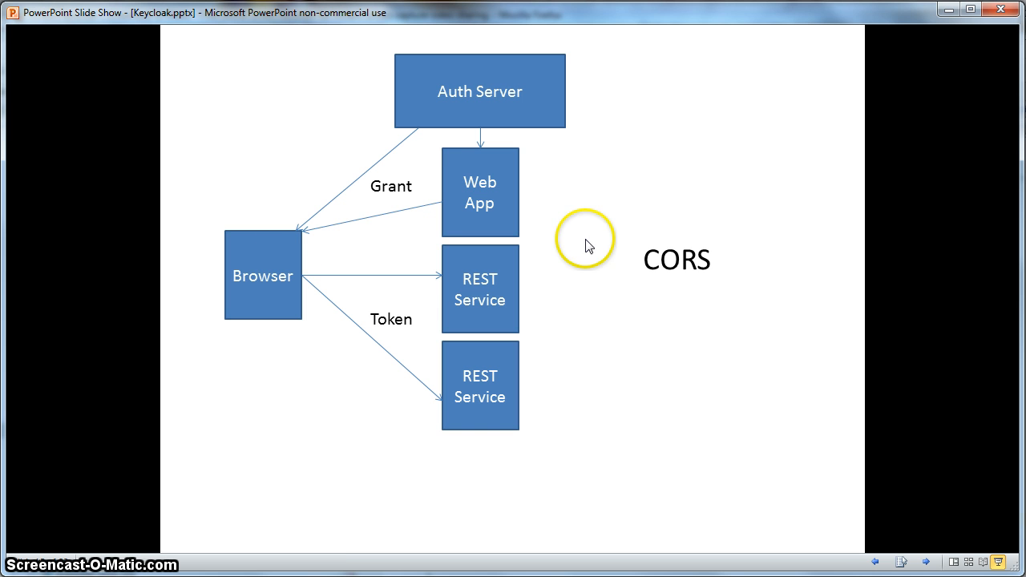
{"action": "mouse_move", "coordinate": [421, 298]}
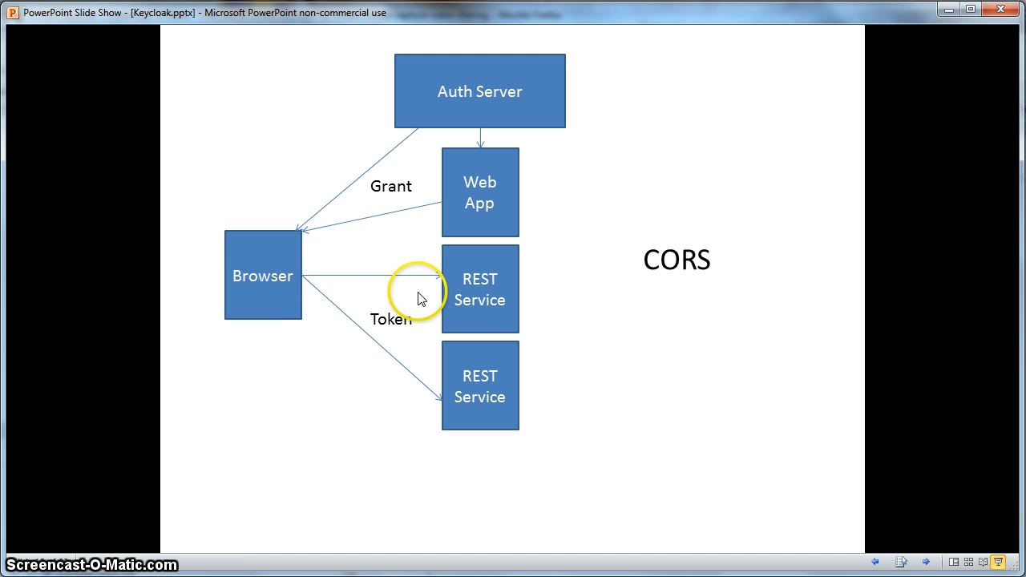
{"action": "mouse_move", "coordinate": [403, 367]}
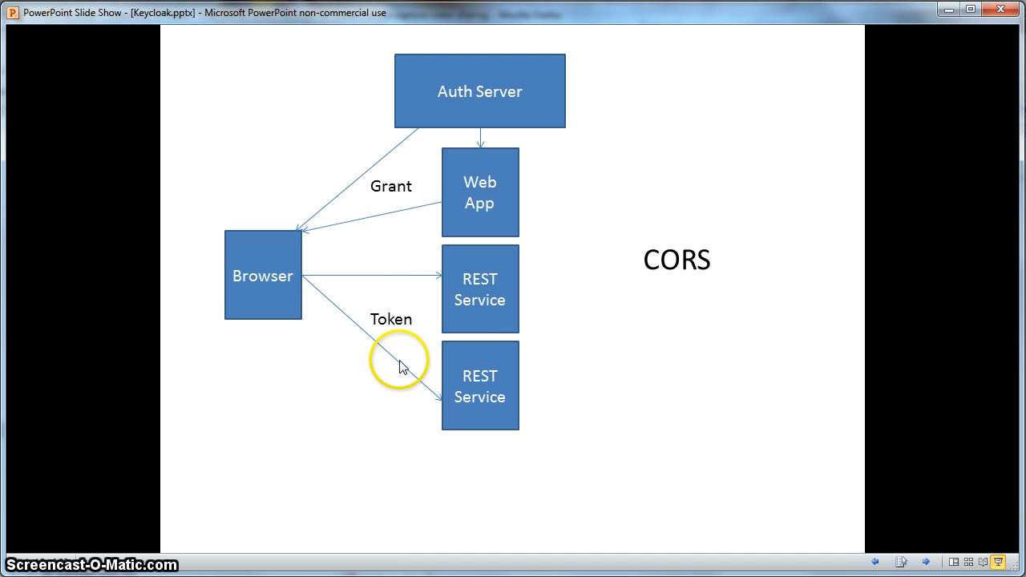
{"action": "mouse_move", "coordinate": [456, 385]}
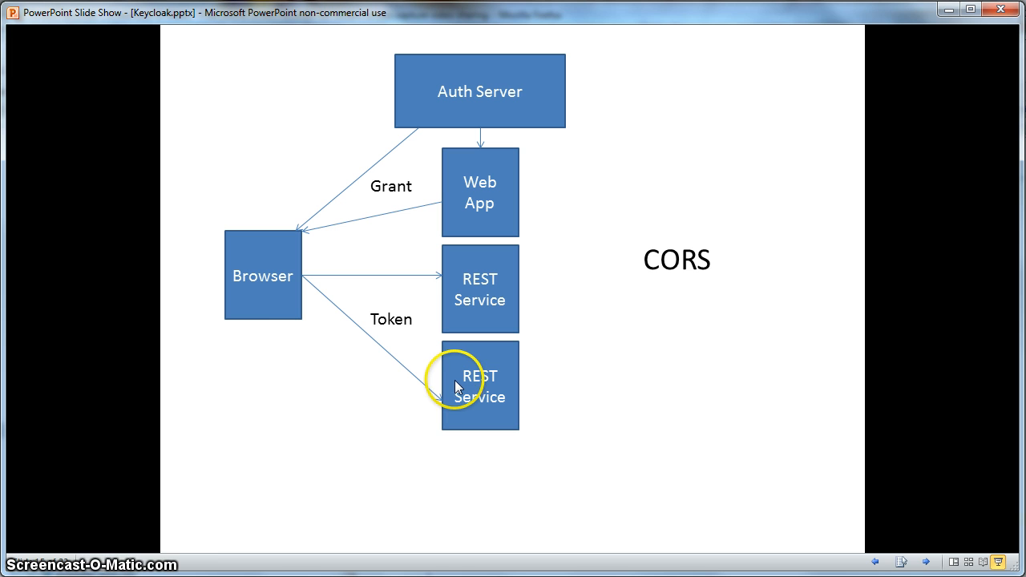
{"action": "mouse_move", "coordinate": [237, 299]}
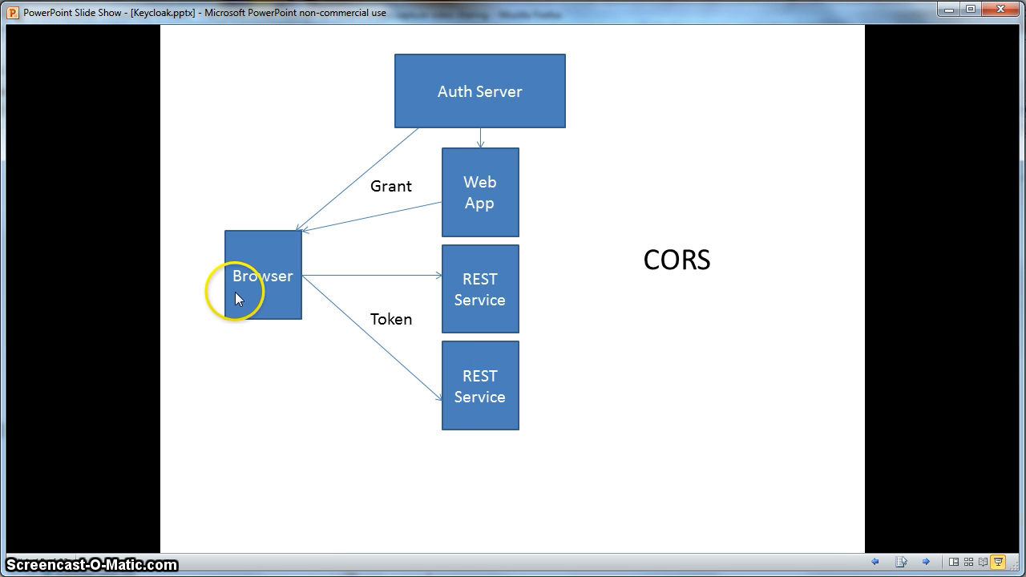
{"action": "mouse_move", "coordinate": [453, 382]}
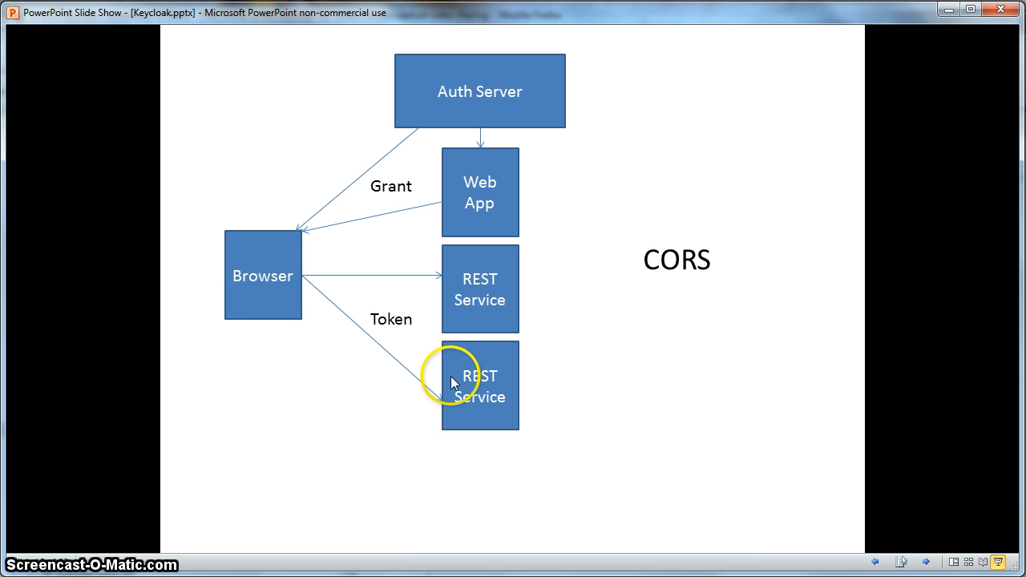
{"action": "mouse_move", "coordinate": [492, 396]}
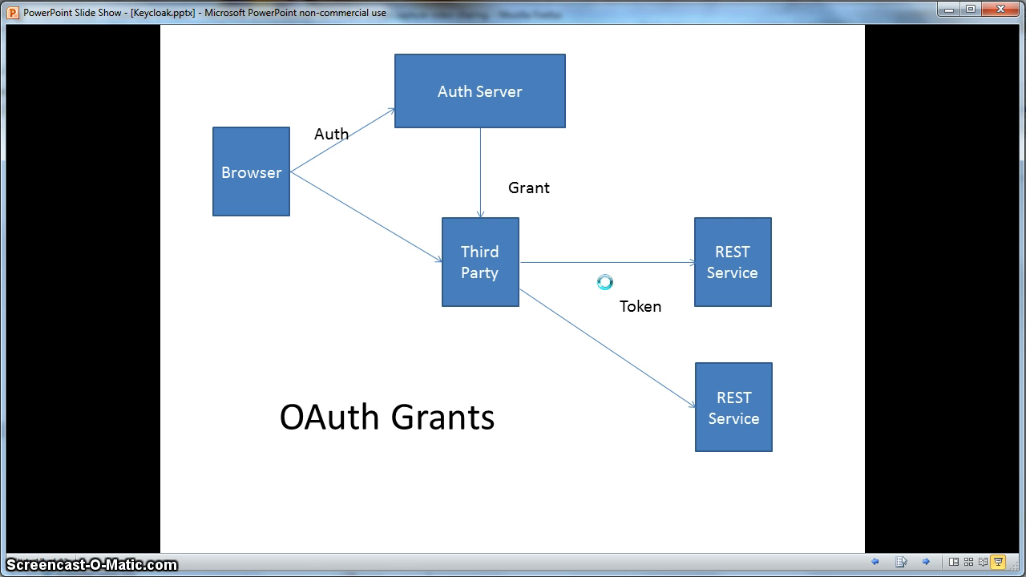
{"action": "mouse_move", "coordinate": [607, 289]}
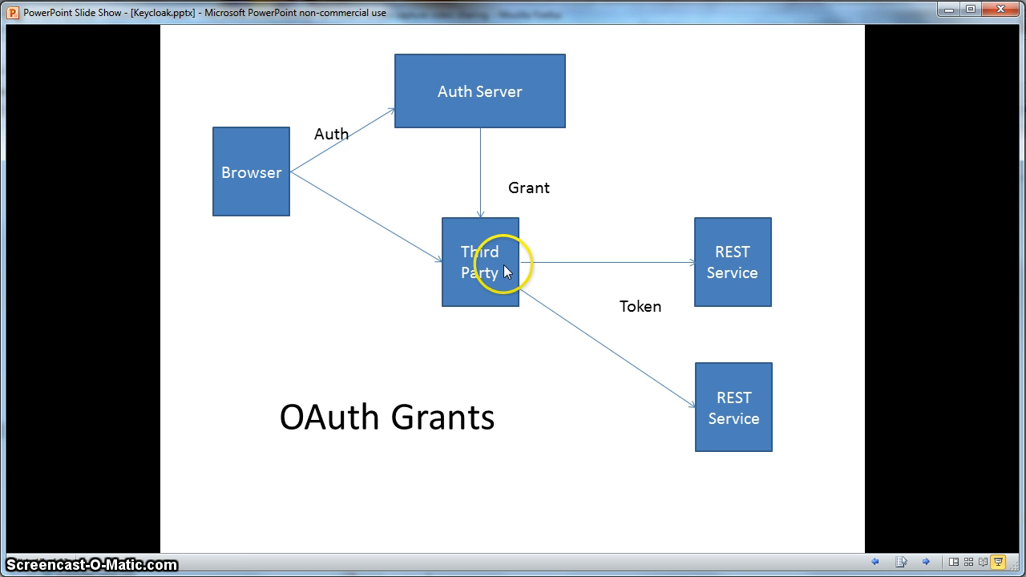
{"action": "mouse_move", "coordinate": [501, 256]}
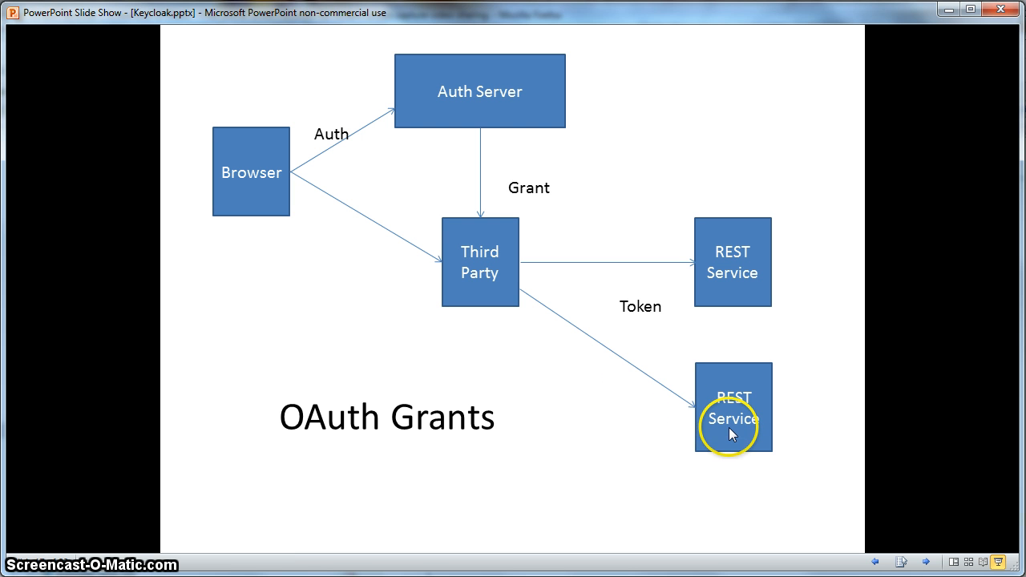
{"action": "mouse_move", "coordinate": [683, 355]}
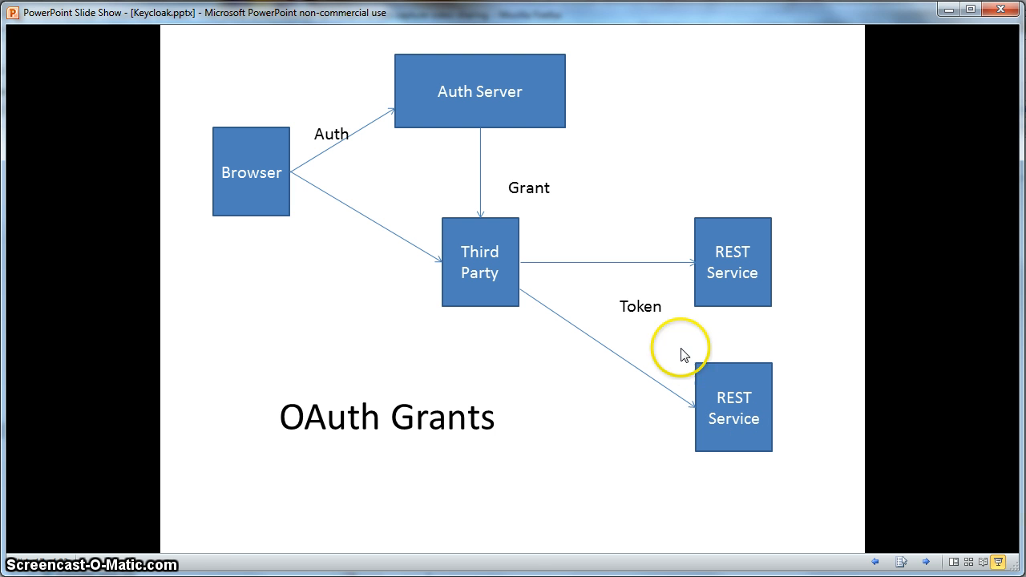
{"action": "mouse_move", "coordinate": [471, 282]}
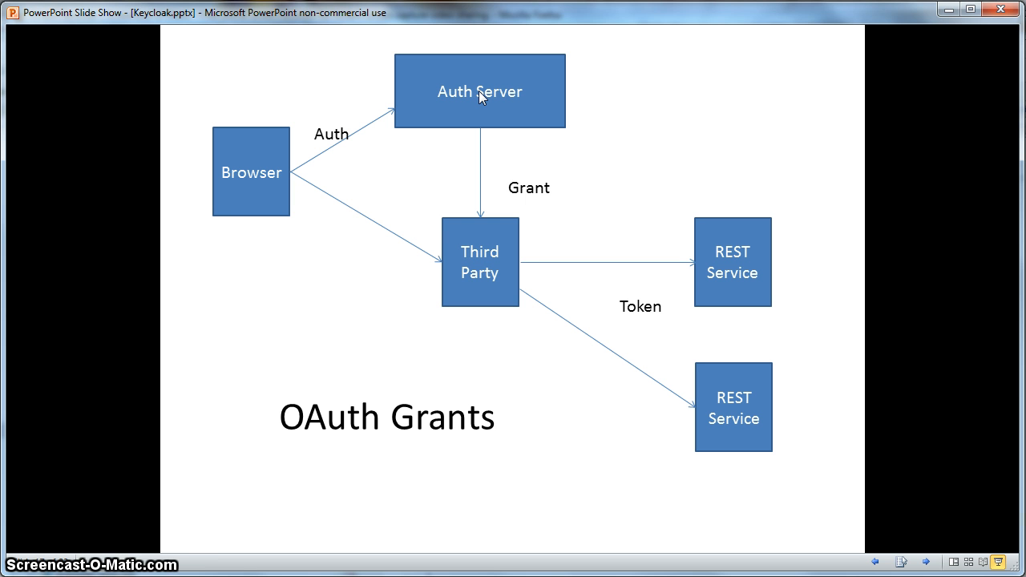
{"action": "mouse_move", "coordinate": [512, 244]}
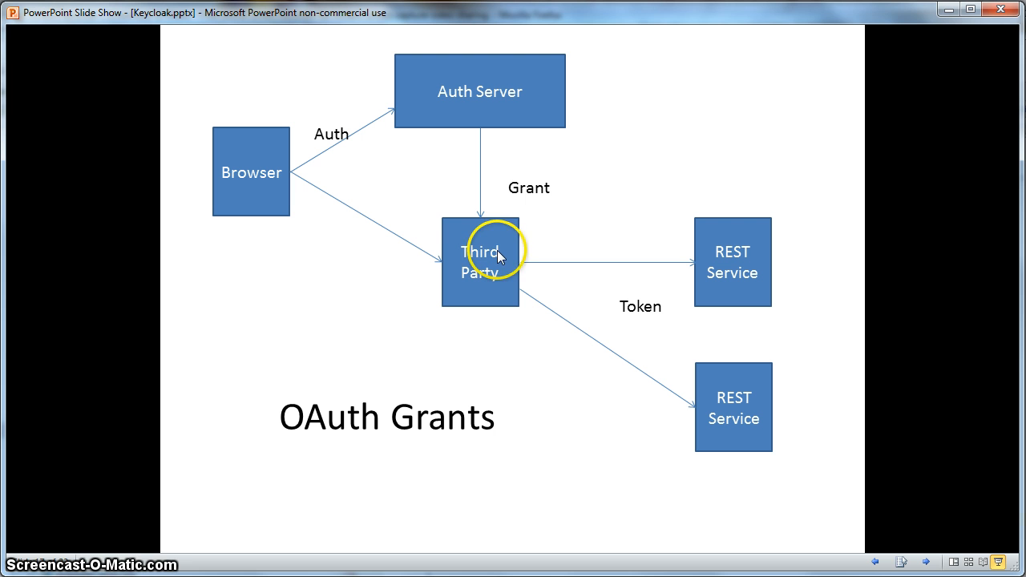
{"action": "mouse_move", "coordinate": [691, 265]}
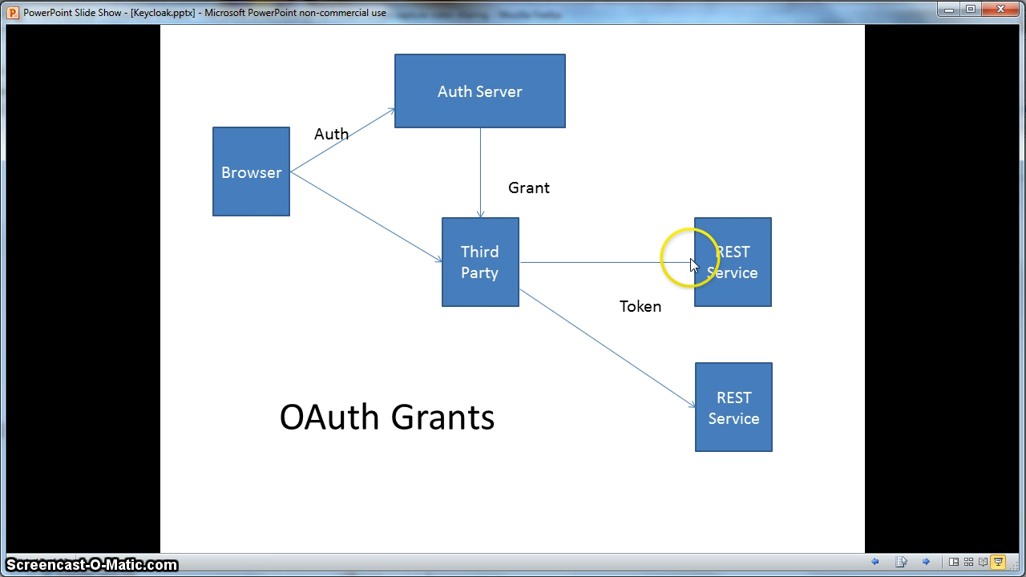
{"action": "mouse_move", "coordinate": [256, 193]}
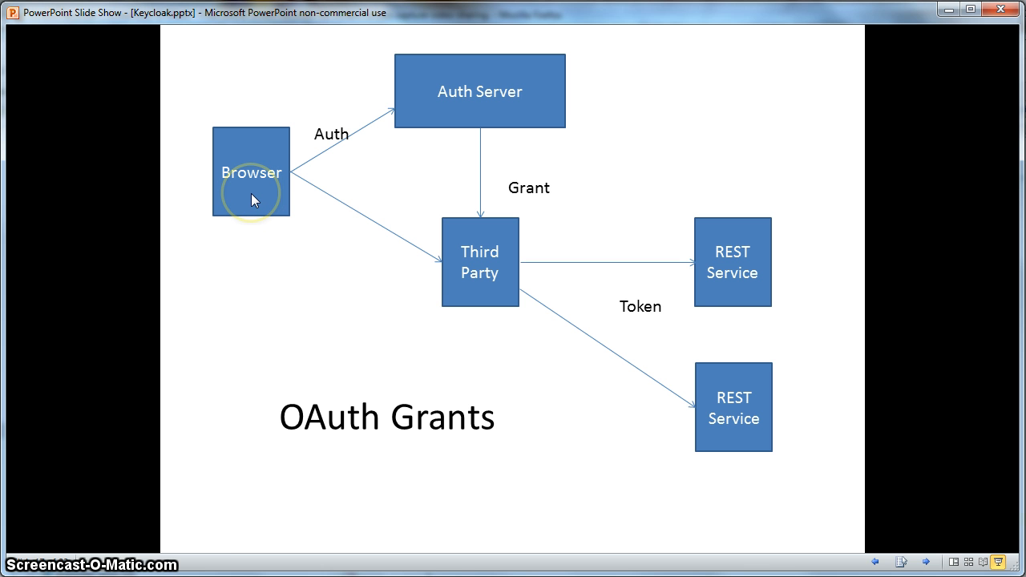
{"action": "mouse_move", "coordinate": [698, 151]}
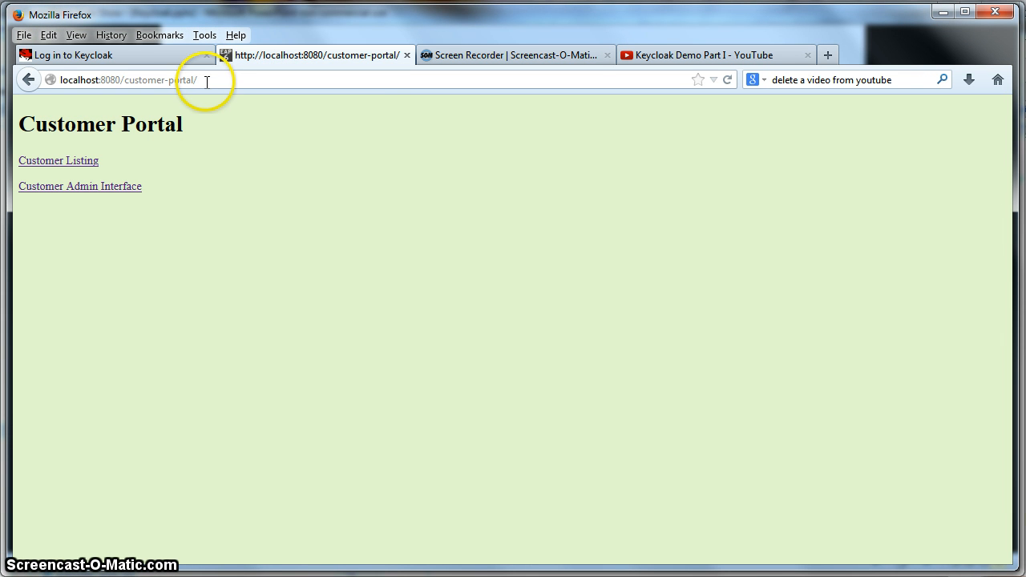
Step: Load the local oauth-client page, 'Third Party App That Pulls Data Using OAuth'
{"action": "left_click", "coordinate": [128, 80]}
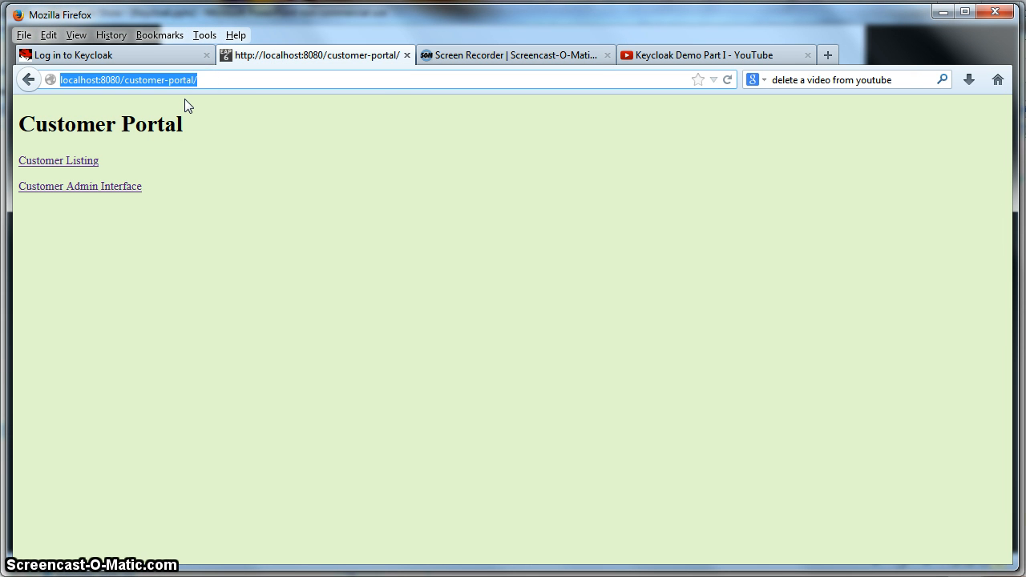
{"action": "type", "text": "openraid.us/"}
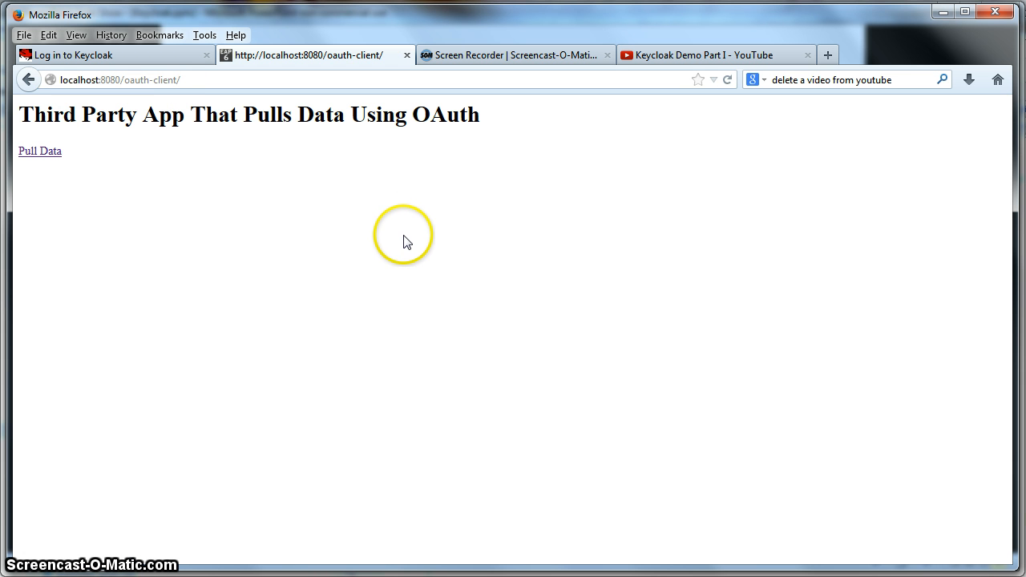
{"action": "mouse_move", "coordinate": [40, 151]}
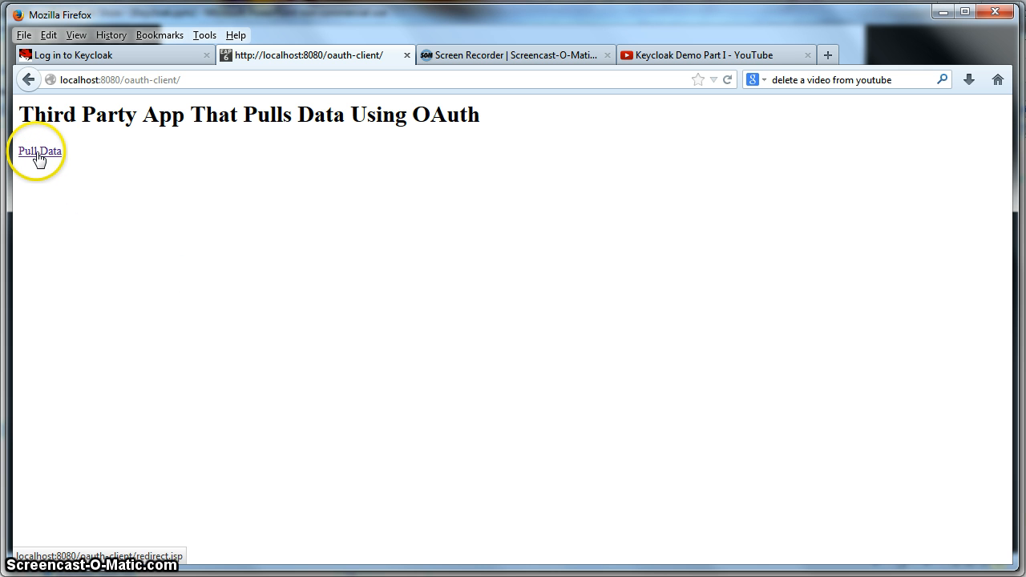
{"action": "mouse_move", "coordinate": [199, 292]}
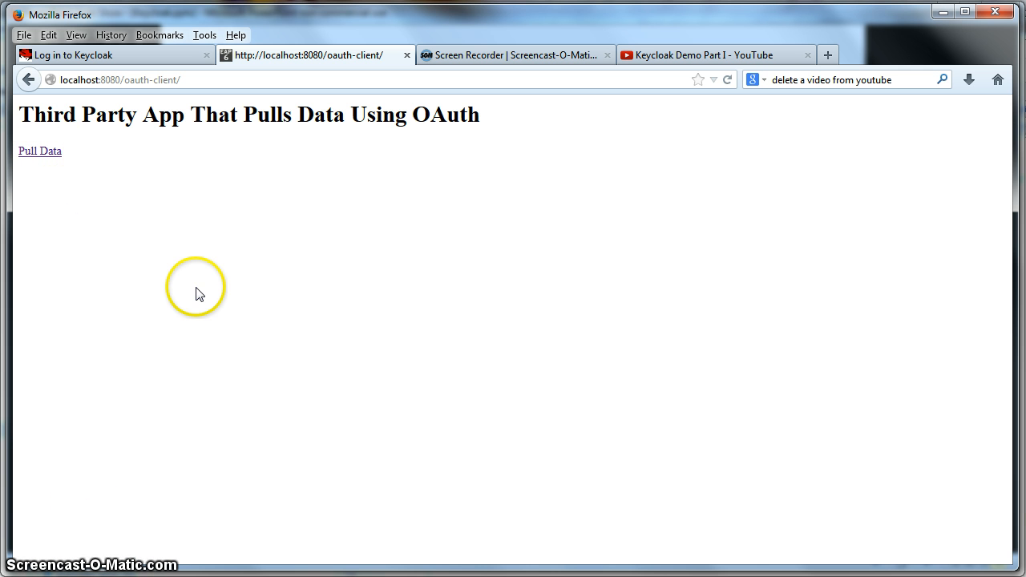
{"action": "mouse_move", "coordinate": [40, 151]}
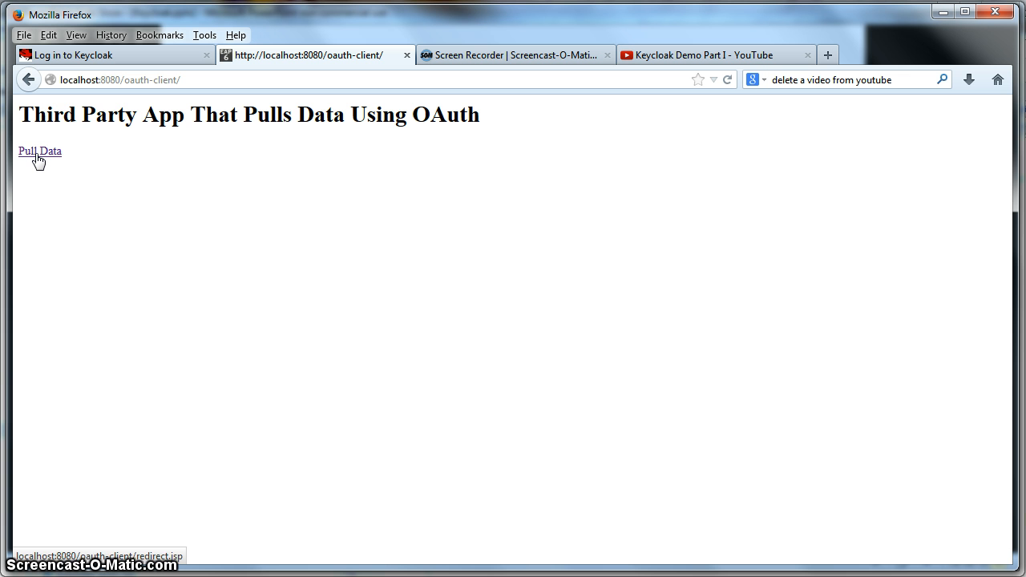
Step: Pull data, then fill the demo-realm login with user 'bbu', password and one-time password
{"action": "left_click", "coordinate": [39, 151]}
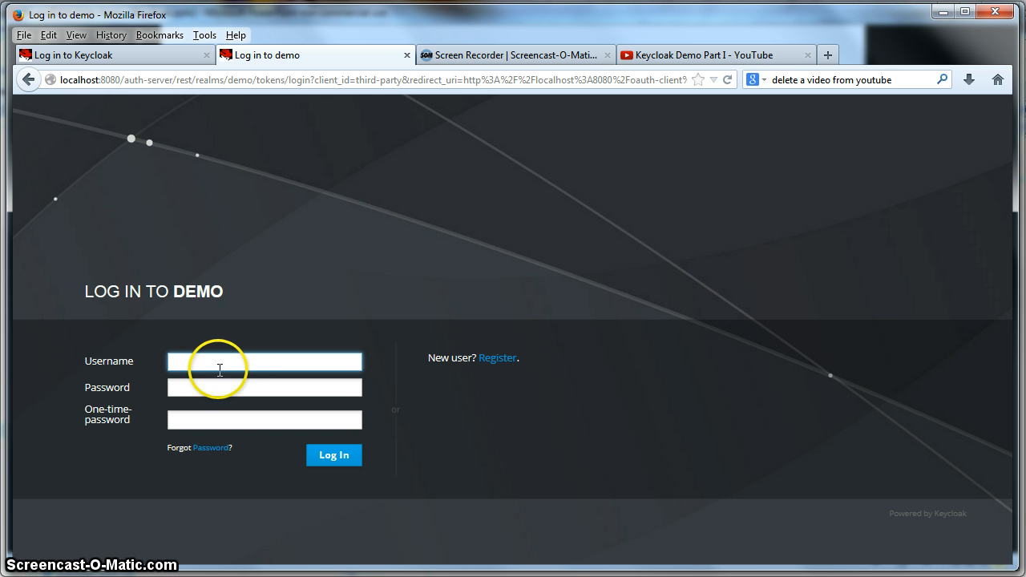
{"action": "type", "text": "bbu"}
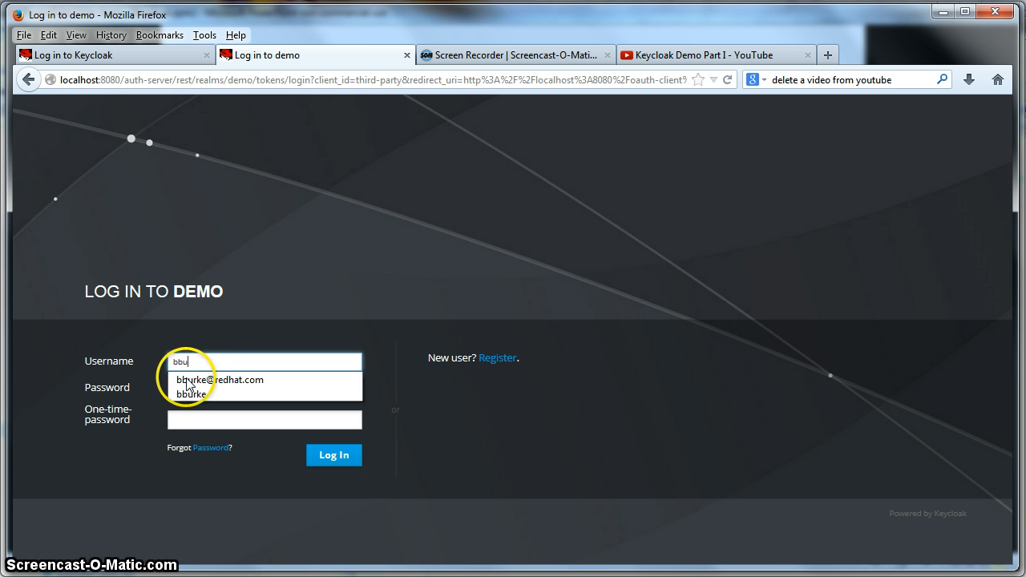
{"action": "left_click", "coordinate": [219, 379]}
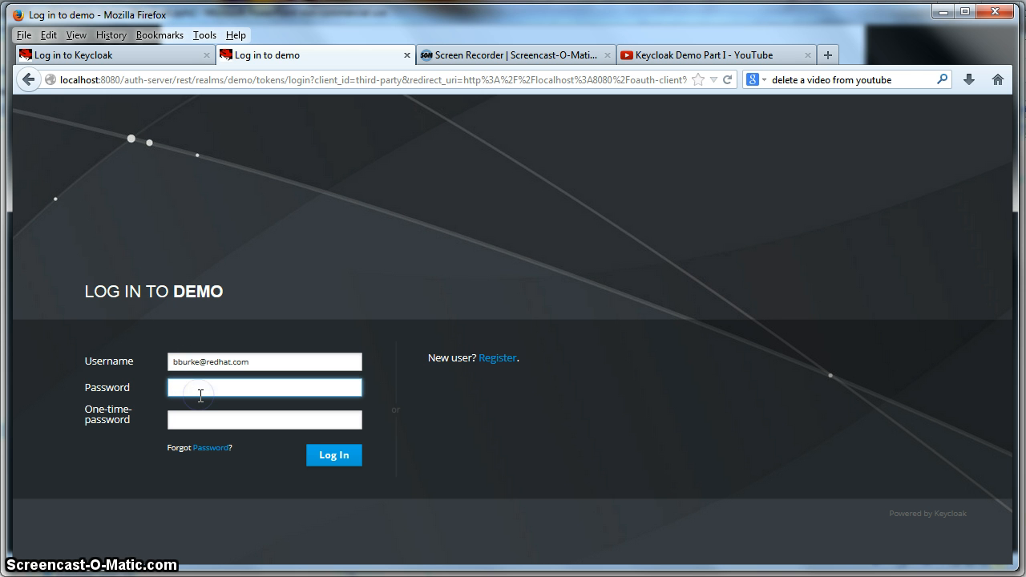
{"action": "type", "text": "password"}
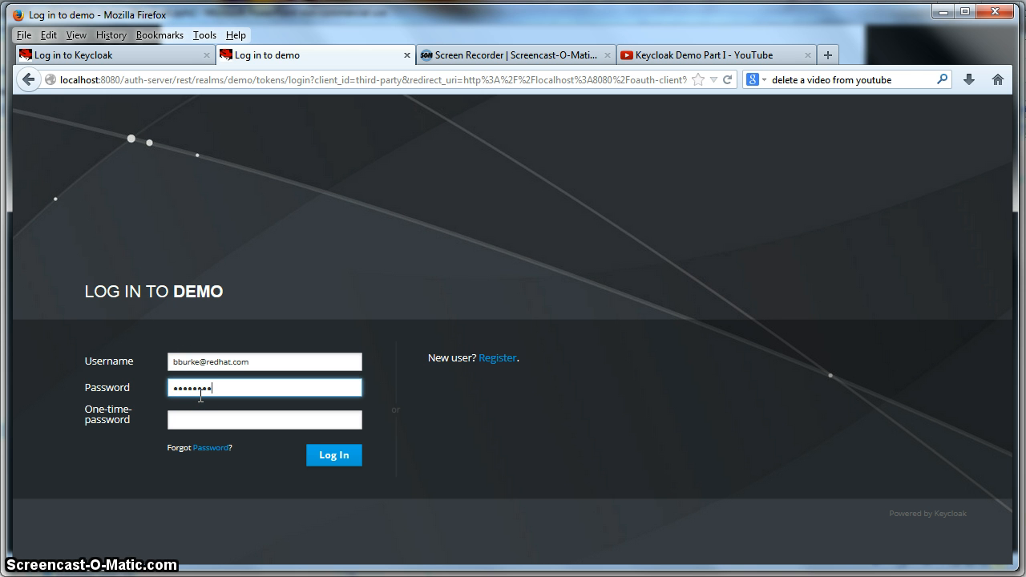
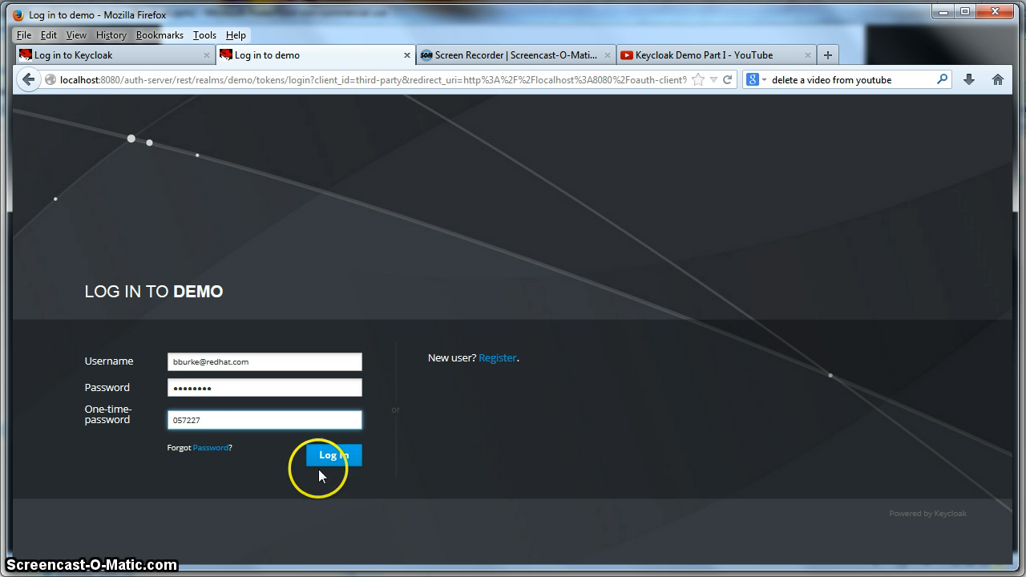
Step: Log in to reach the OAuth Grant page and highlight the requested 'User privileges'
{"action": "left_click", "coordinate": [333, 454]}
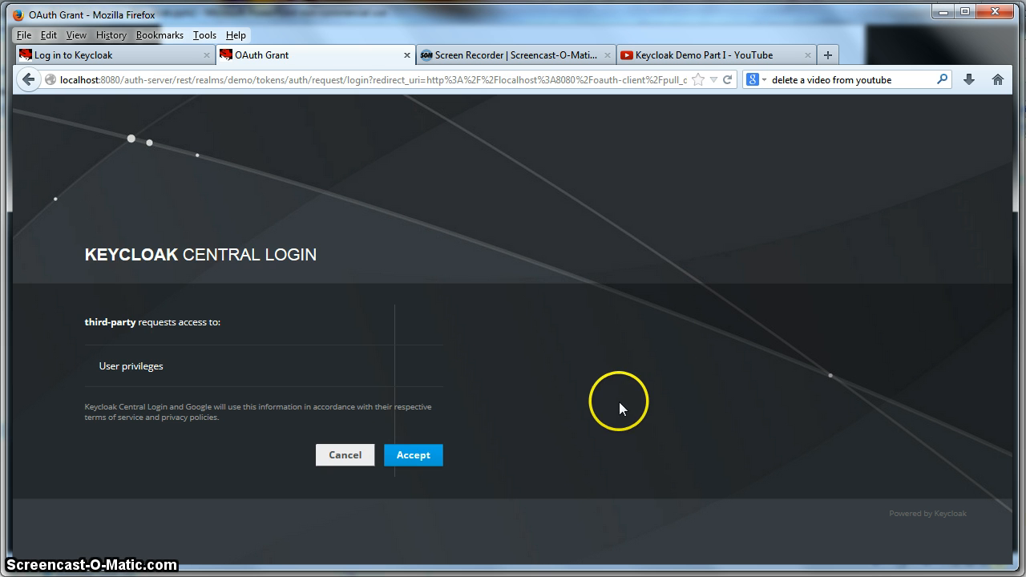
{"action": "mouse_move", "coordinate": [603, 419]}
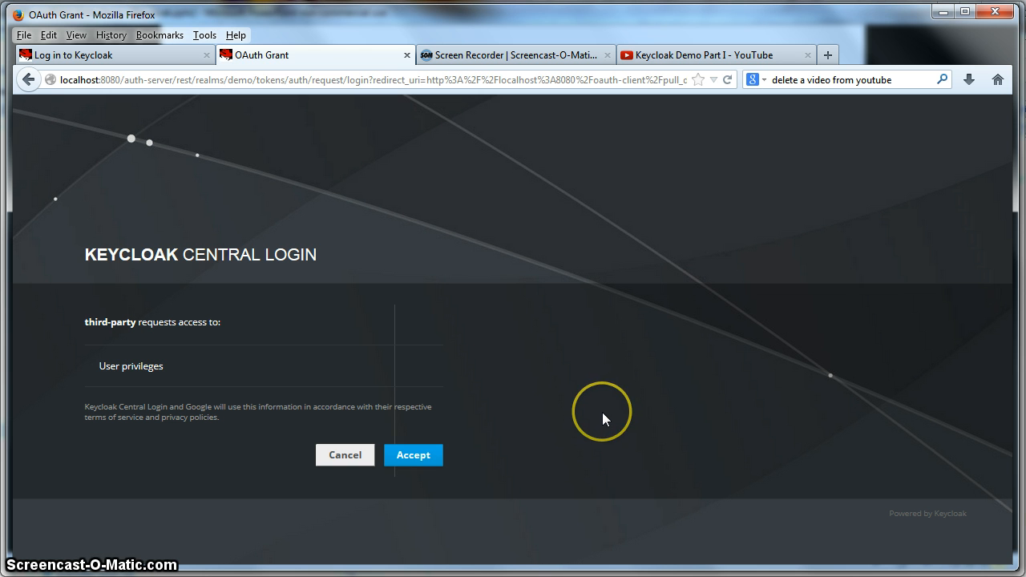
{"action": "mouse_move", "coordinate": [638, 374]}
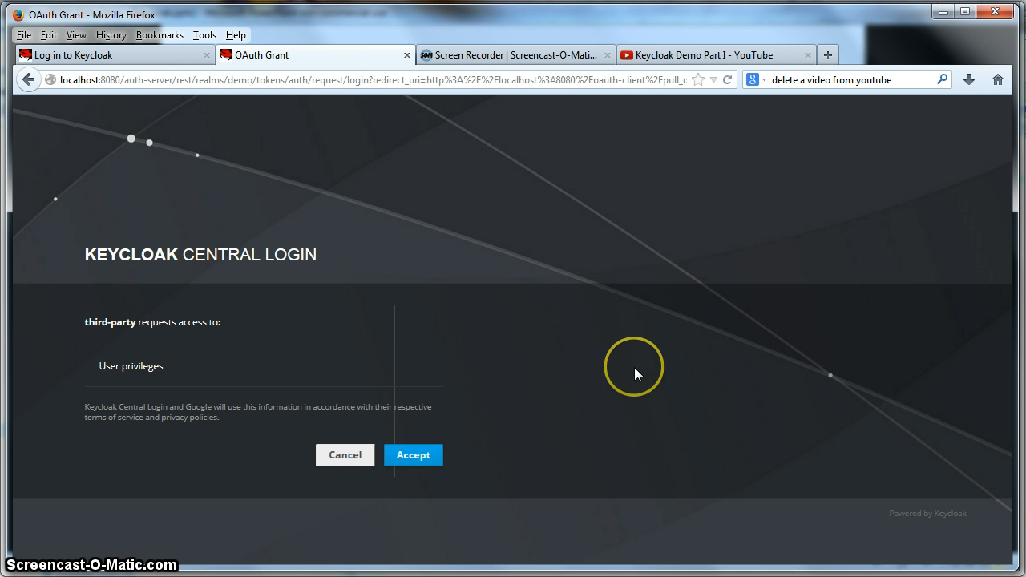
{"action": "mouse_move", "coordinate": [638, 374]}
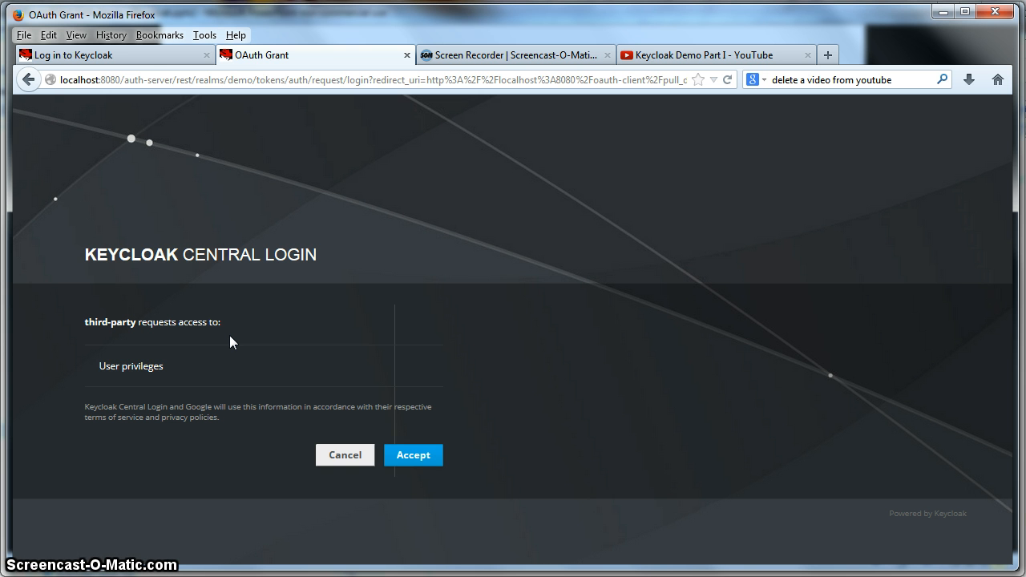
{"action": "mouse_move", "coordinate": [169, 367]}
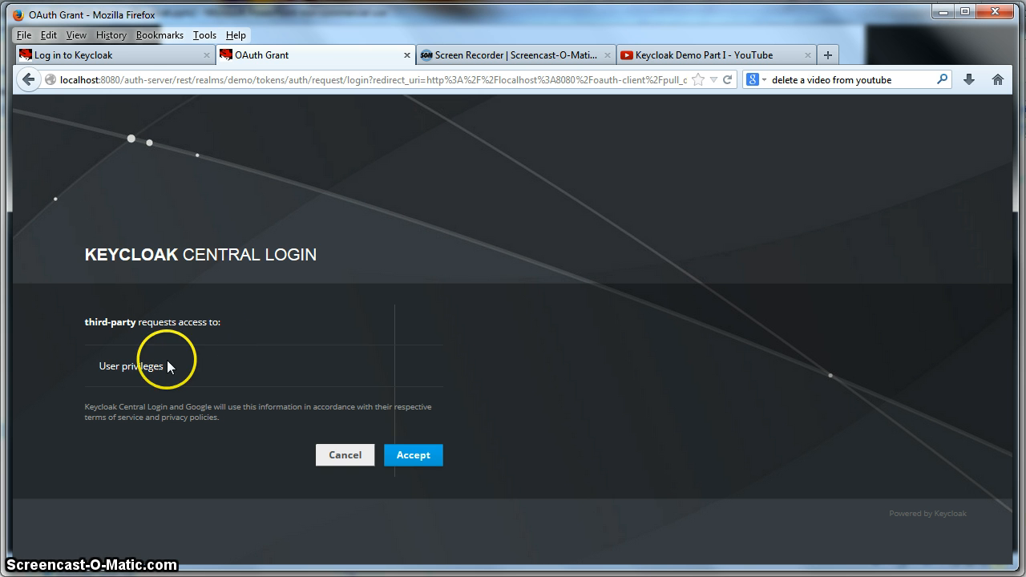
{"action": "mouse_move", "coordinate": [205, 236]}
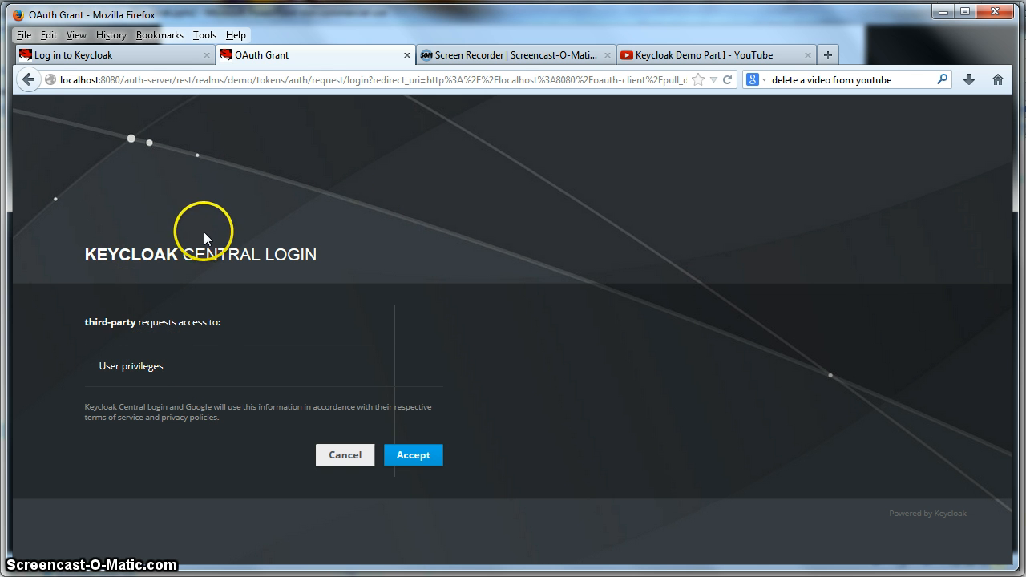
{"action": "double_click", "coordinate": [97, 321]}
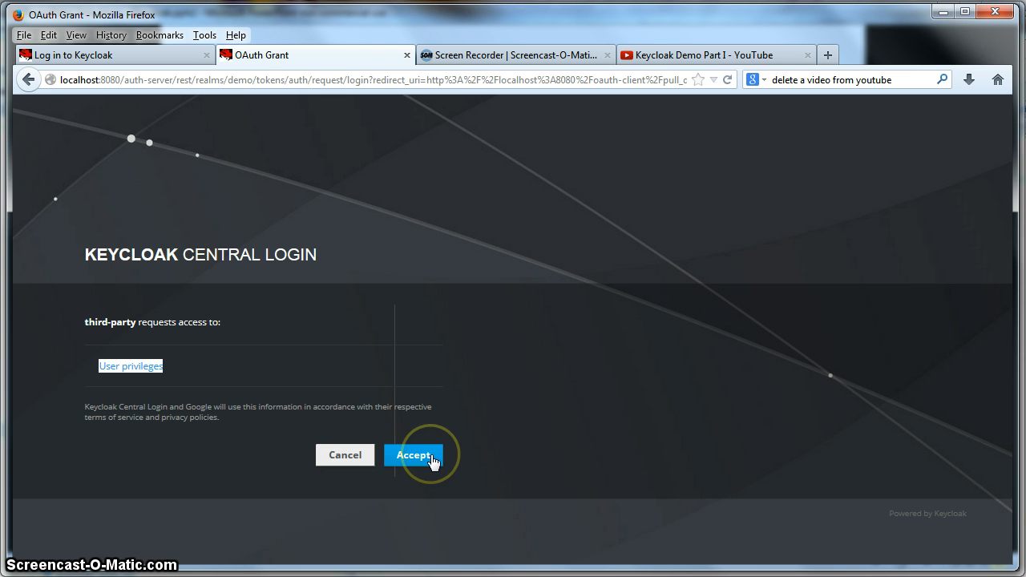
Step: Accept the OAuth grant to show the Pulled Product Listing: iphone, ipad, ipod
{"action": "left_click", "coordinate": [414, 454]}
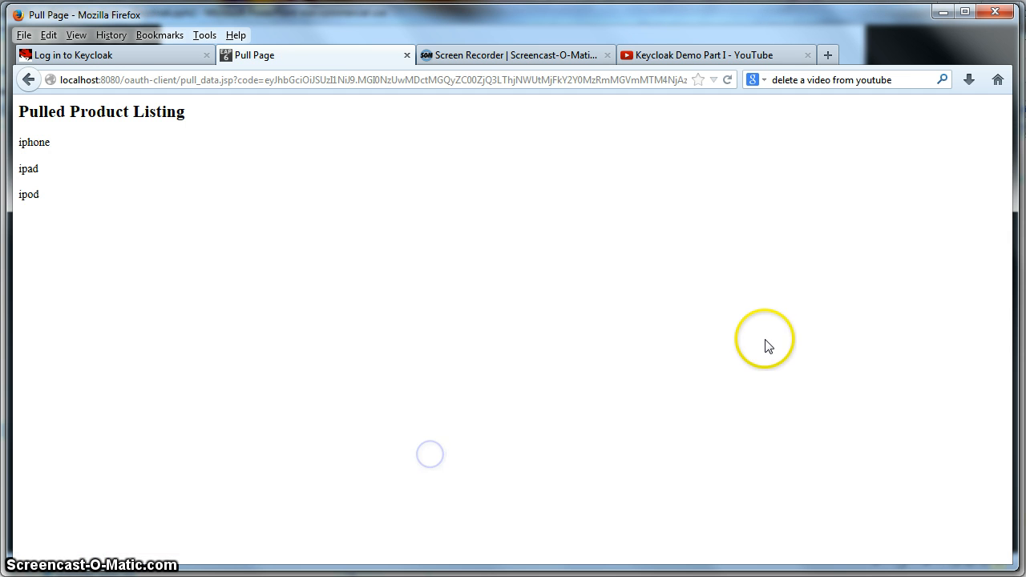
{"action": "mouse_move", "coordinate": [425, 189]}
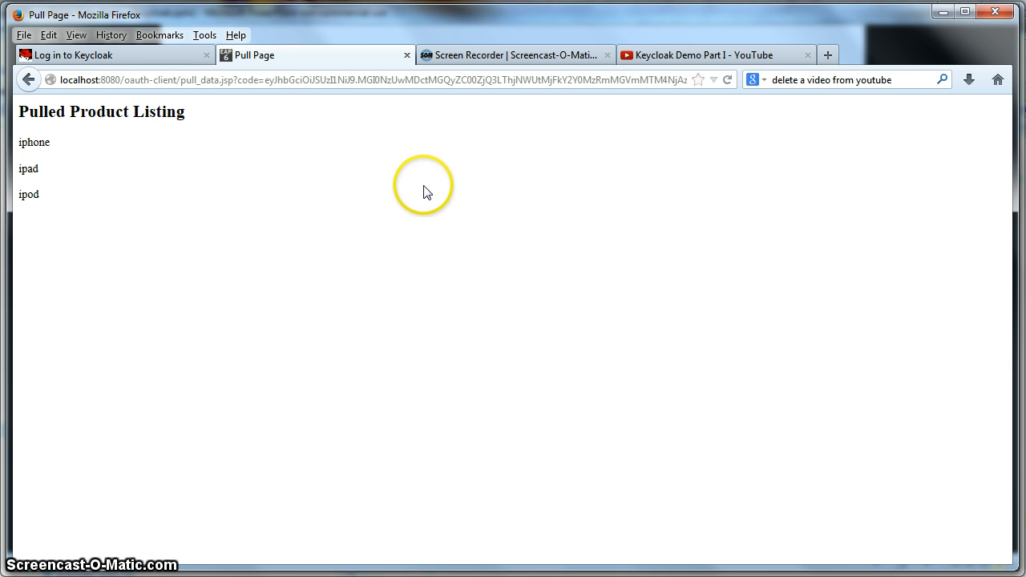
{"action": "mouse_move", "coordinate": [266, 172]}
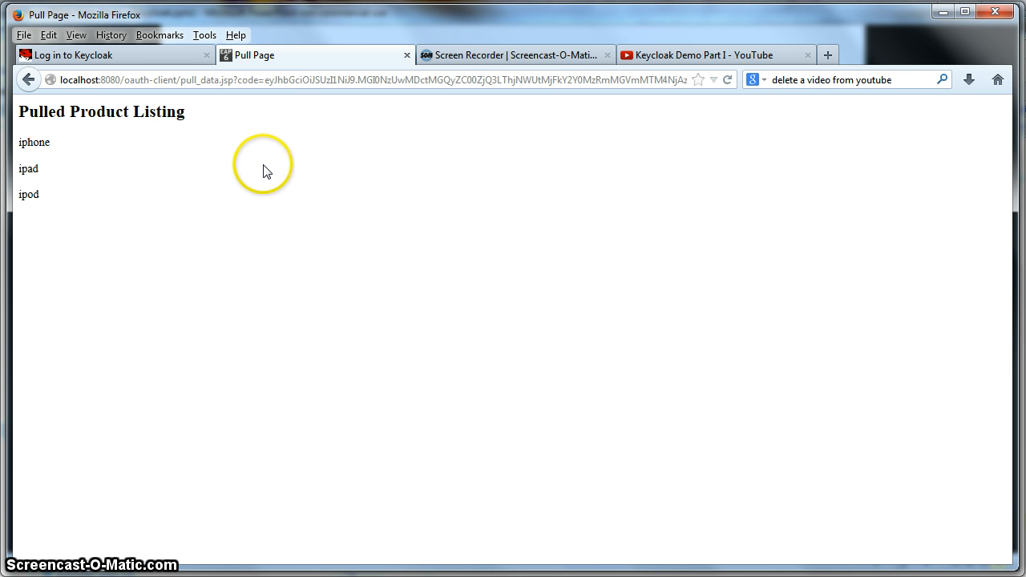
{"action": "mouse_move", "coordinate": [289, 132]}
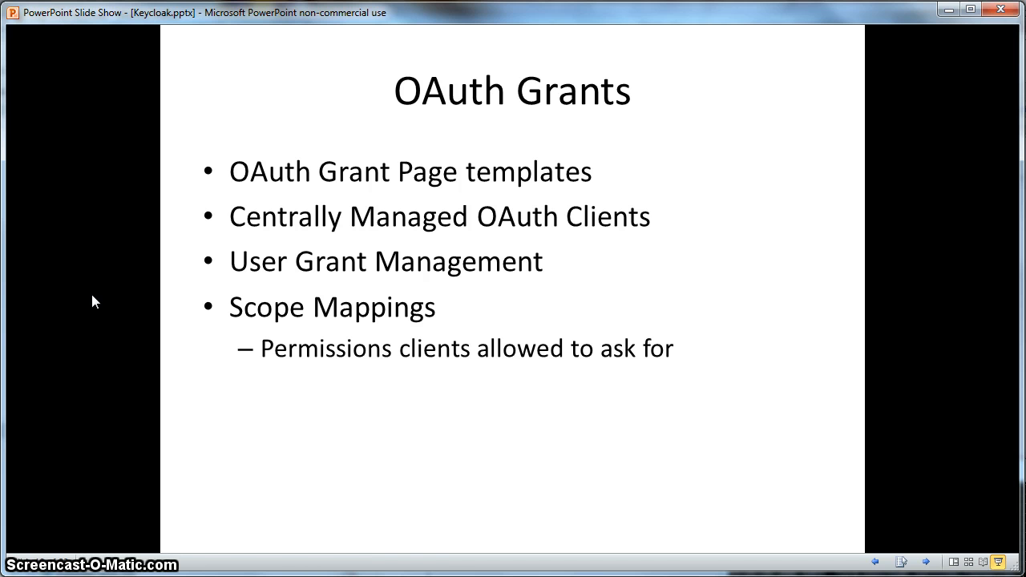
Step: Leave the OAuth Grants slide and return to the Keycloak admin login page
{"action": "key", "text": "alt+tab"}
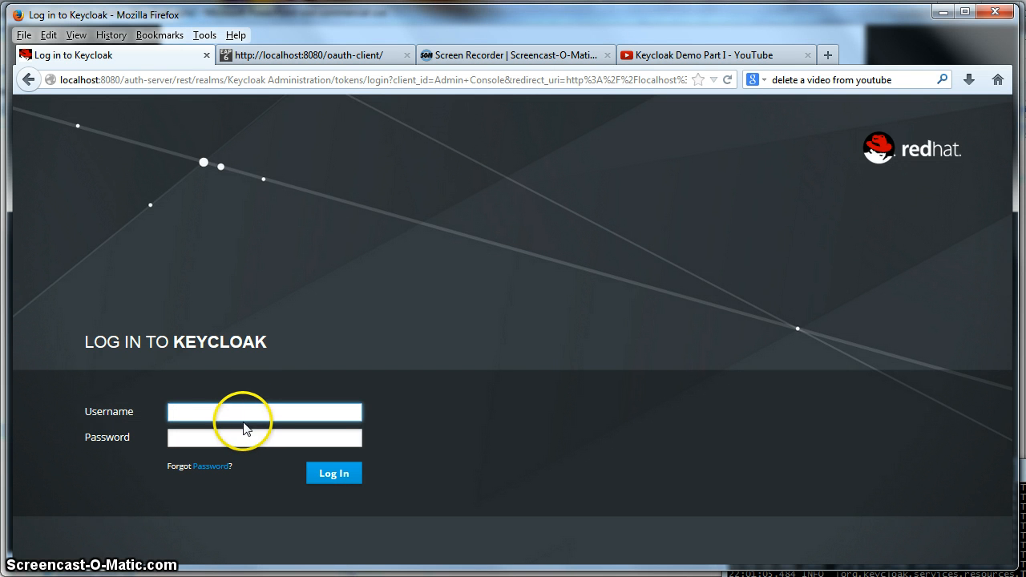
Step: Sign in as 'admin' and open the third-party client under the demo realm's OAuth Clients
{"action": "type", "text": "admin"}
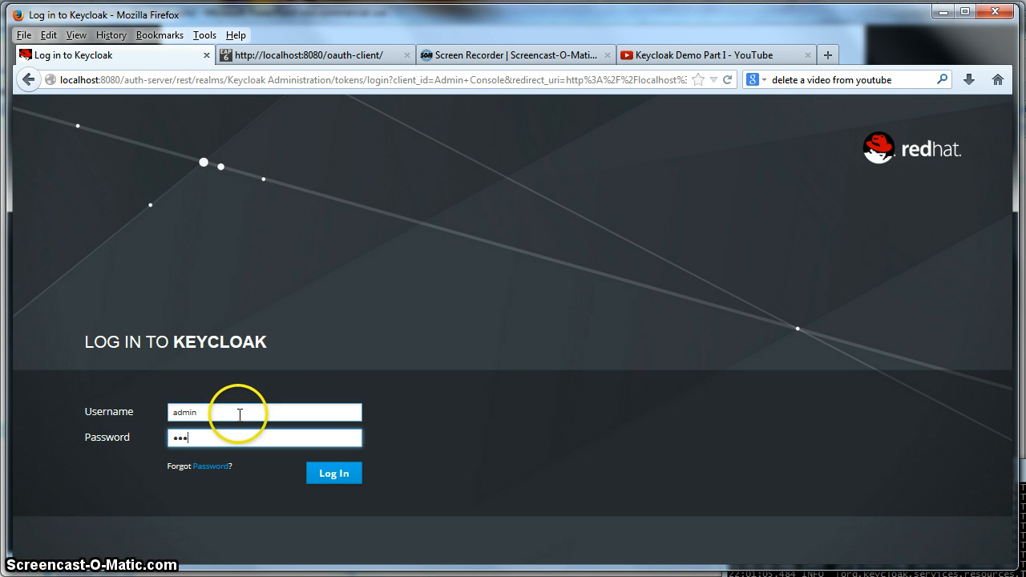
{"action": "left_click", "coordinate": [333, 473]}
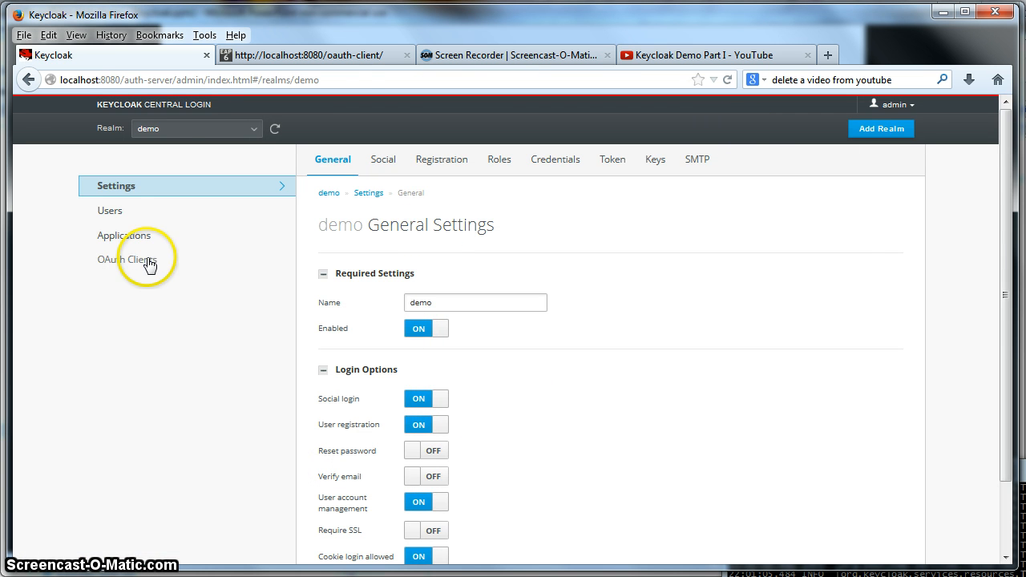
{"action": "left_click", "coordinate": [124, 259]}
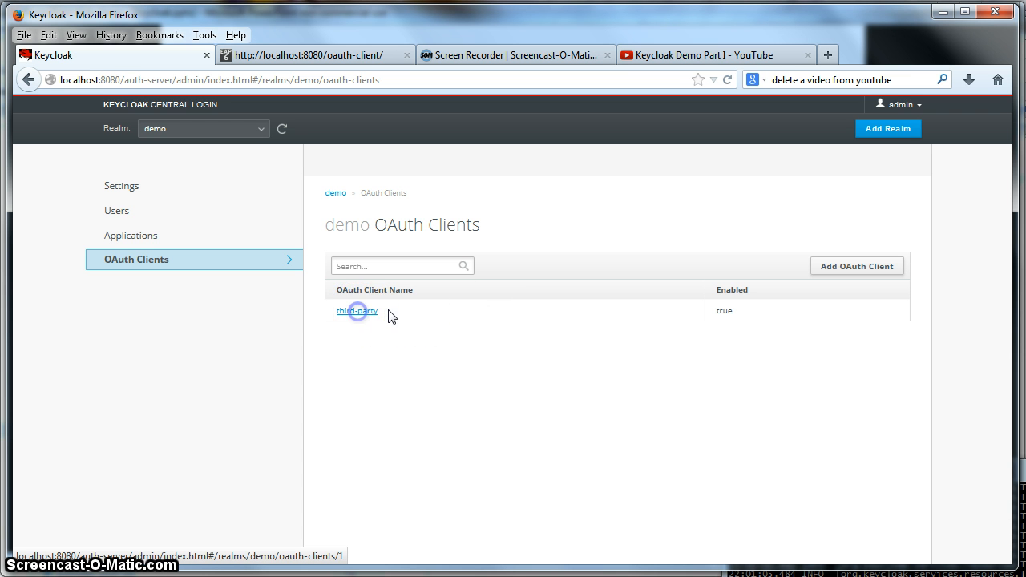
{"action": "left_click", "coordinate": [356, 311]}
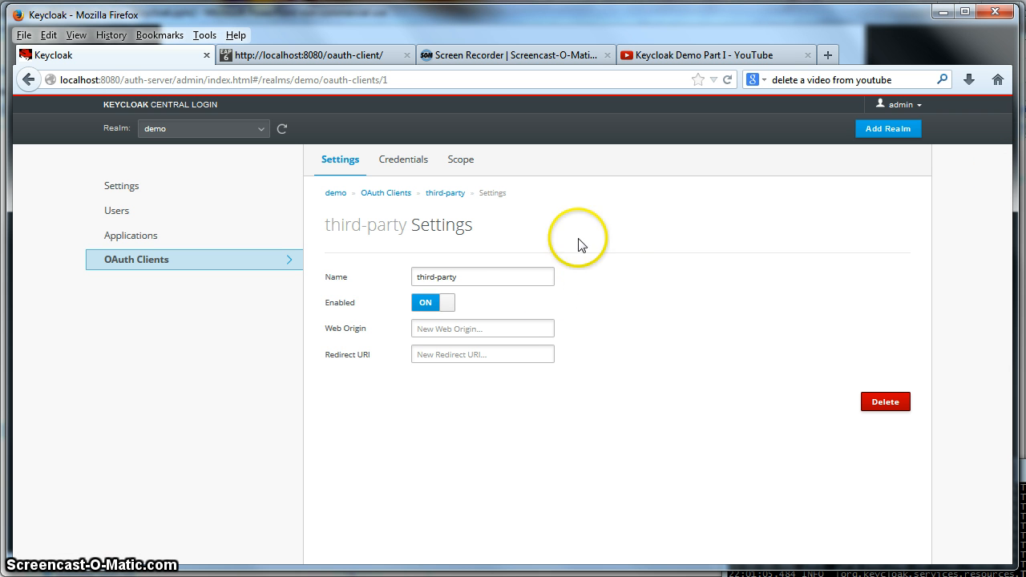
{"action": "mouse_move", "coordinate": [393, 184]}
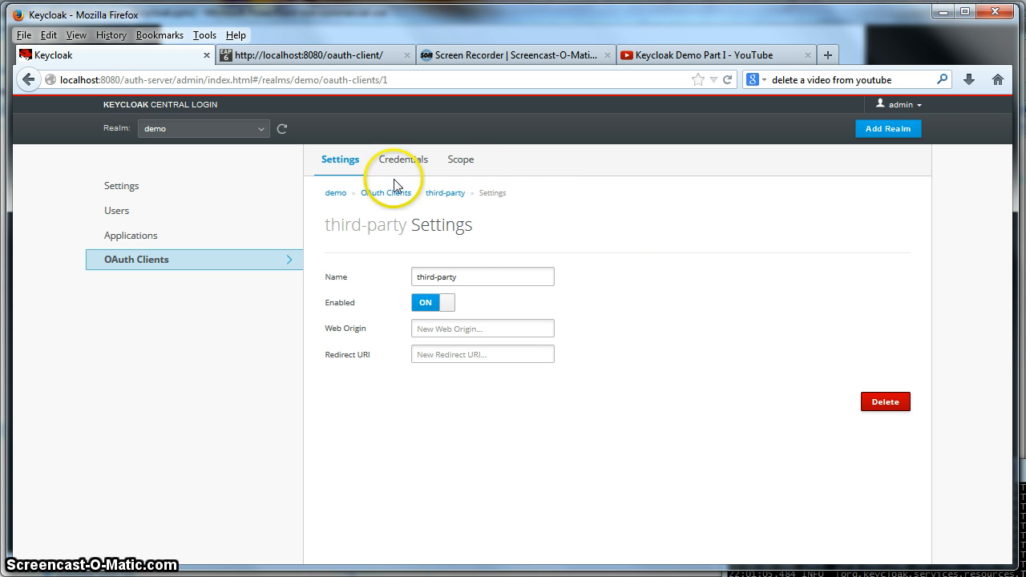
Step: Remove the 'user' realm role from the third-party client's Scope assigned roles
{"action": "left_click", "coordinate": [458, 159]}
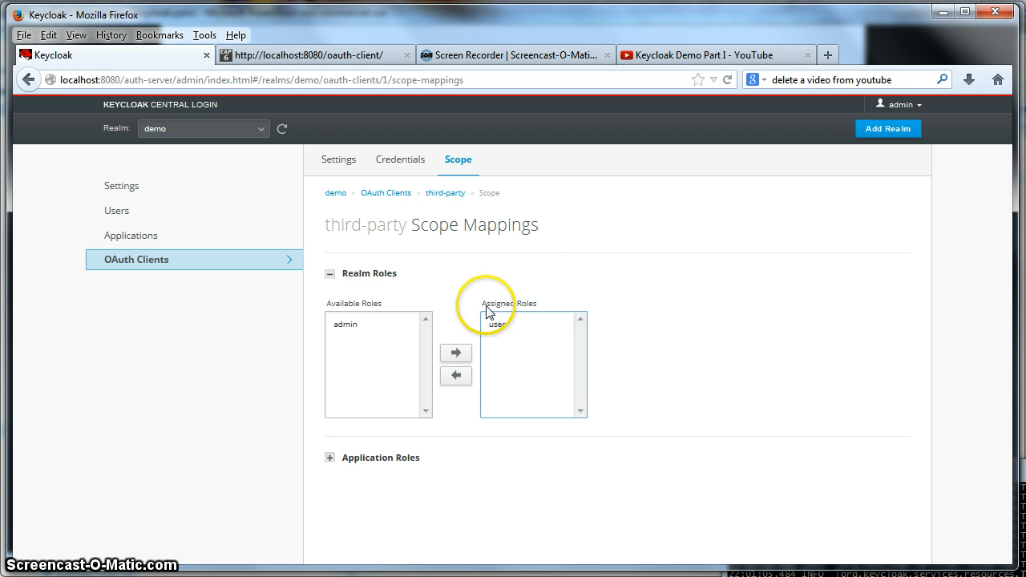
{"action": "mouse_move", "coordinate": [513, 334]}
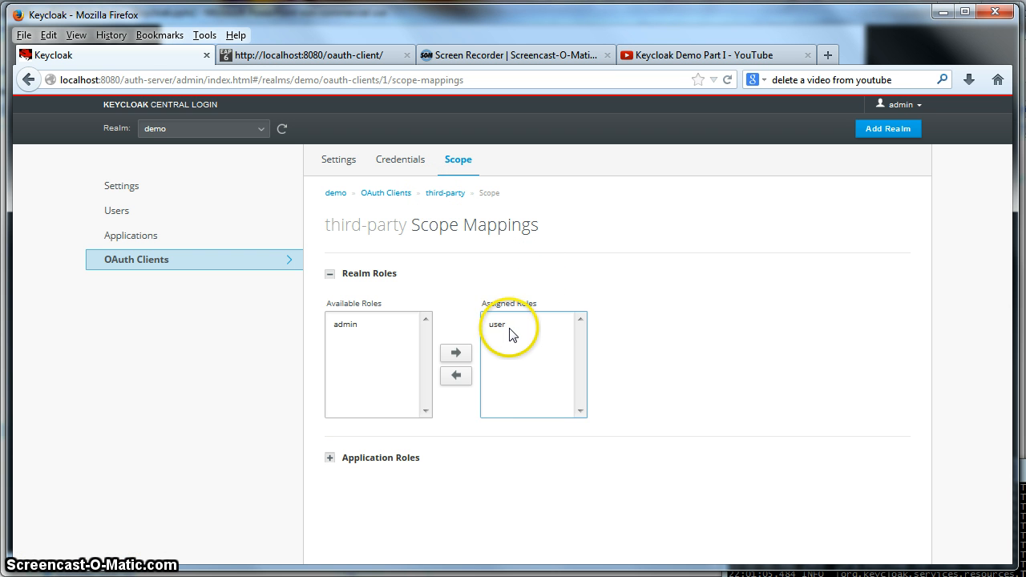
{"action": "left_click", "coordinate": [497, 323]}
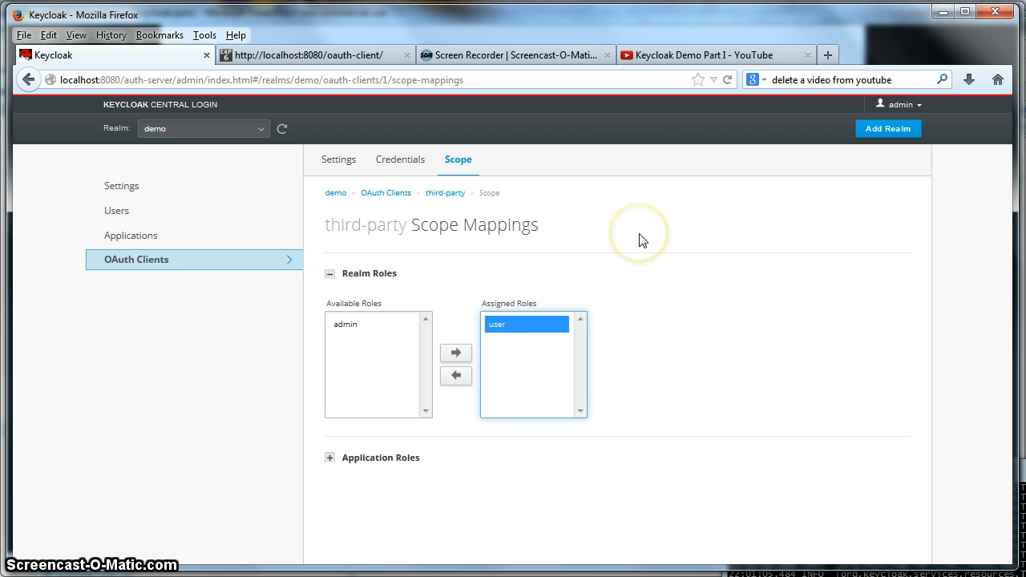
{"action": "mouse_move", "coordinate": [641, 240]}
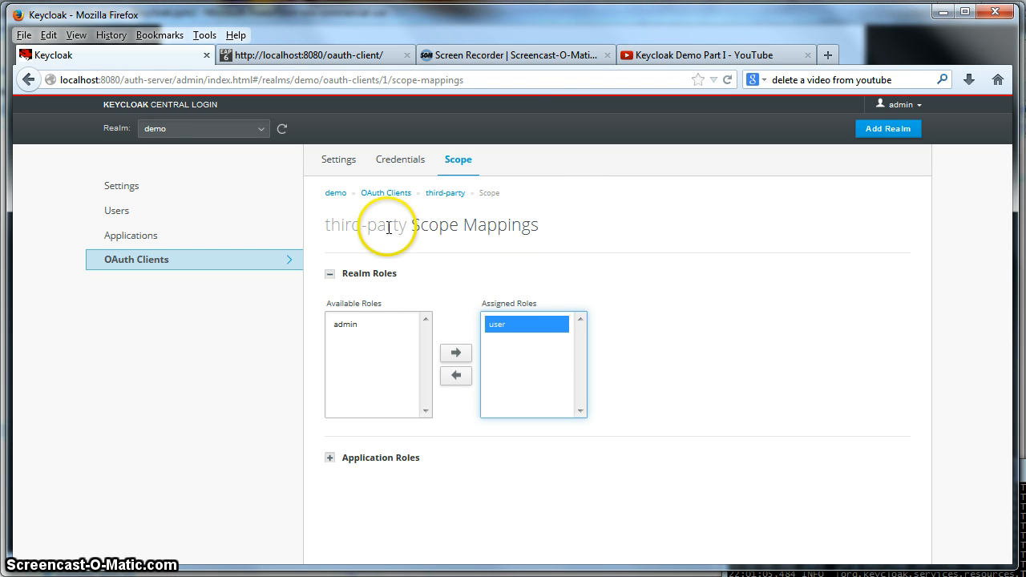
{"action": "mouse_move", "coordinate": [513, 325]}
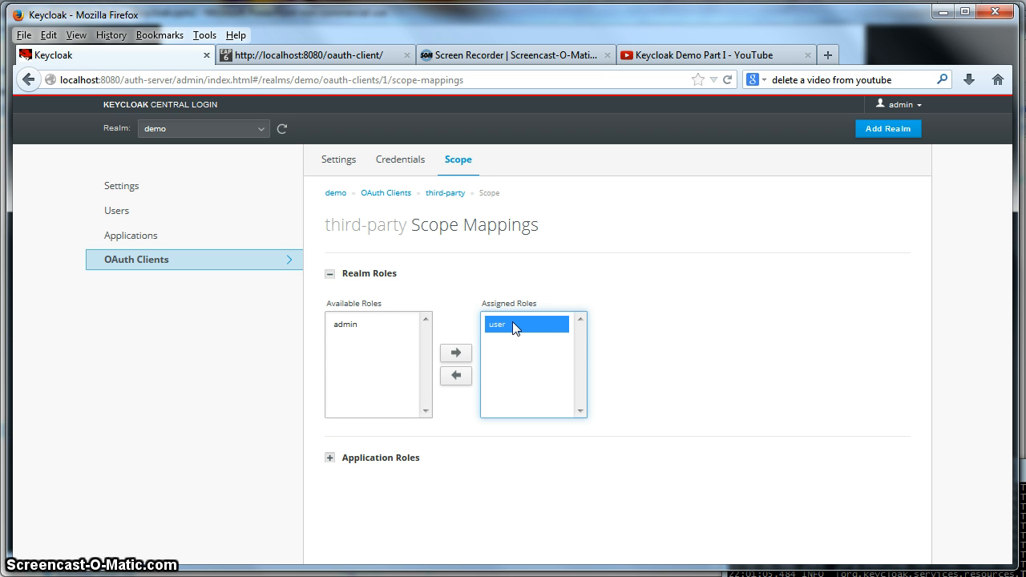
{"action": "mouse_move", "coordinate": [455, 375]}
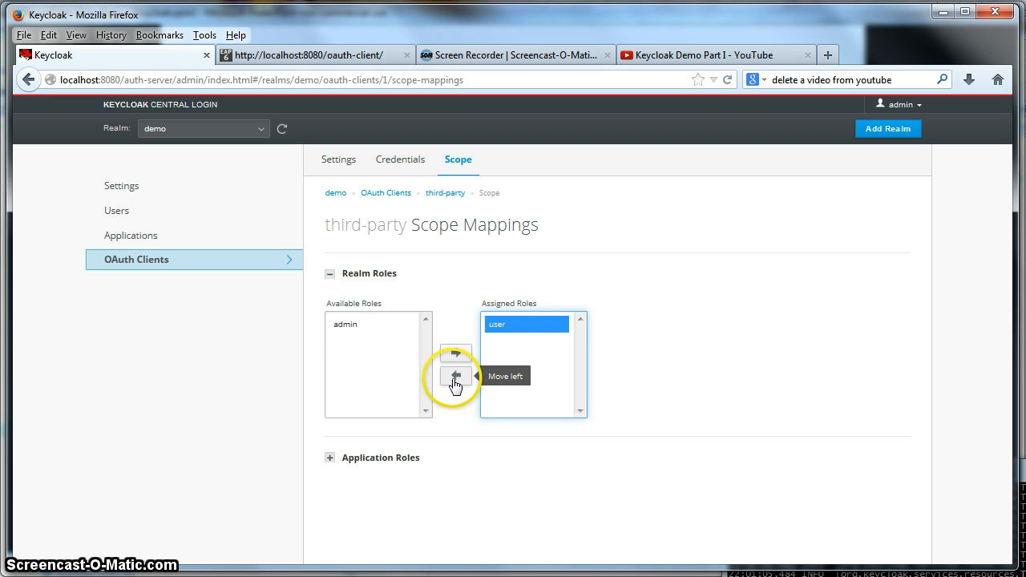
{"action": "left_click", "coordinate": [456, 375]}
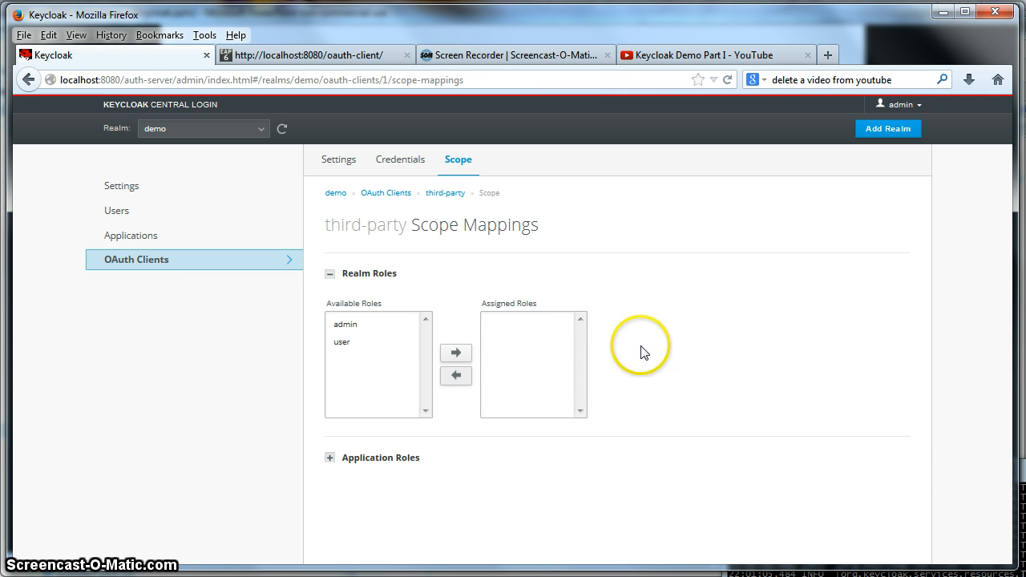
{"action": "mouse_move", "coordinate": [404, 216]}
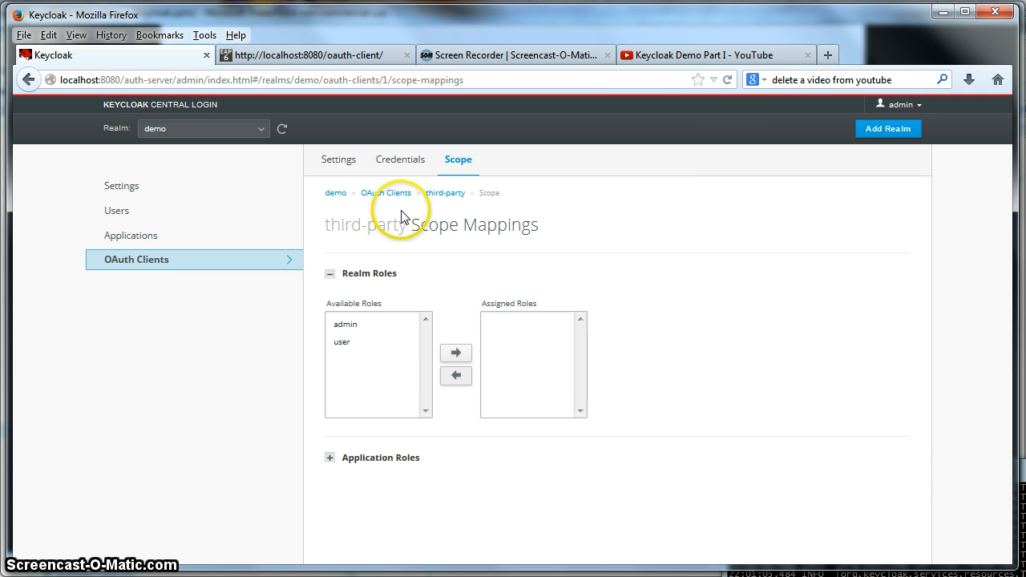
{"action": "mouse_move", "coordinate": [543, 235]}
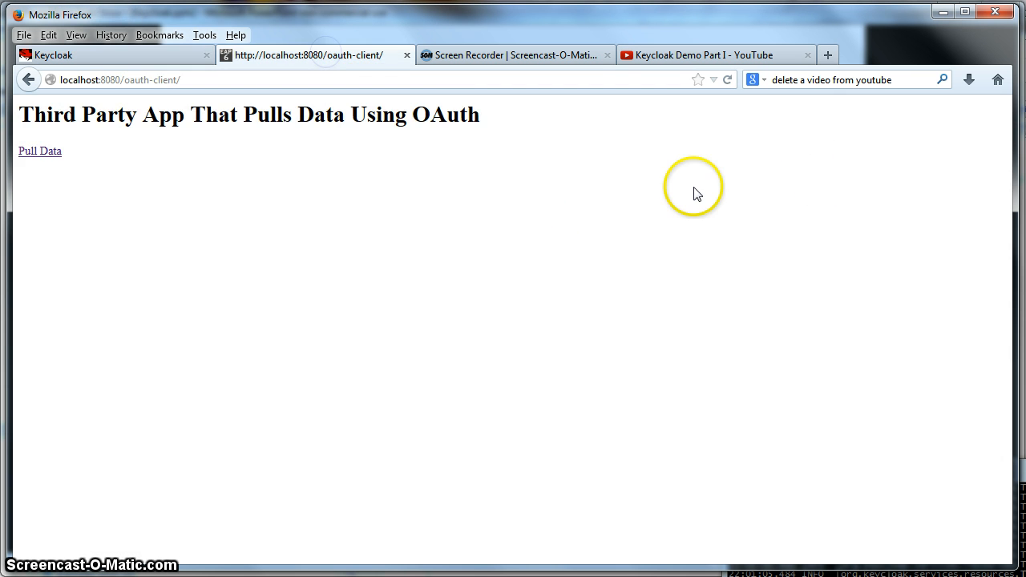
{"action": "left_click", "coordinate": [40, 150]}
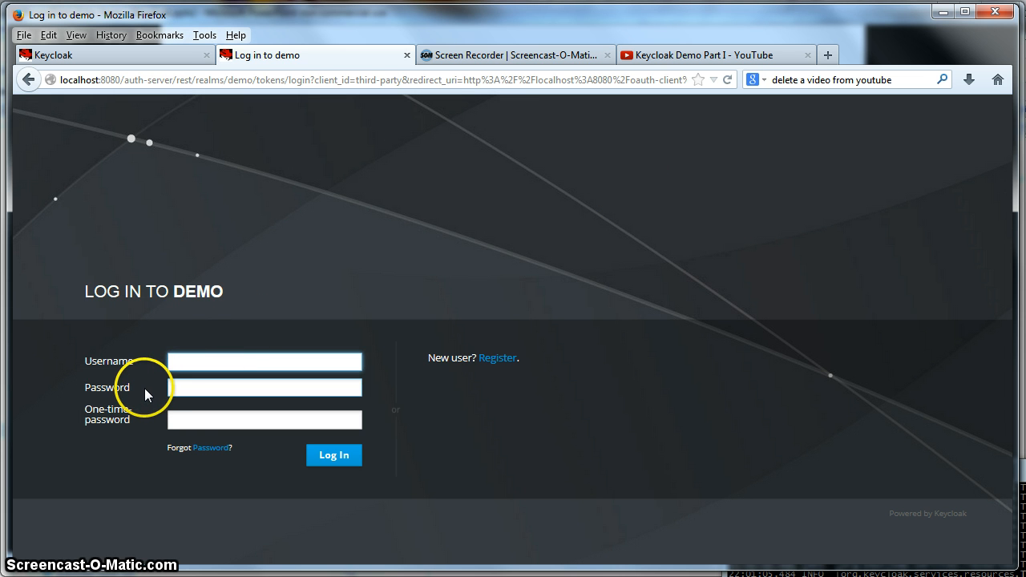
{"action": "left_click", "coordinate": [265, 360]}
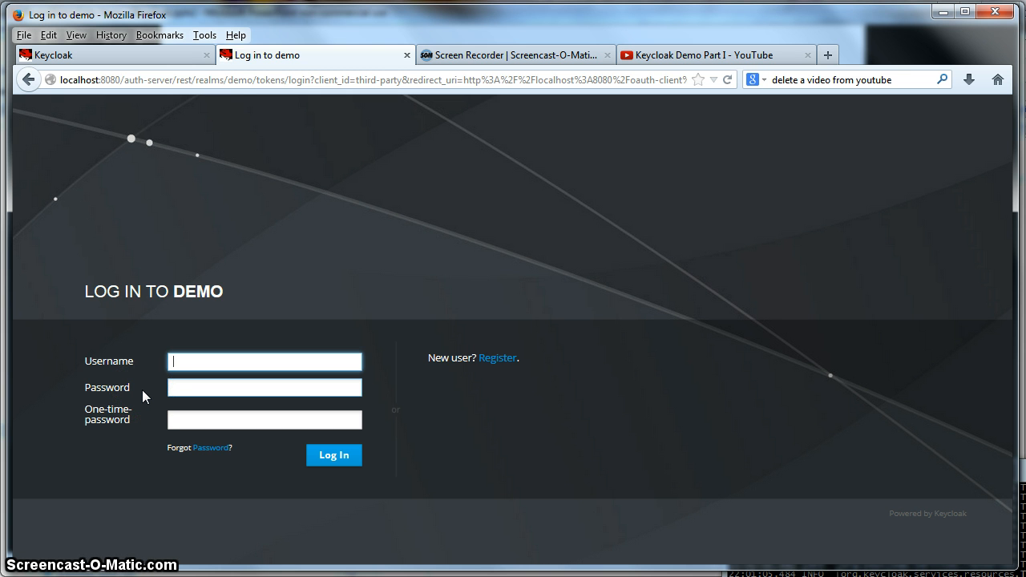
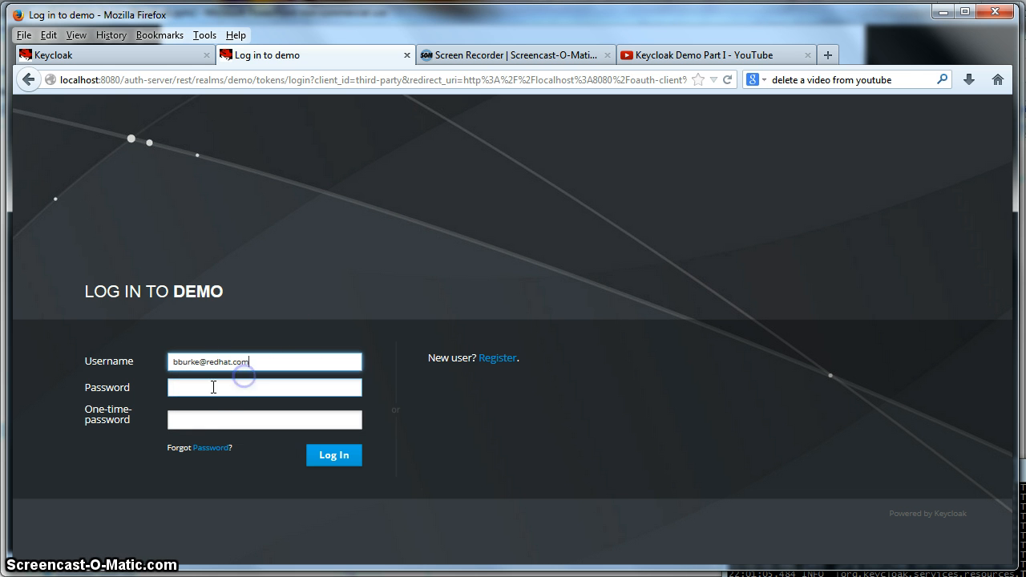
{"action": "type", "text": "password"}
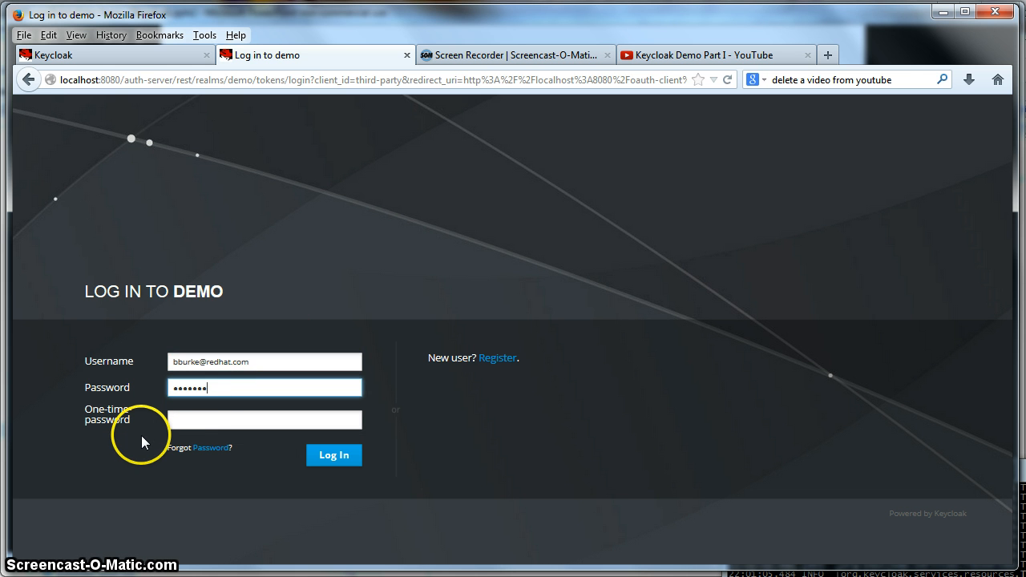
{"action": "left_click", "coordinate": [264, 419]}
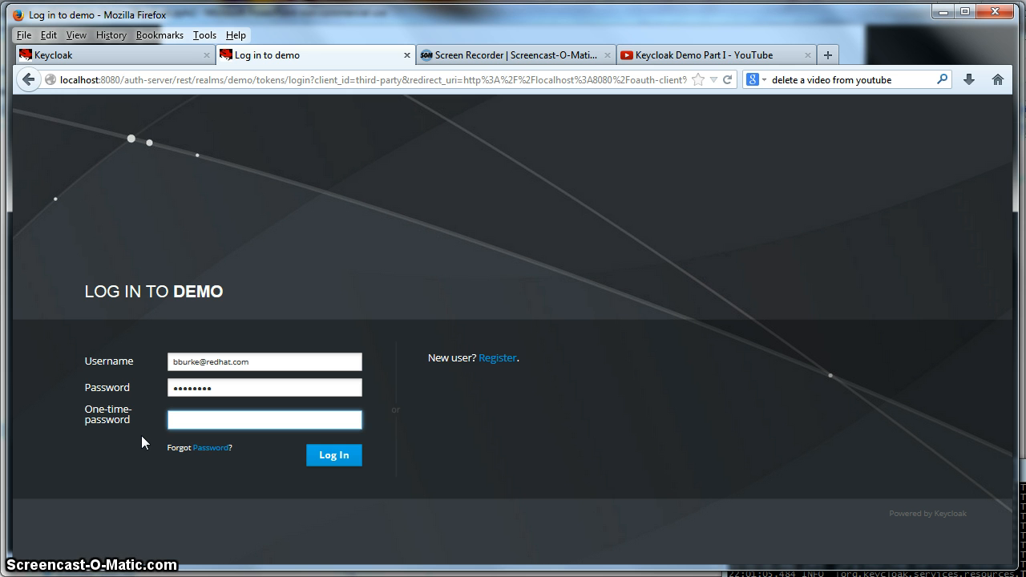
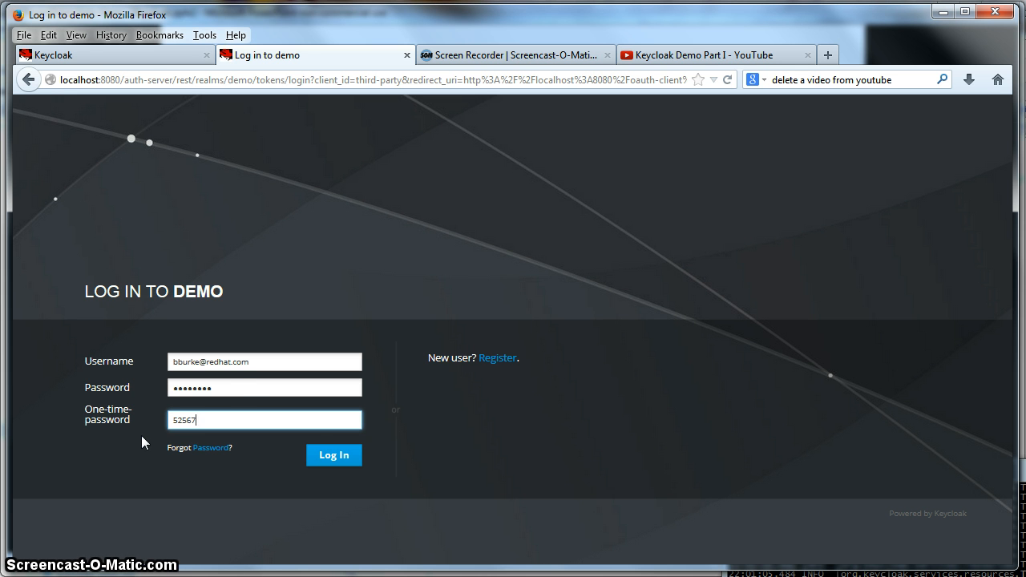
{"action": "left_click", "coordinate": [333, 454]}
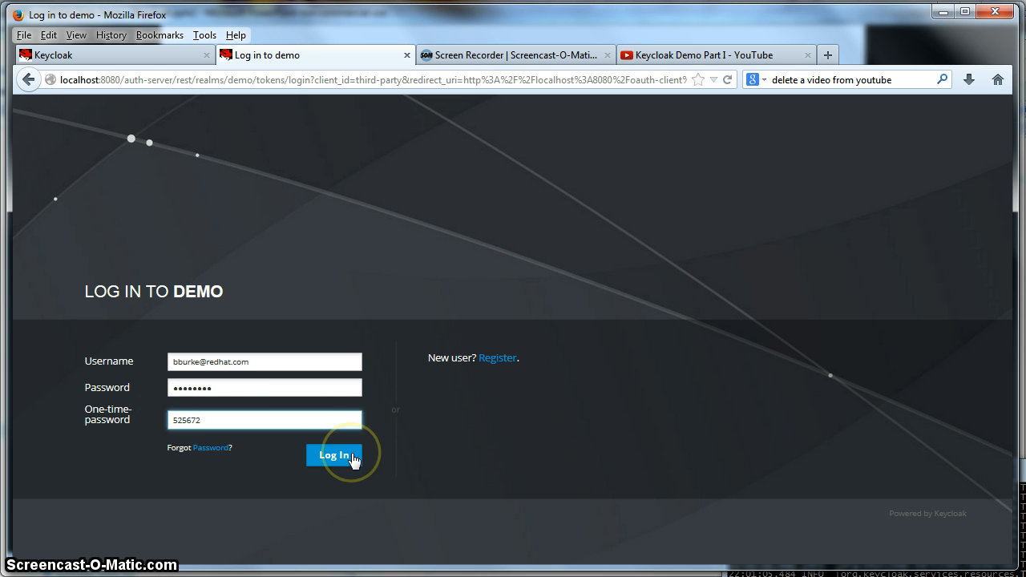
{"action": "left_click", "coordinate": [335, 455]}
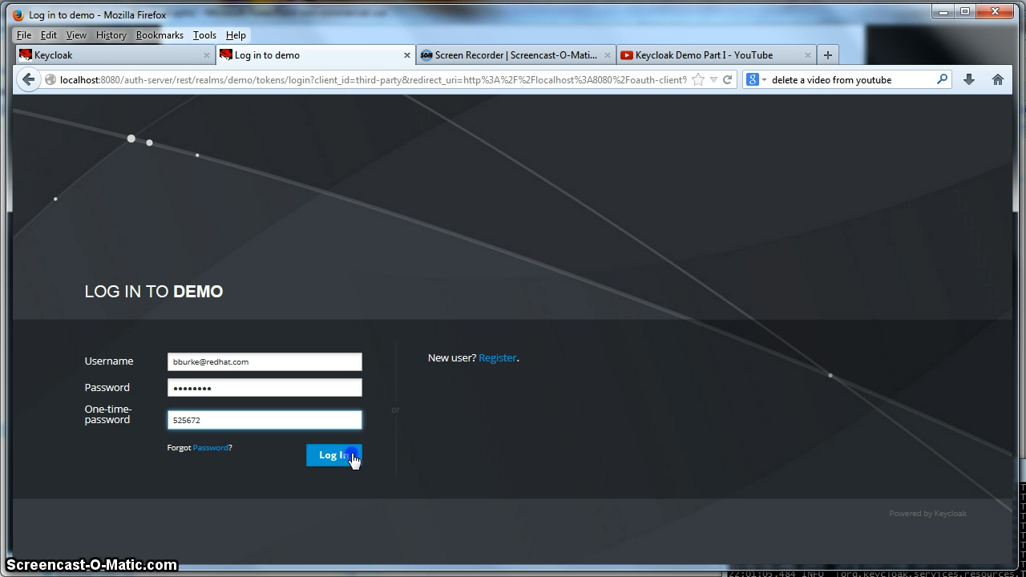
{"action": "left_click", "coordinate": [333, 456]}
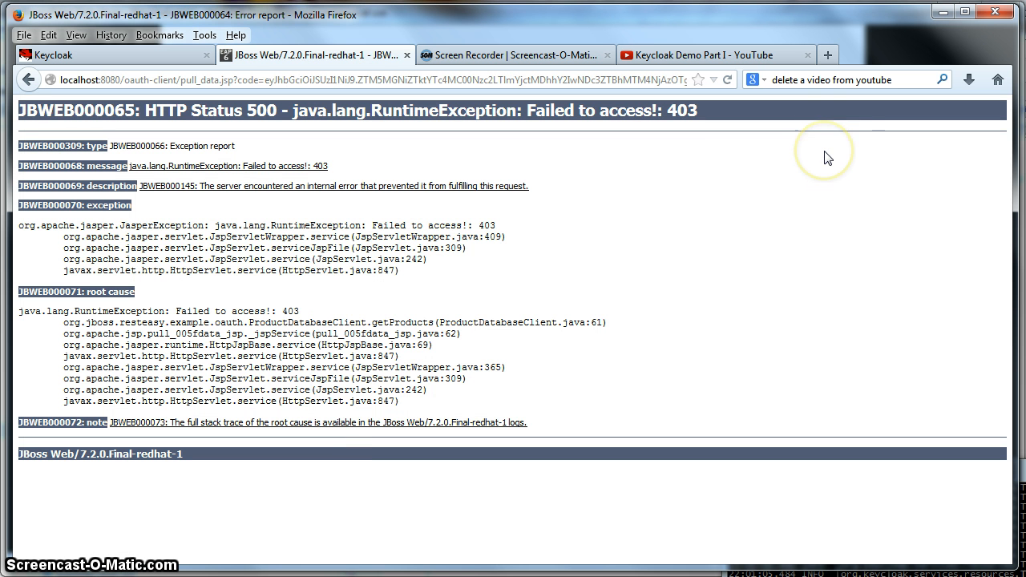
{"action": "mouse_move", "coordinate": [828, 157]}
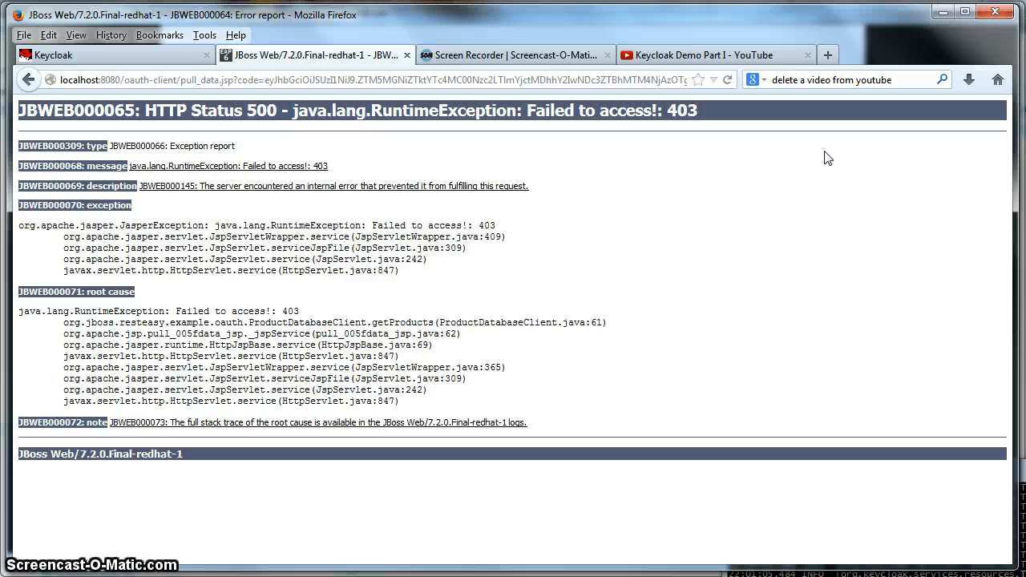
{"action": "mouse_move", "coordinate": [794, 169]}
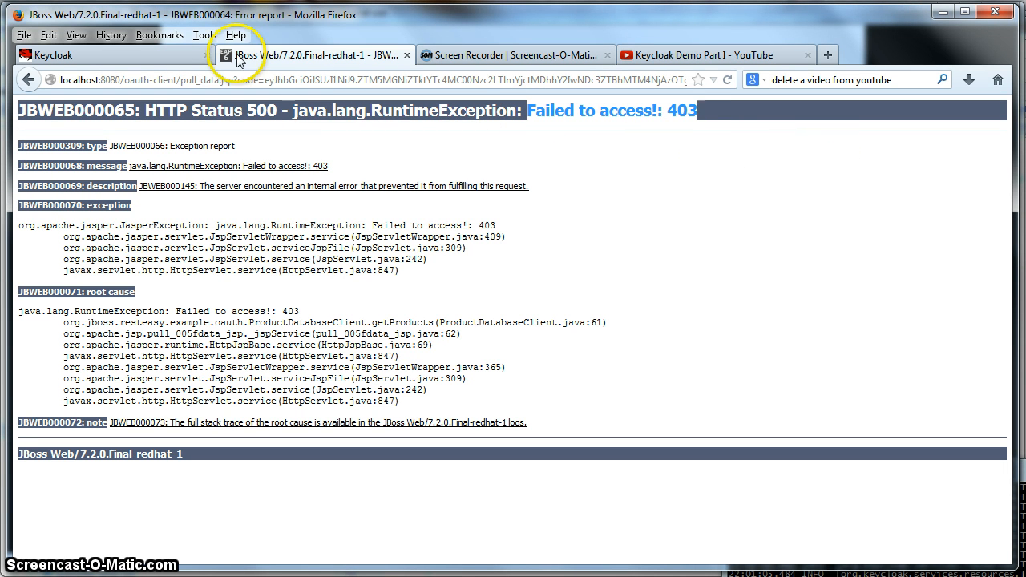
{"action": "mouse_move", "coordinate": [713, 184]}
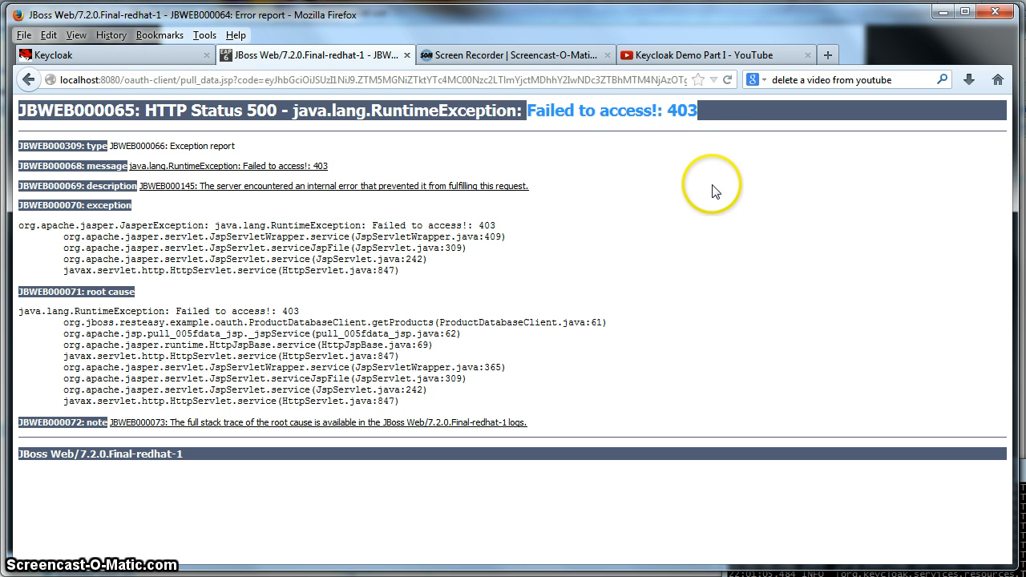
{"action": "mouse_move", "coordinate": [717, 208]}
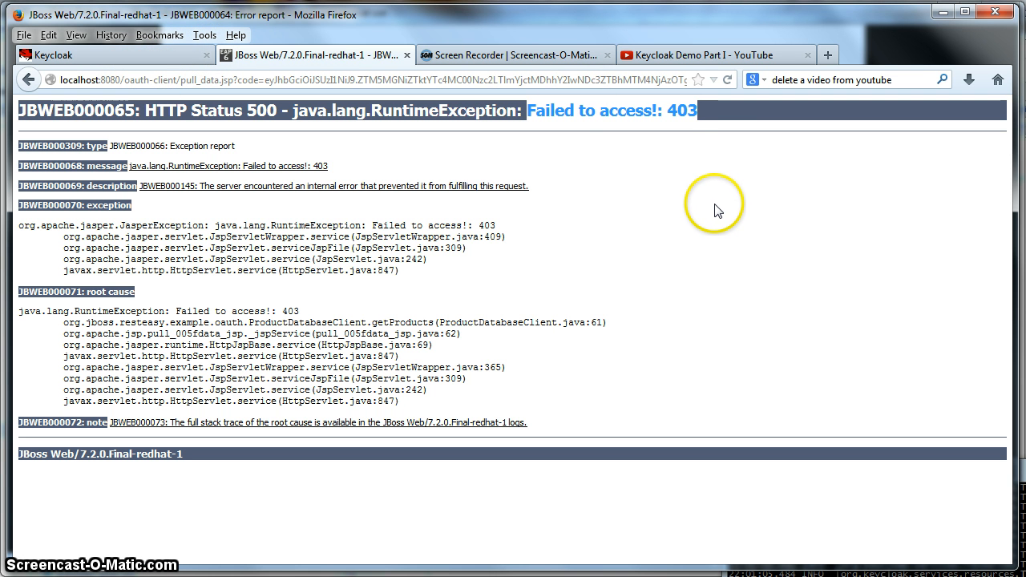
{"action": "mouse_move", "coordinate": [695, 170]}
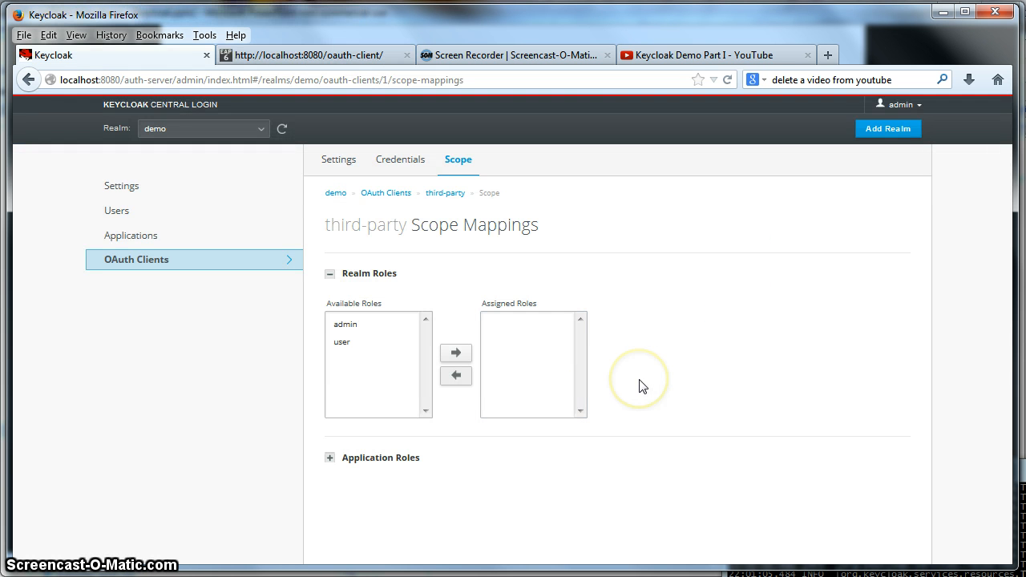
{"action": "mouse_move", "coordinate": [641, 386]}
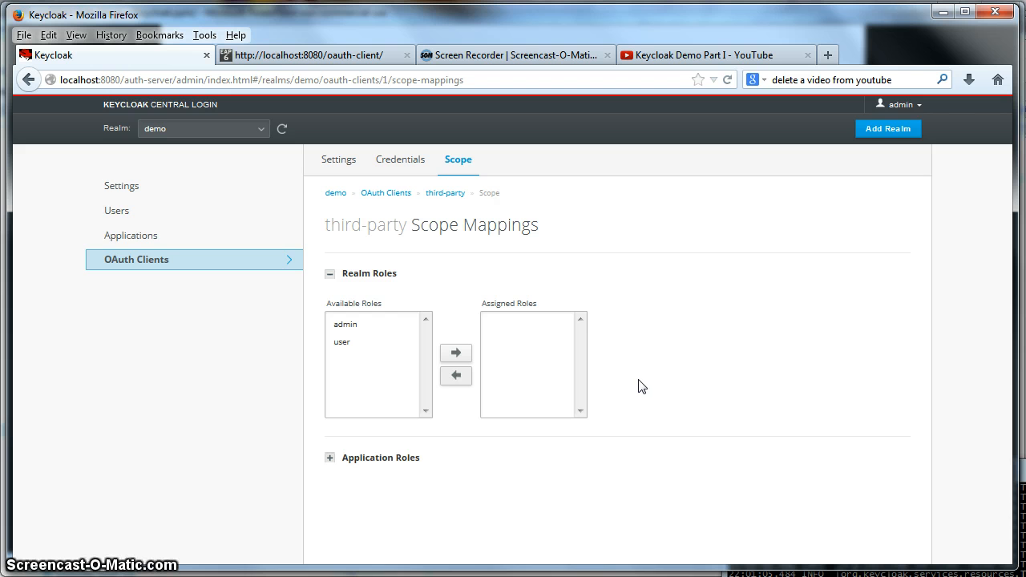
Step: Move the 'user' realm role from Available Roles into the client's assigned scope
{"action": "left_click", "coordinate": [342, 341]}
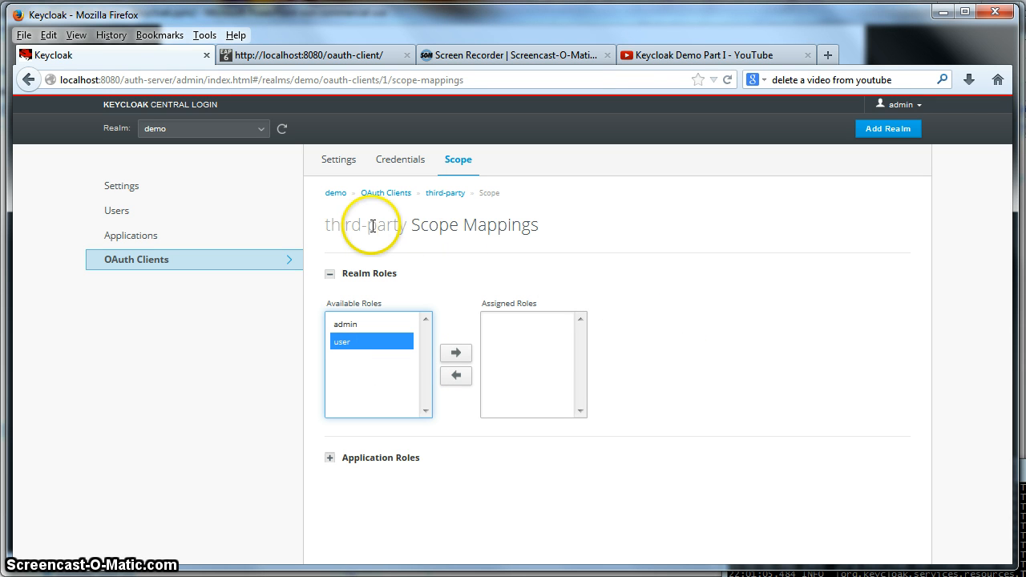
{"action": "mouse_move", "coordinate": [456, 353]}
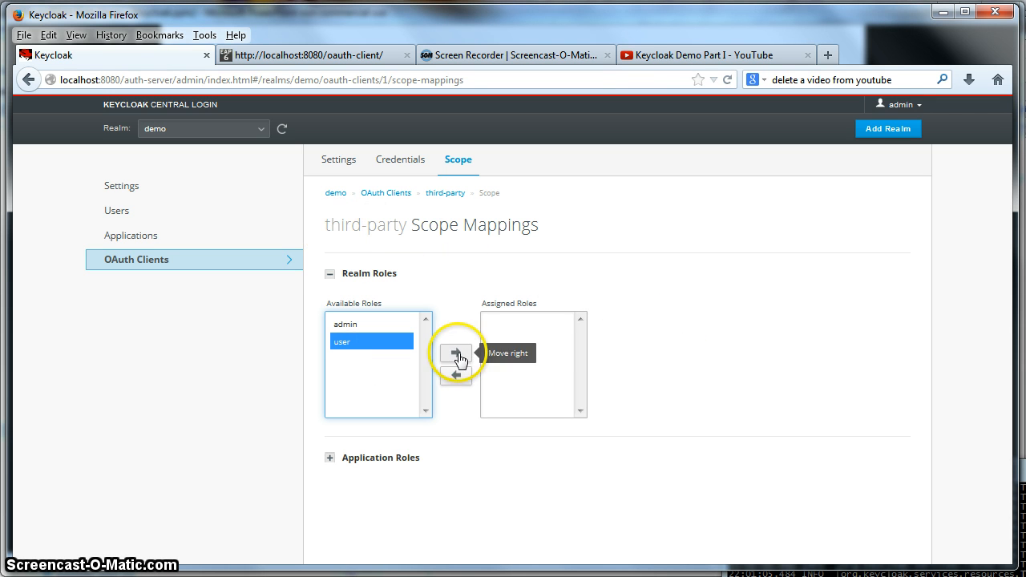
{"action": "left_click", "coordinate": [455, 352]}
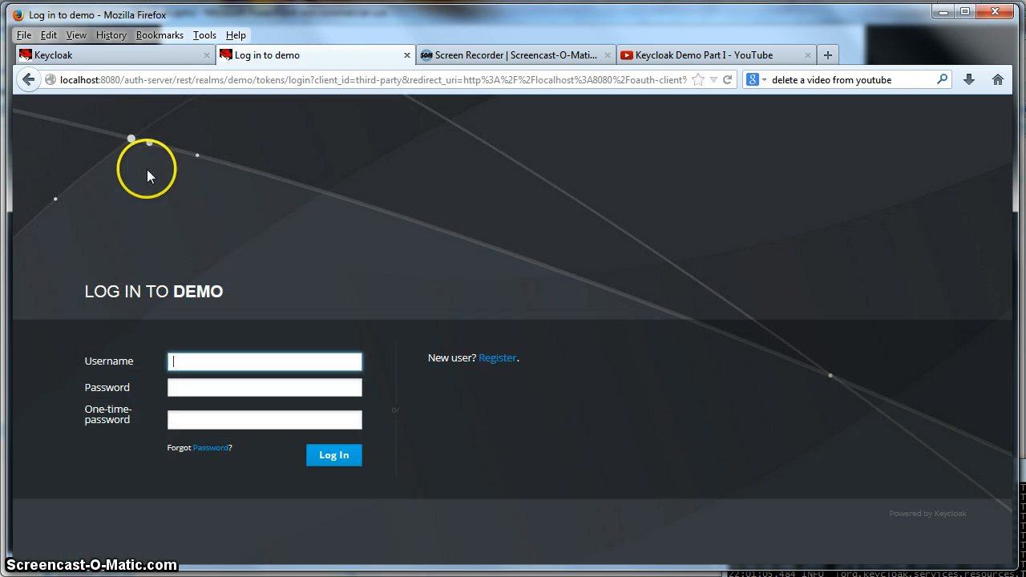
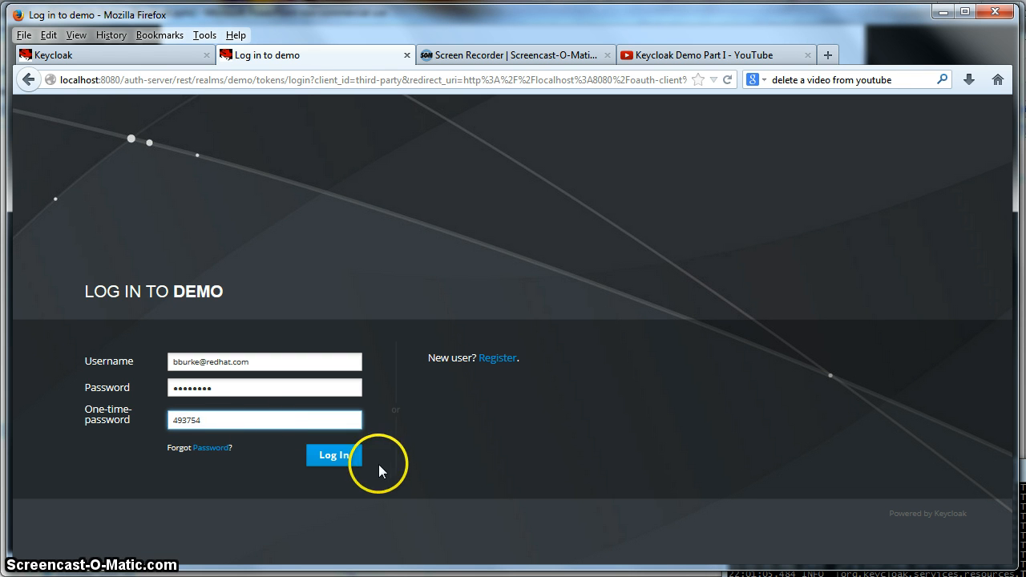
Step: Log in as 'bb' with a one-time password and accept the grant to list iphone, ipad, ipod
{"action": "left_click", "coordinate": [333, 455]}
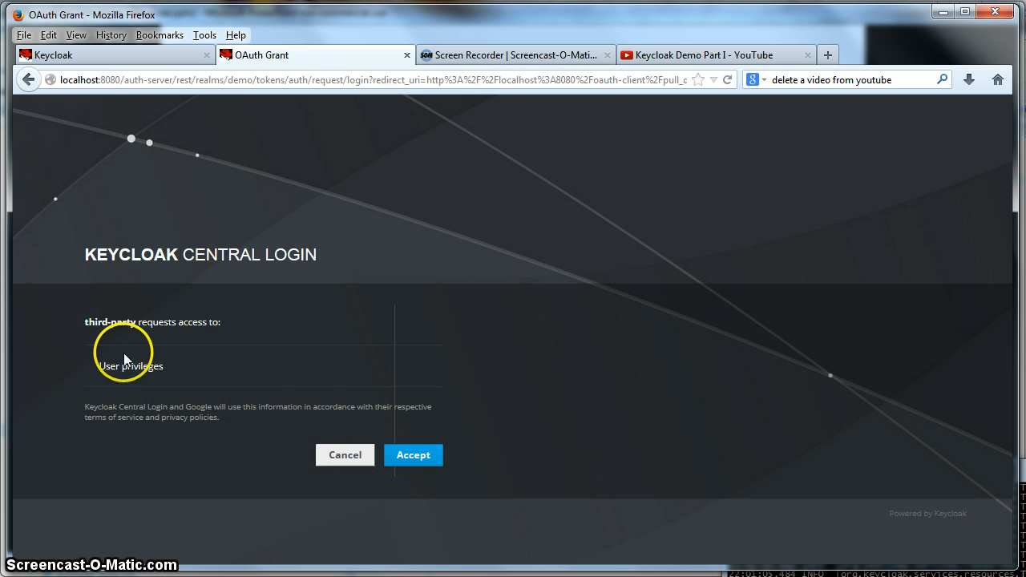
{"action": "mouse_move", "coordinate": [98, 329]}
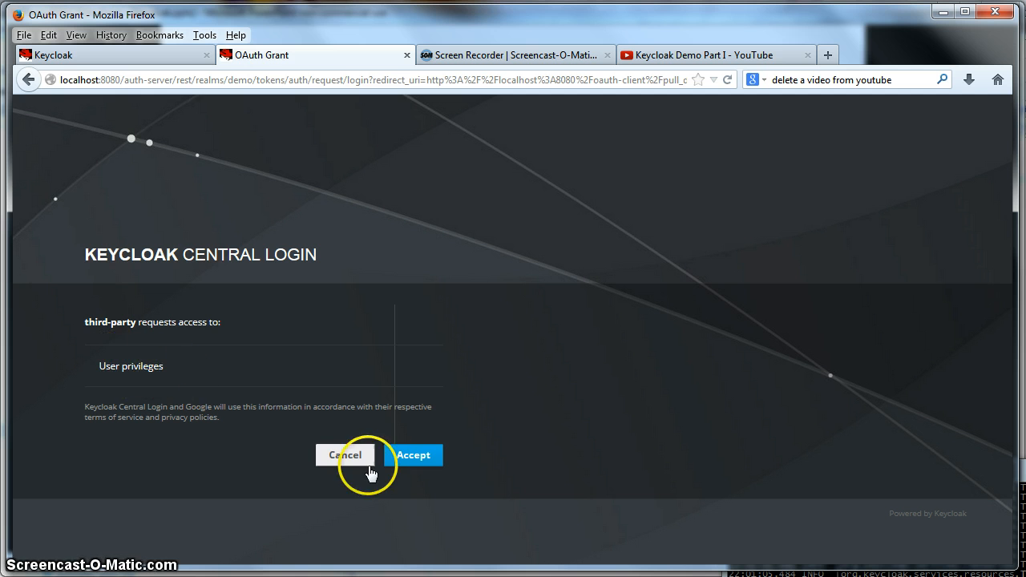
{"action": "left_click", "coordinate": [414, 454]}
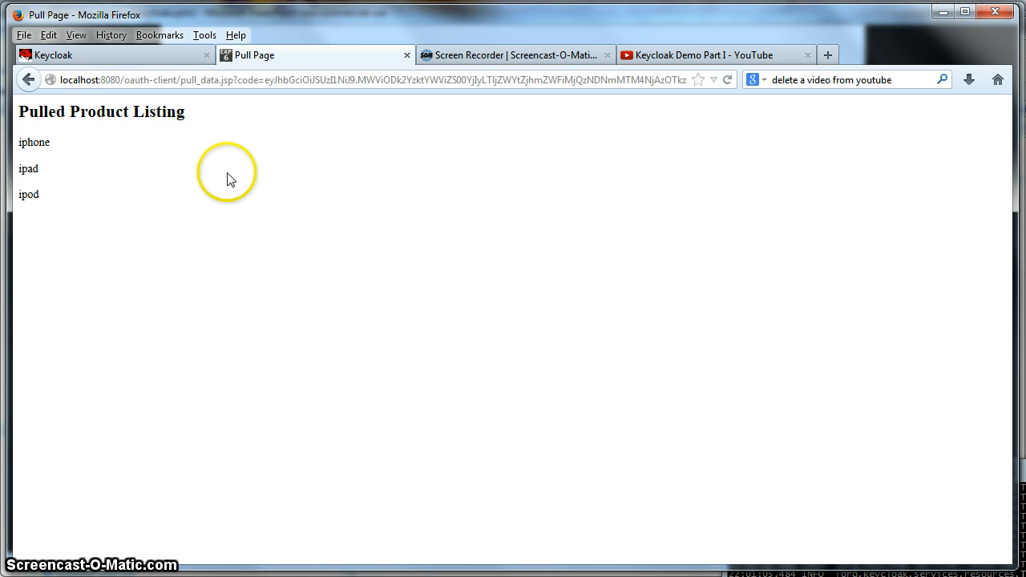
{"action": "mouse_move", "coordinate": [232, 178]}
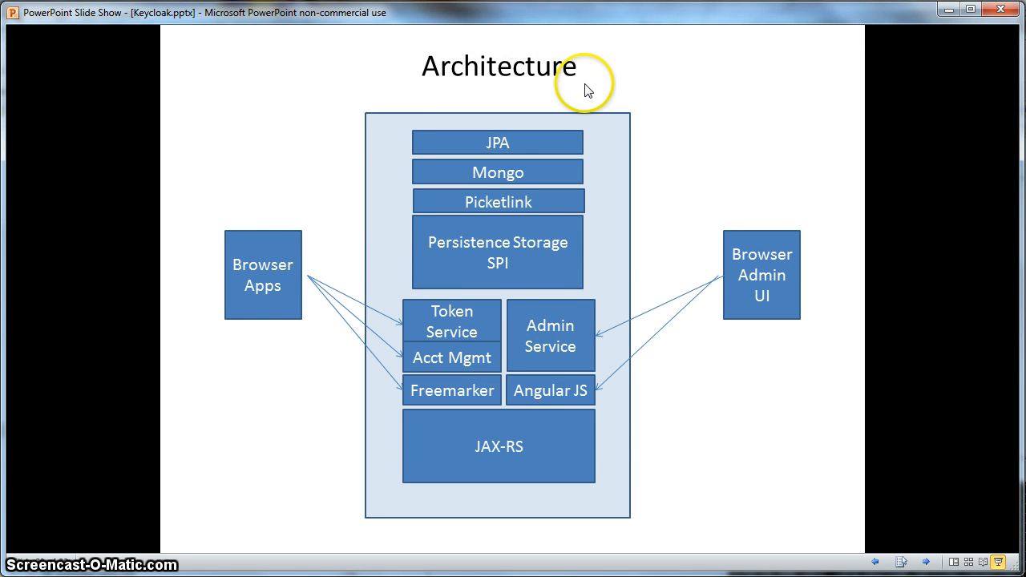
{"action": "mouse_move", "coordinate": [268, 379]}
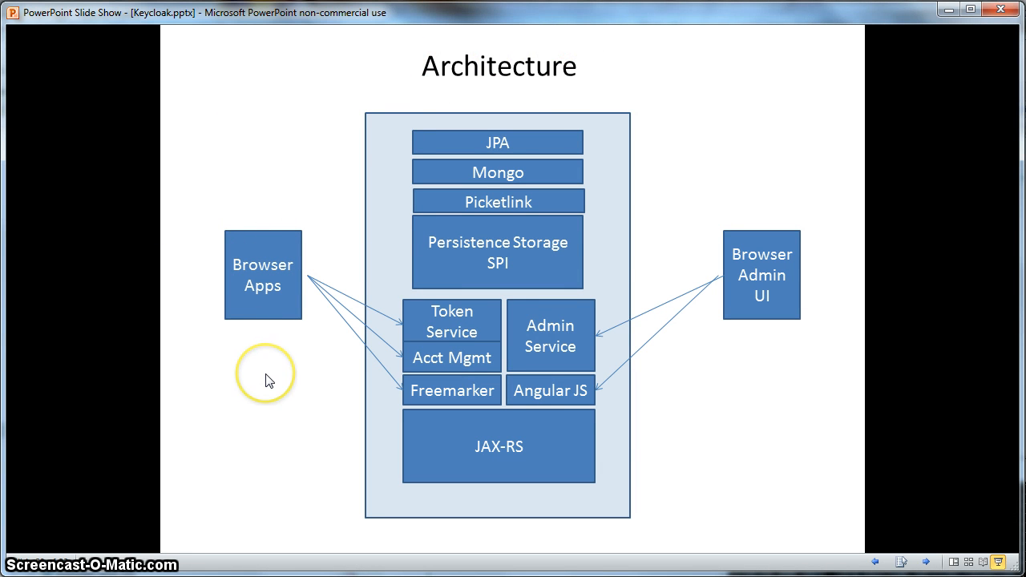
{"action": "mouse_move", "coordinate": [269, 381]}
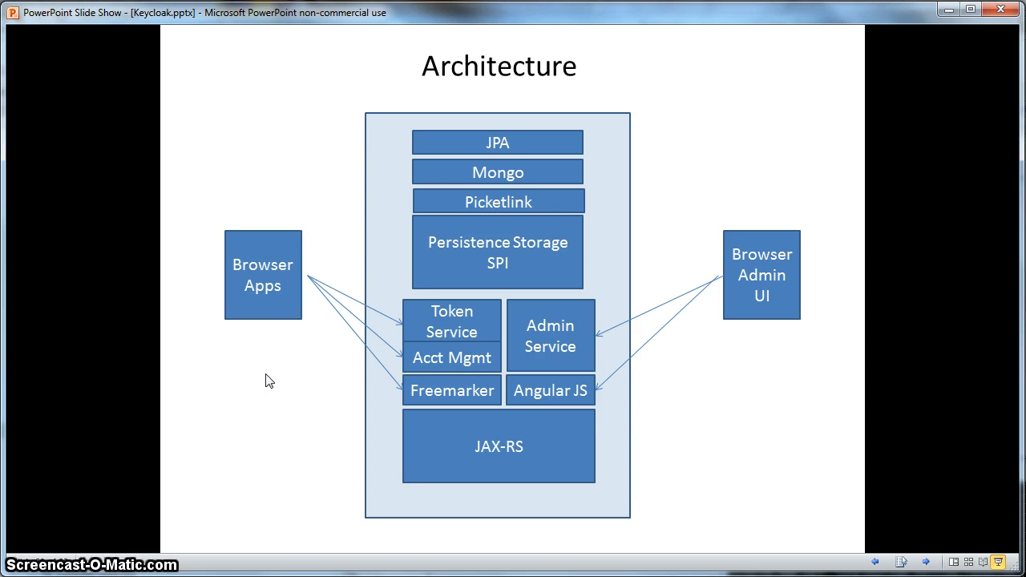
{"action": "mouse_move", "coordinate": [320, 371]}
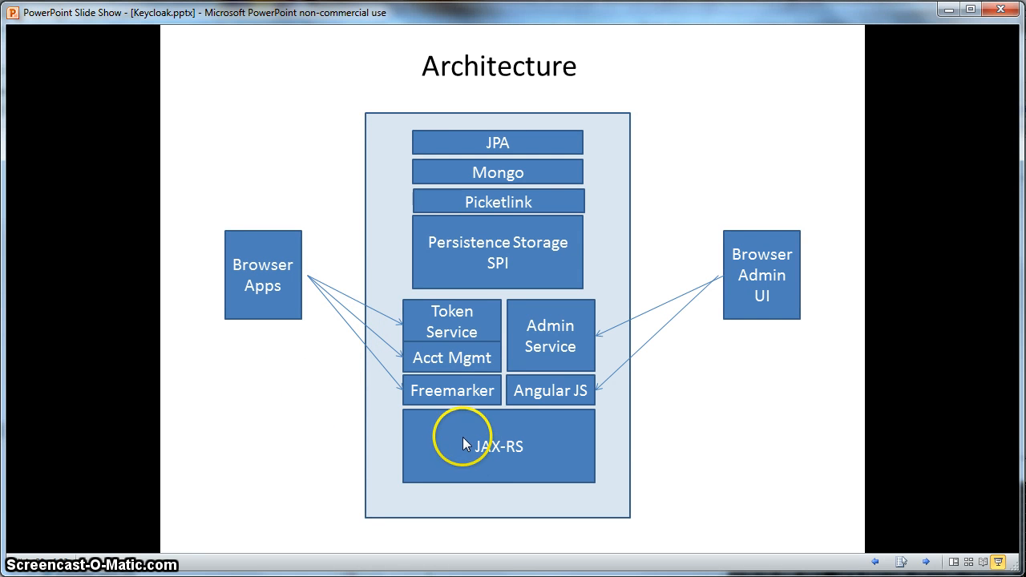
{"action": "mouse_move", "coordinate": [544, 451]}
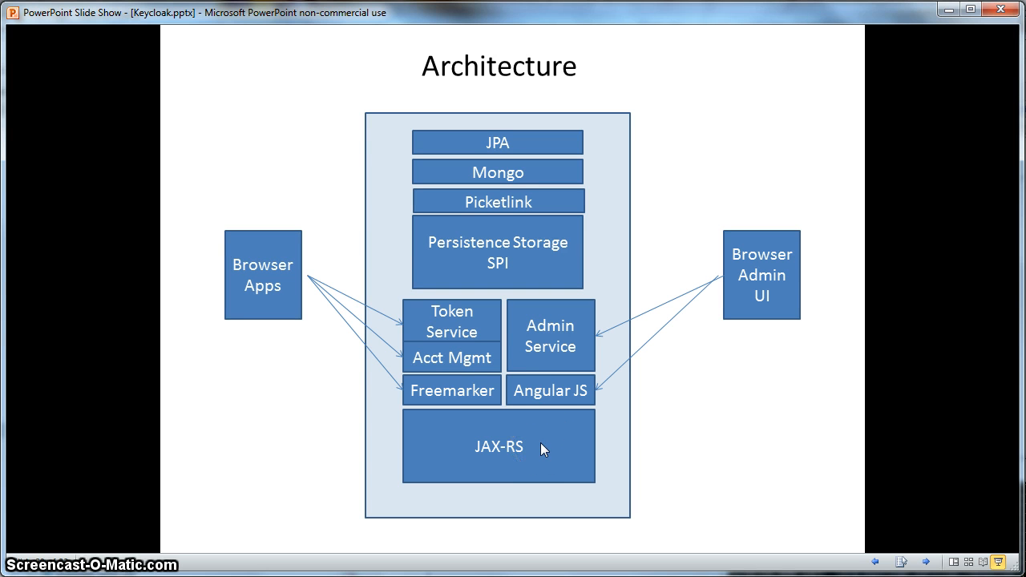
Step: Advance the slideshow to the Architecture slide showing persistence, token, admin service and JAX-RS layers
{"action": "left_click", "coordinate": [498, 377]}
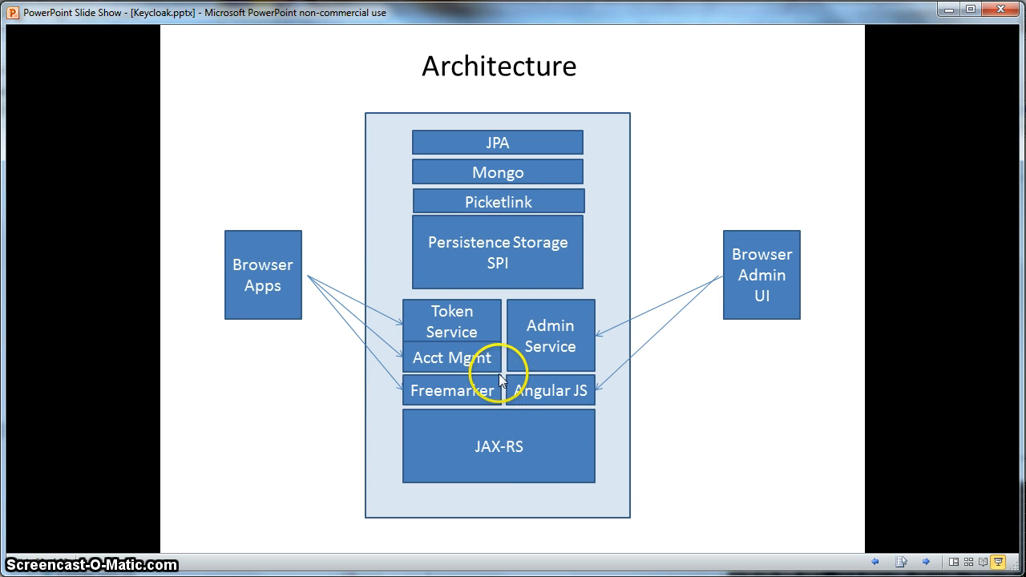
{"action": "mouse_move", "coordinate": [525, 324]}
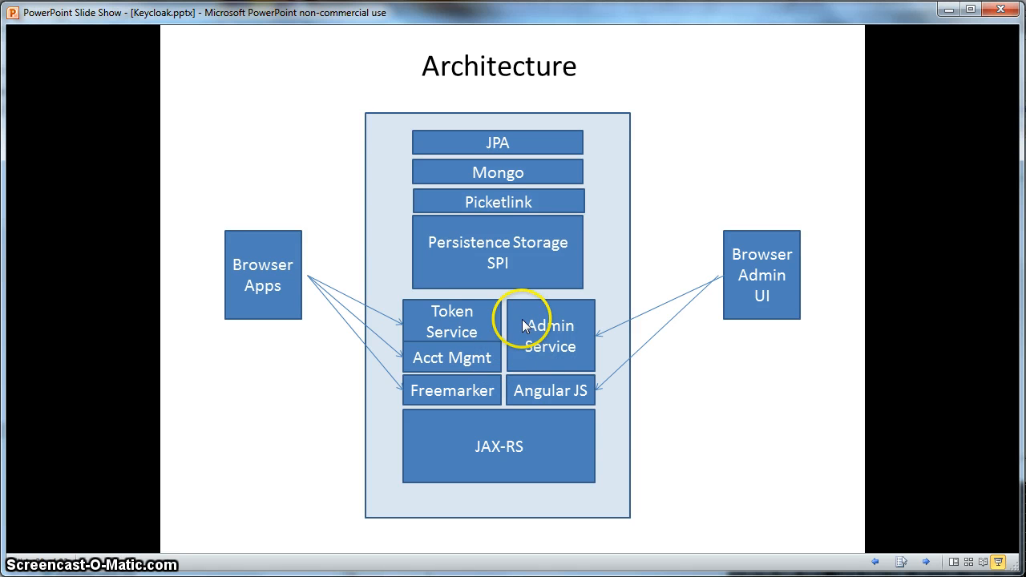
{"action": "mouse_move", "coordinate": [469, 373]}
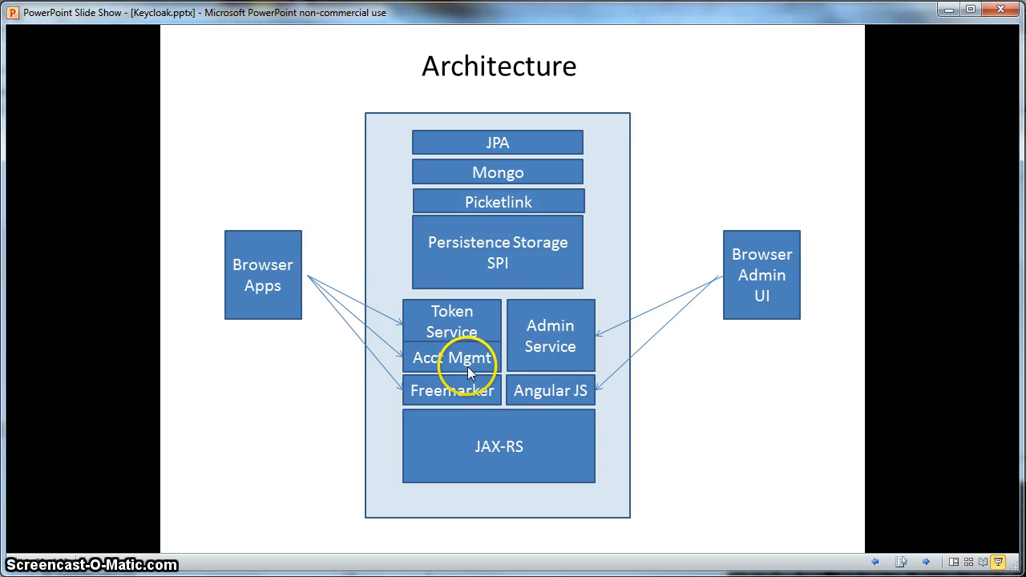
{"action": "mouse_move", "coordinate": [459, 324]}
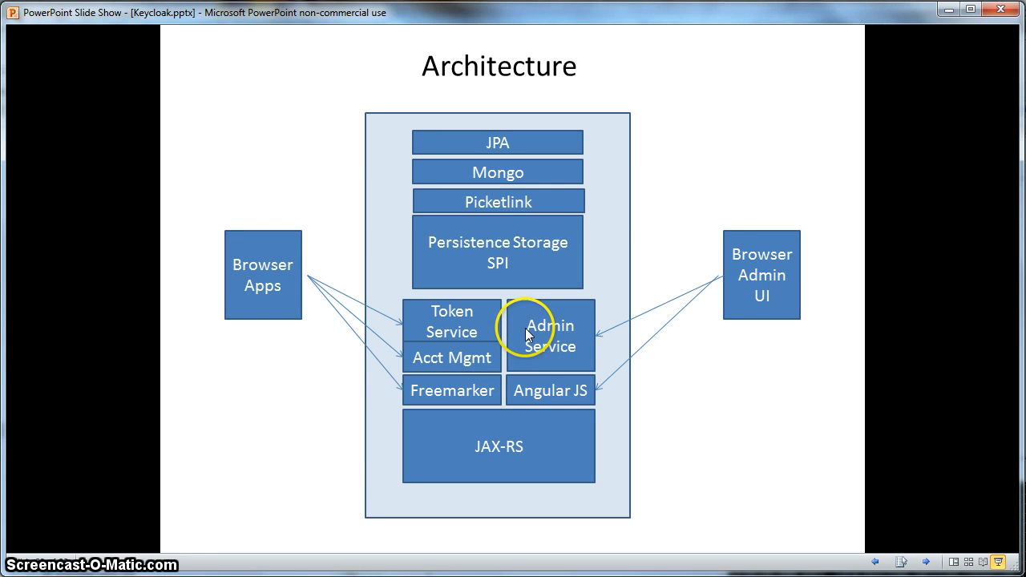
{"action": "mouse_move", "coordinate": [569, 272]}
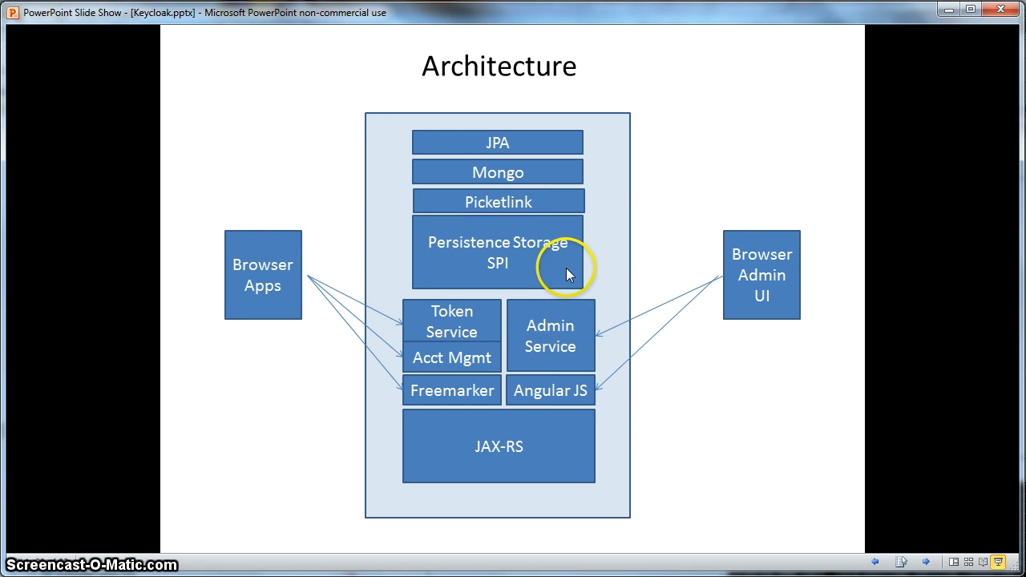
{"action": "mouse_move", "coordinate": [445, 383]}
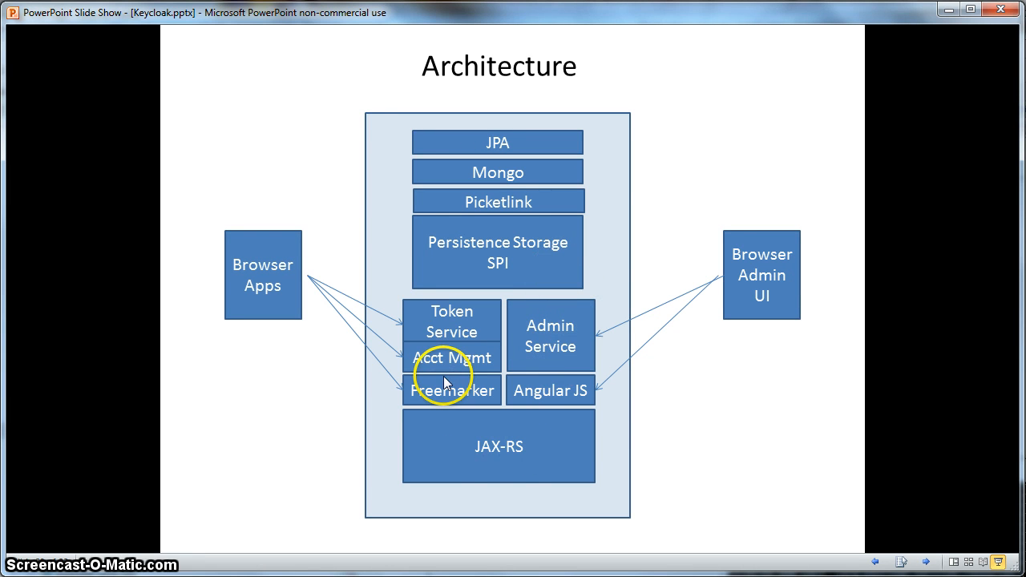
{"action": "mouse_move", "coordinate": [422, 454]}
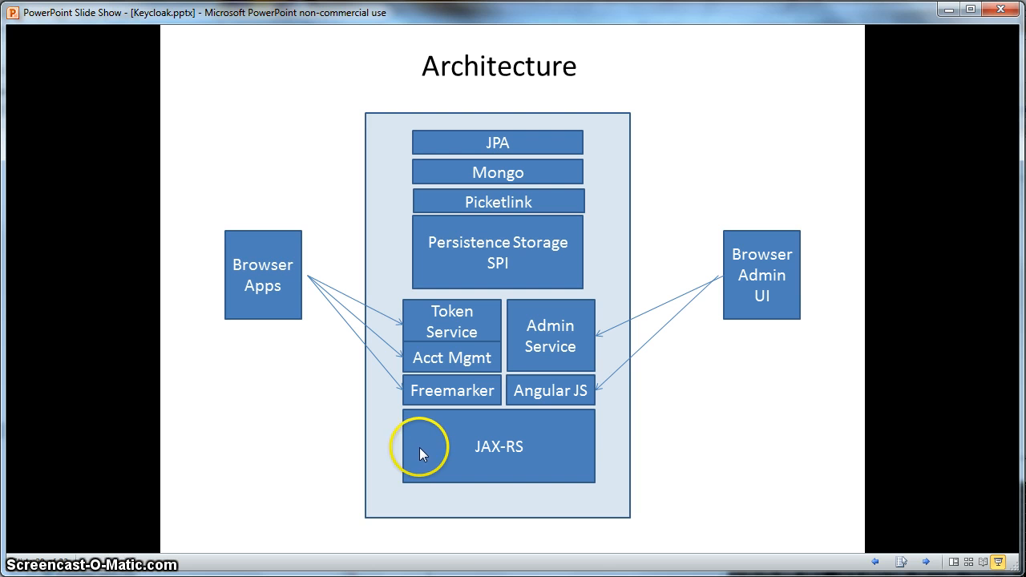
{"action": "mouse_move", "coordinate": [467, 366]}
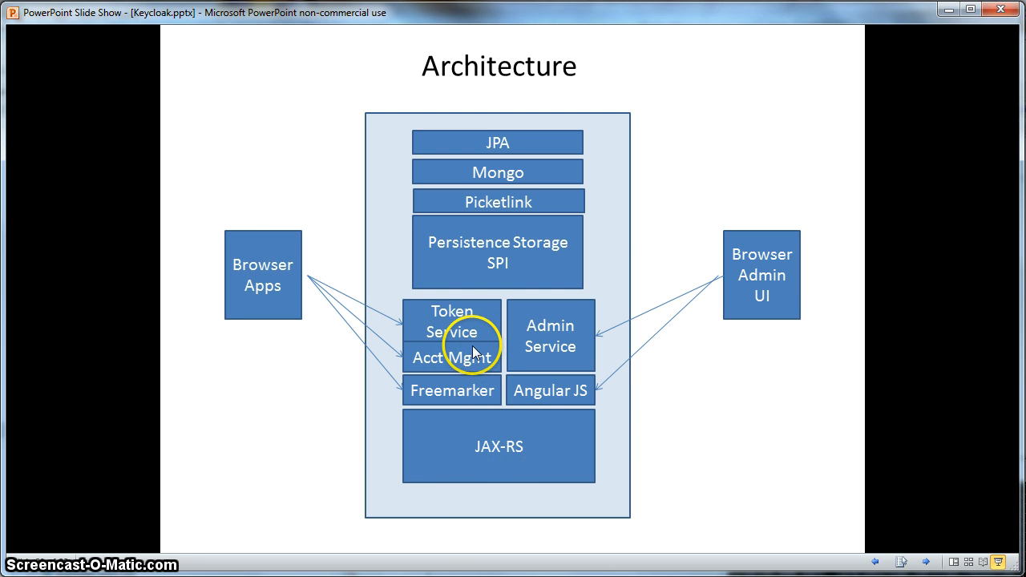
{"action": "mouse_move", "coordinate": [760, 262]}
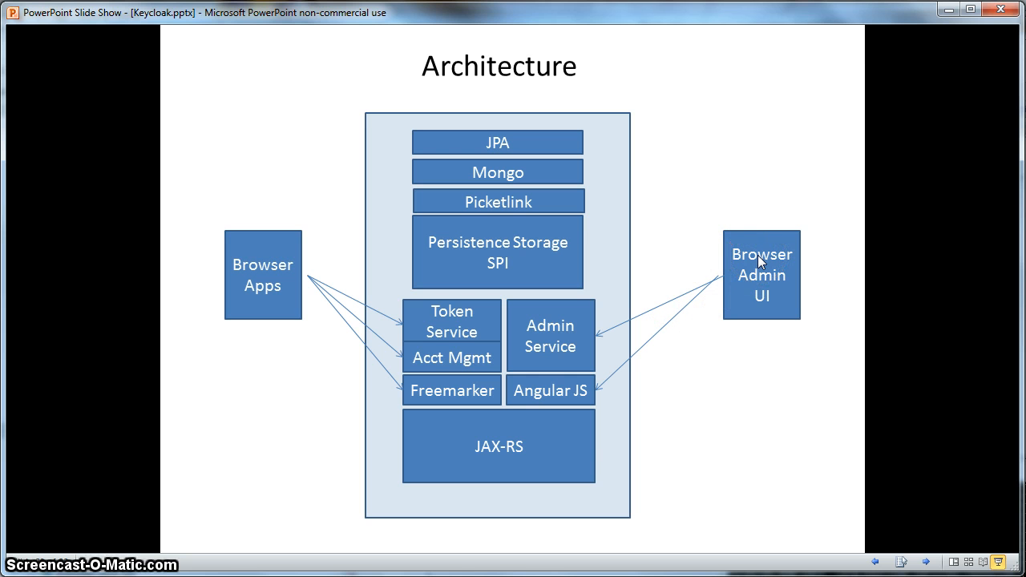
{"action": "mouse_move", "coordinate": [573, 398]}
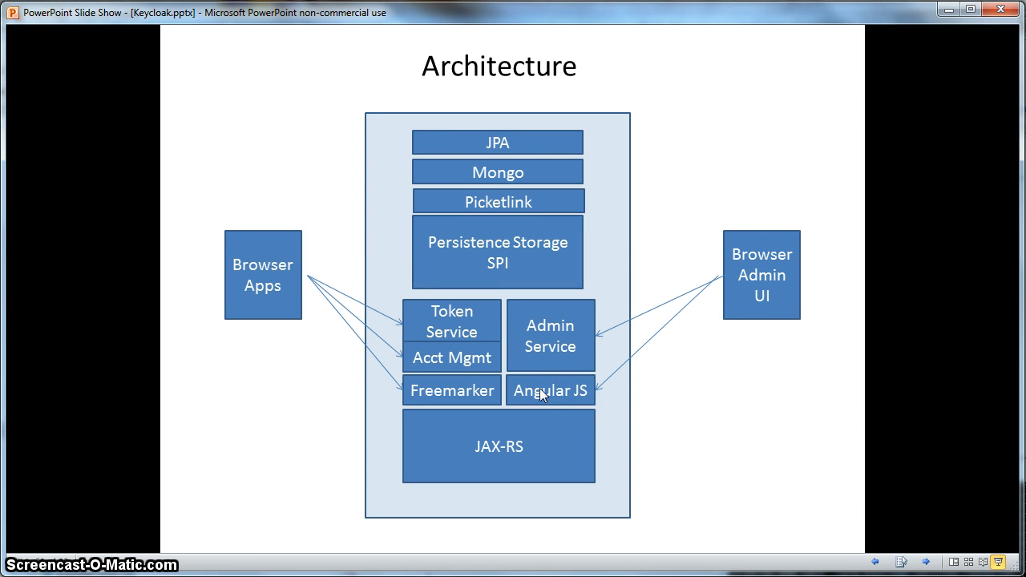
{"action": "left_click", "coordinate": [749, 278]}
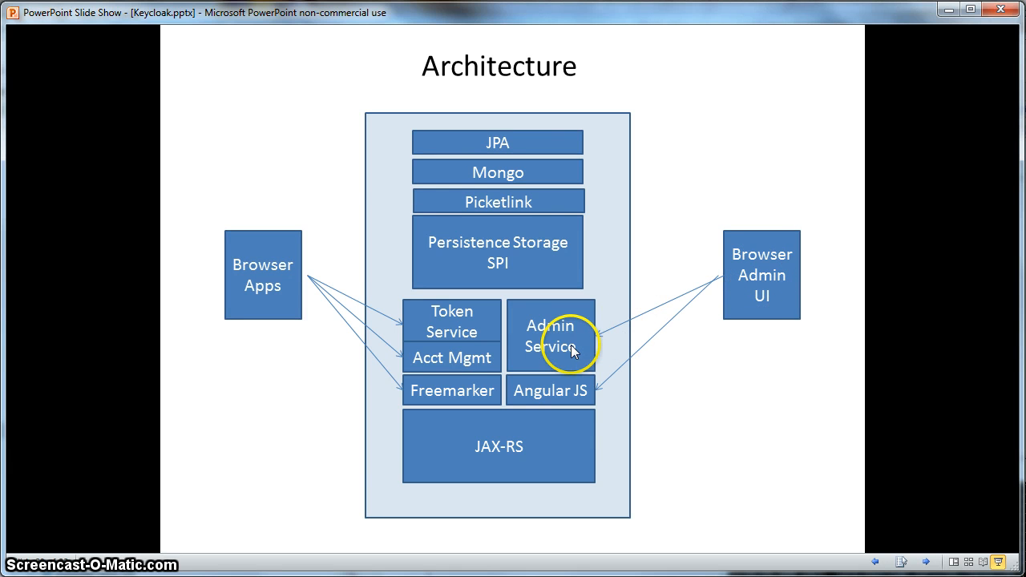
{"action": "mouse_move", "coordinate": [569, 343]}
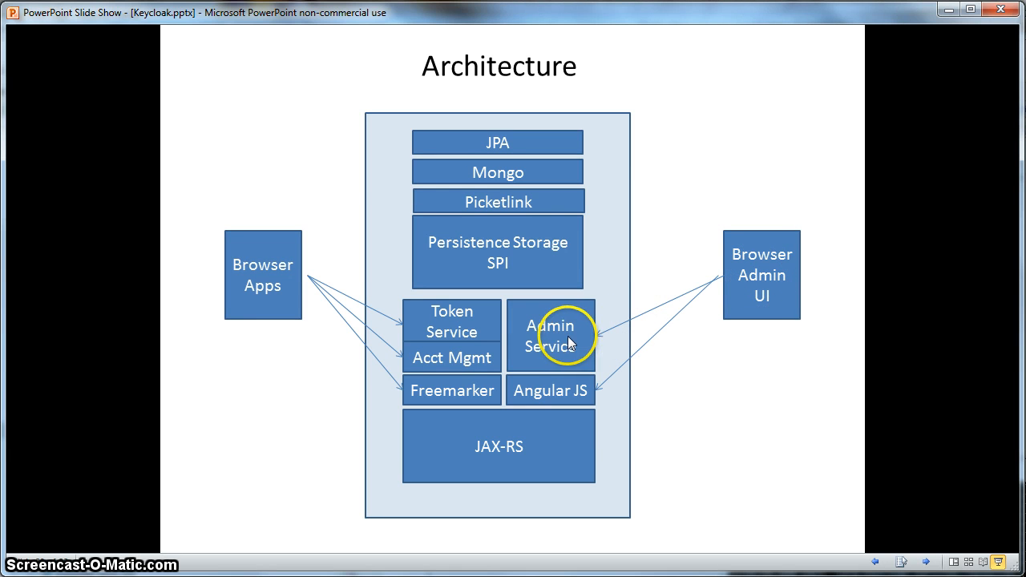
{"action": "mouse_move", "coordinate": [451, 320]}
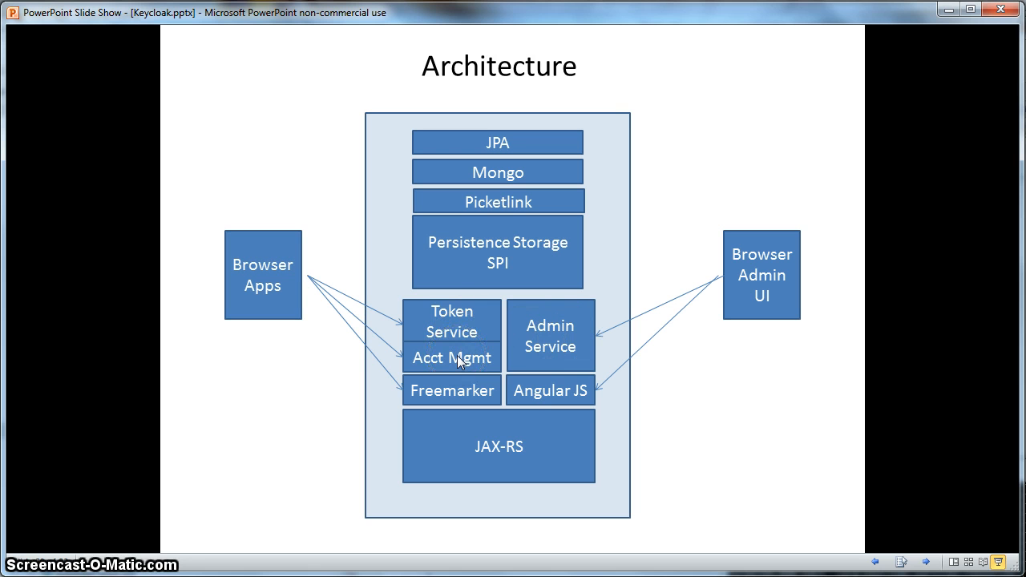
{"action": "mouse_move", "coordinate": [416, 330]}
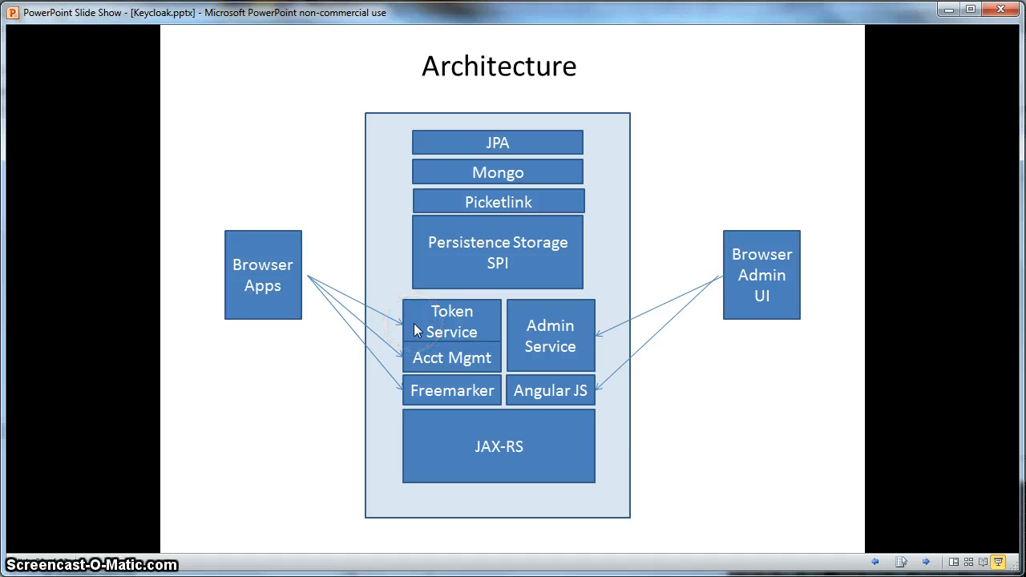
{"action": "mouse_move", "coordinate": [288, 291]}
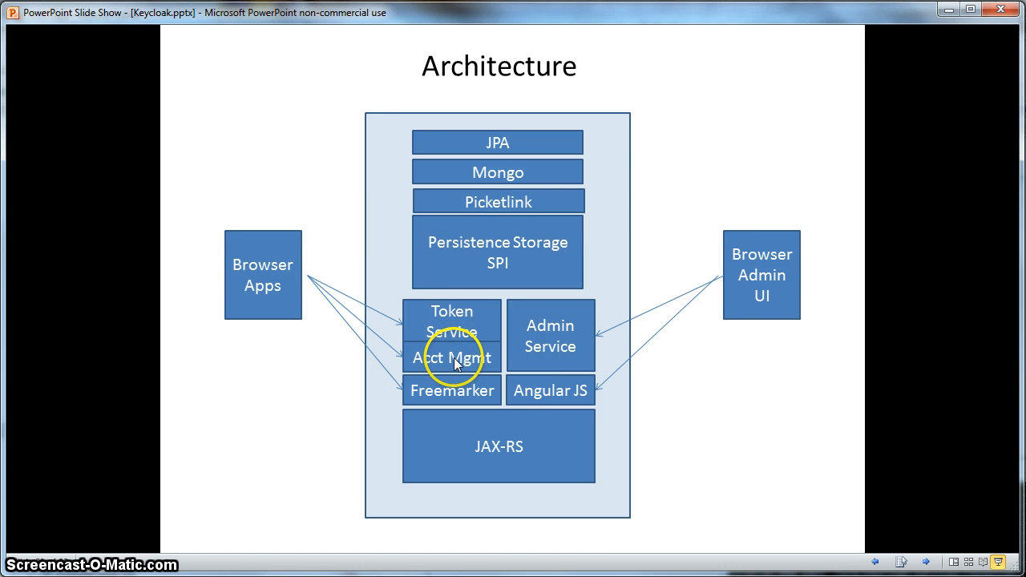
{"action": "mouse_move", "coordinate": [473, 391]}
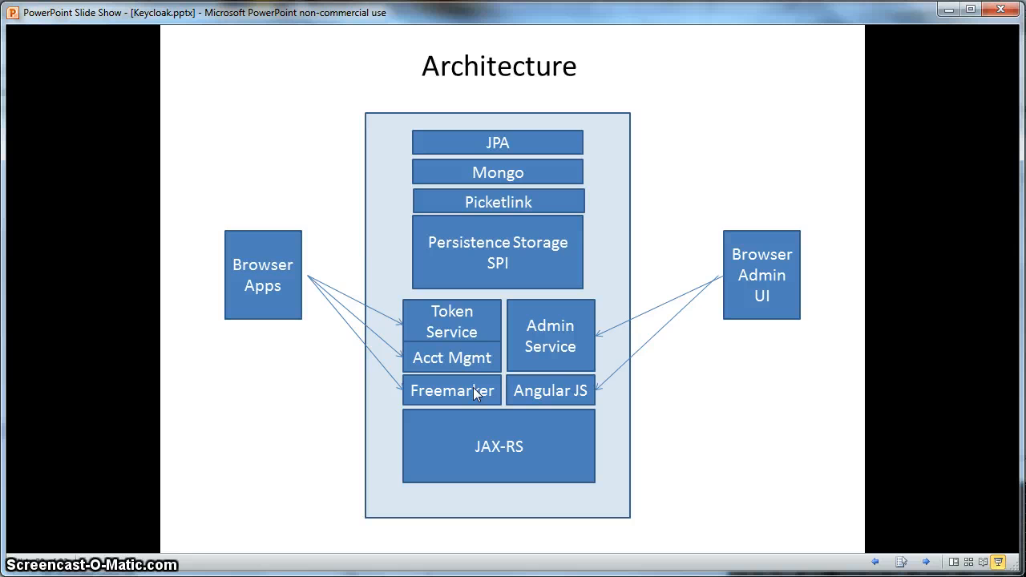
{"action": "left_click", "coordinate": [485, 398]}
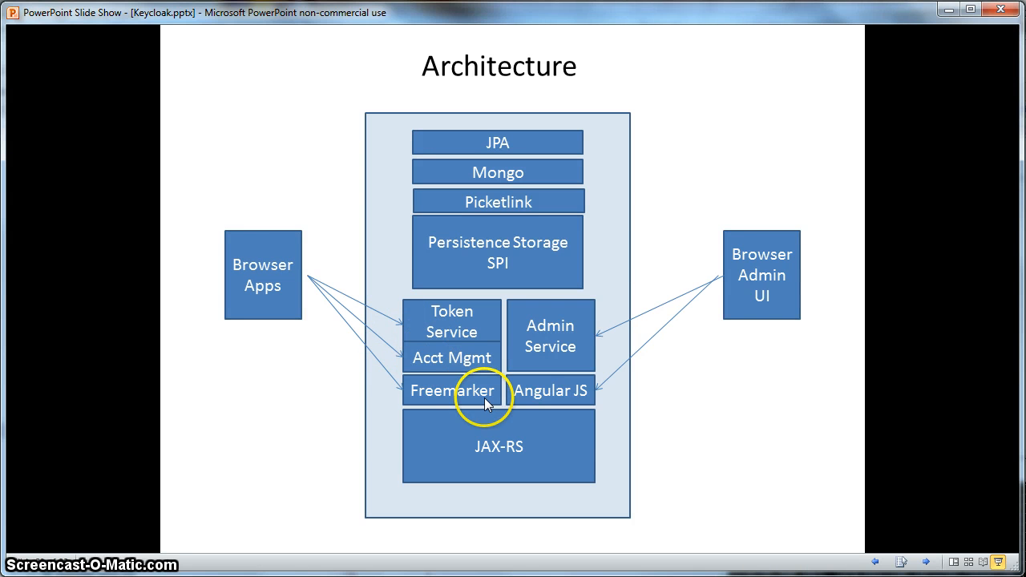
{"action": "mouse_move", "coordinate": [325, 355]}
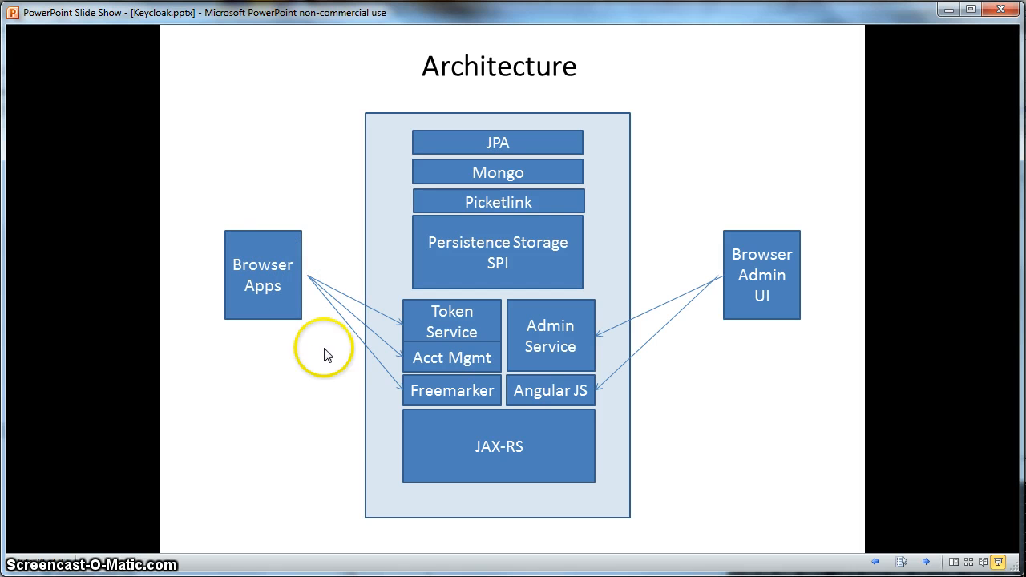
{"action": "mouse_move", "coordinate": [335, 359]}
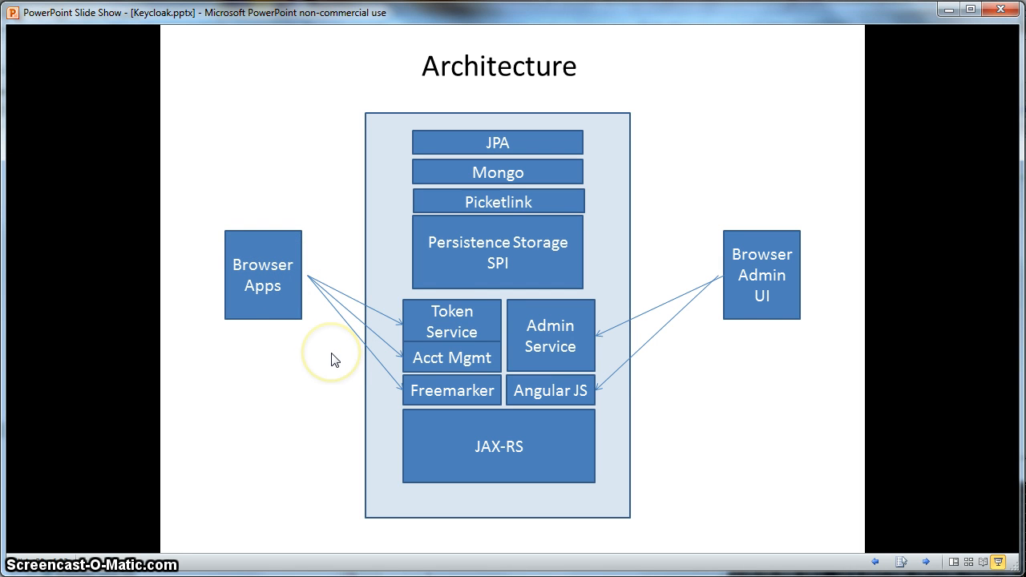
{"action": "mouse_move", "coordinate": [443, 321]}
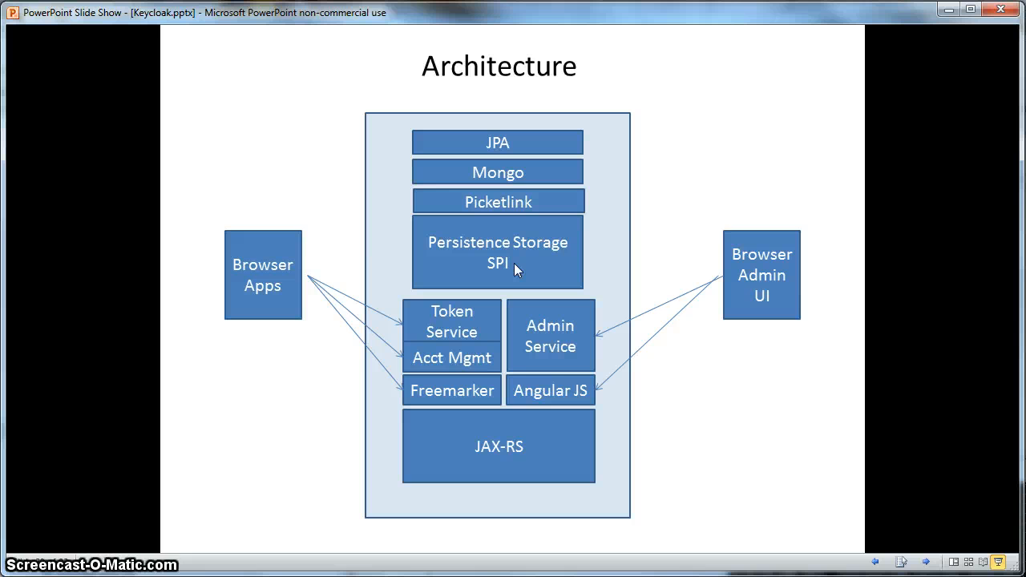
{"action": "mouse_move", "coordinate": [503, 273]}
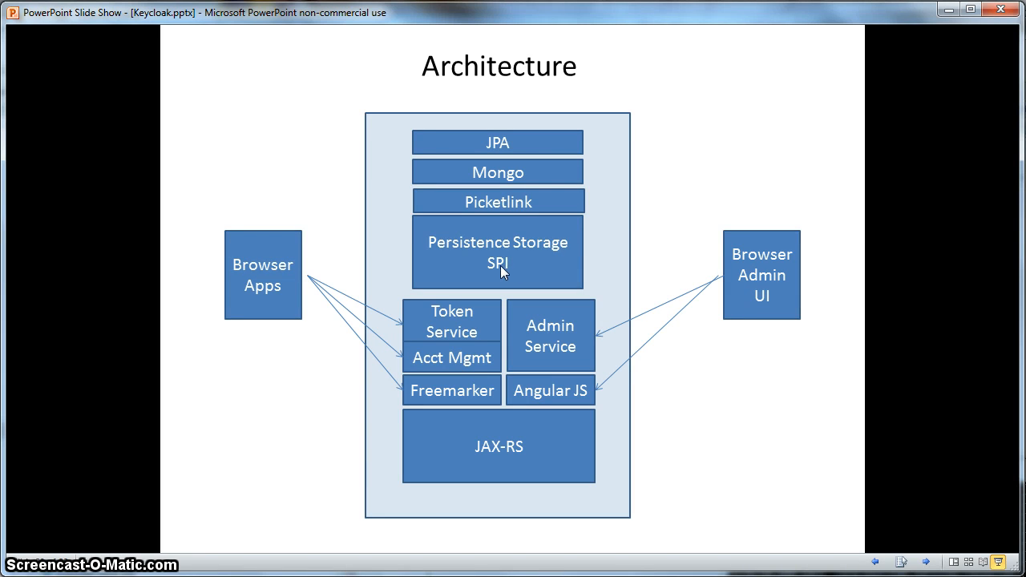
{"action": "left_click", "coordinate": [439, 253]}
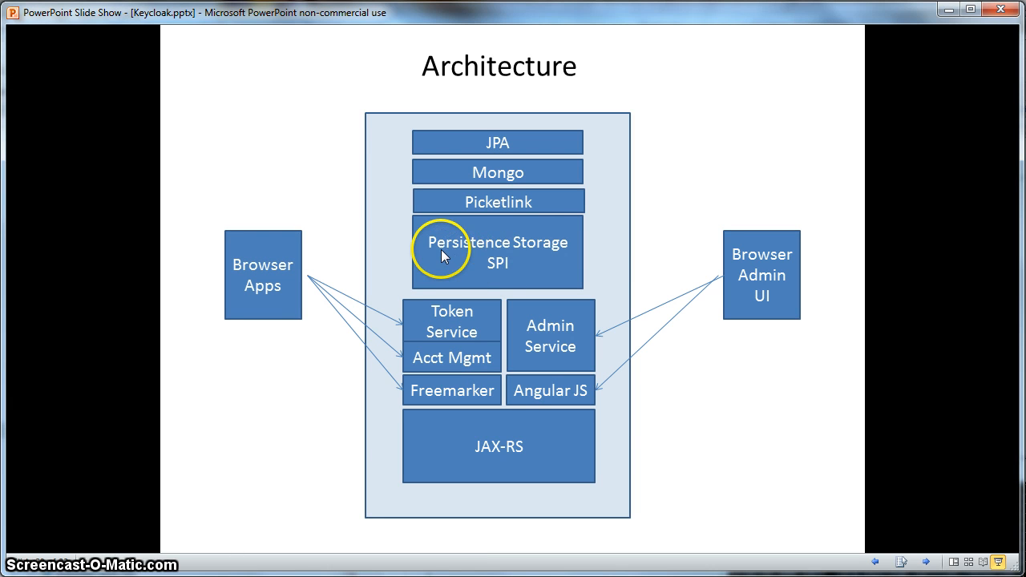
{"action": "mouse_move", "coordinate": [537, 263]}
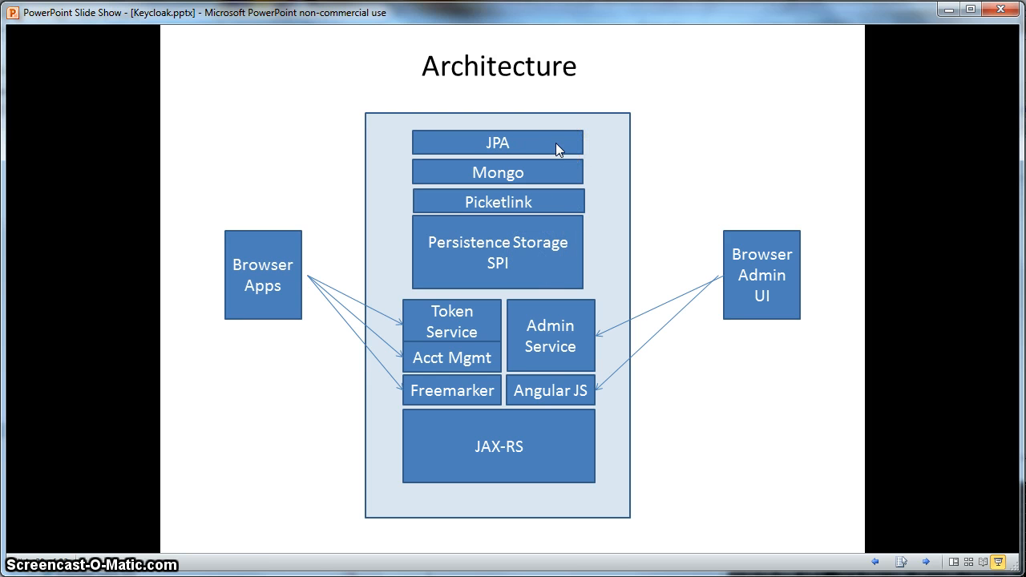
{"action": "mouse_move", "coordinate": [564, 173]}
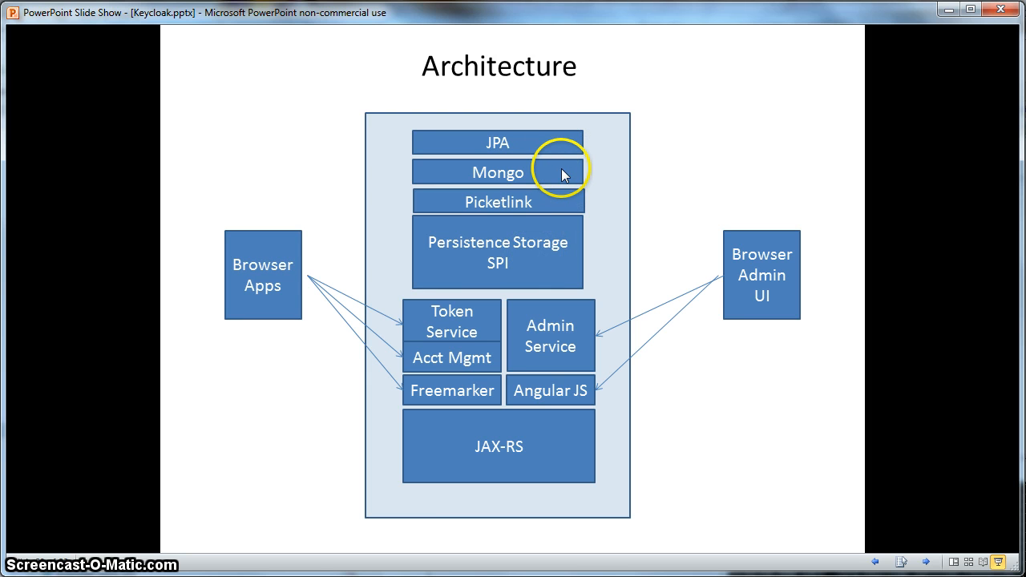
{"action": "mouse_move", "coordinate": [551, 201]}
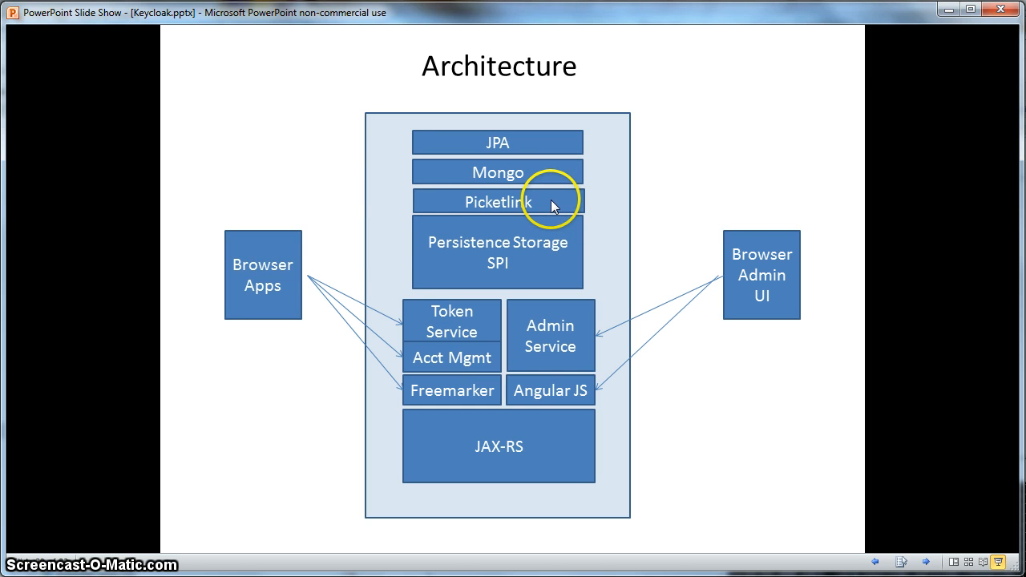
{"action": "mouse_move", "coordinate": [552, 202]}
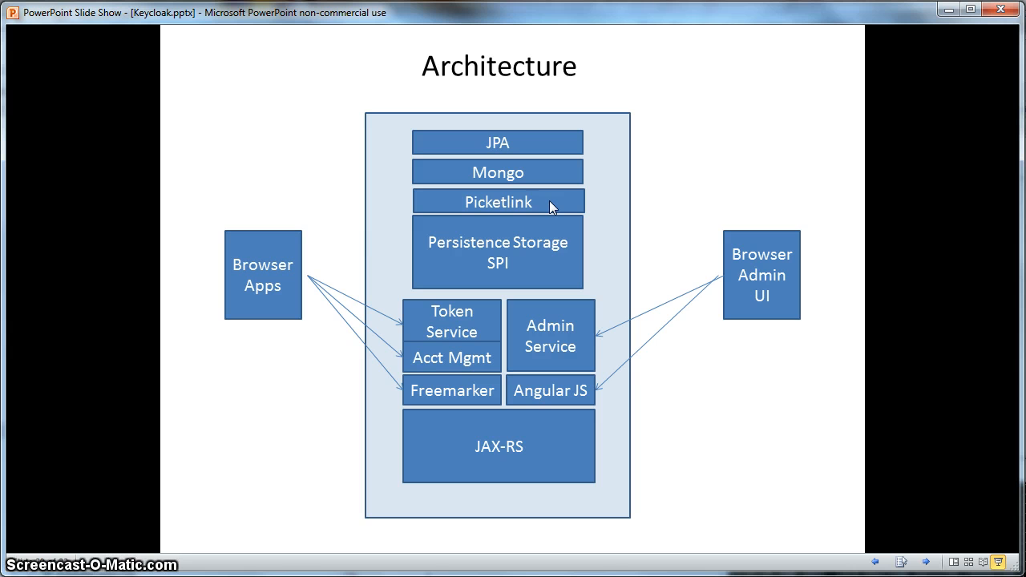
{"action": "left_click", "coordinate": [549, 217]}
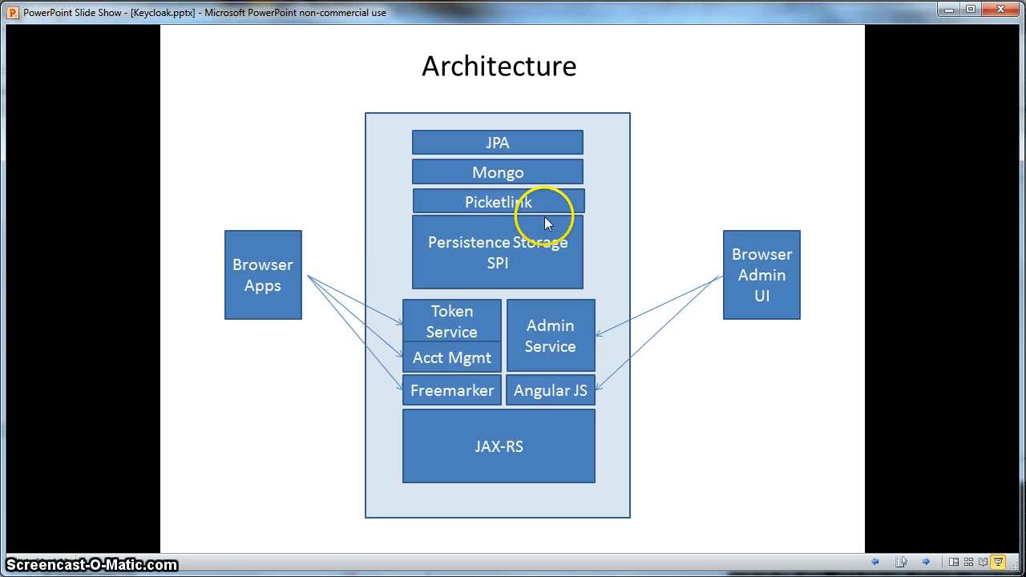
{"action": "mouse_move", "coordinate": [505, 197]}
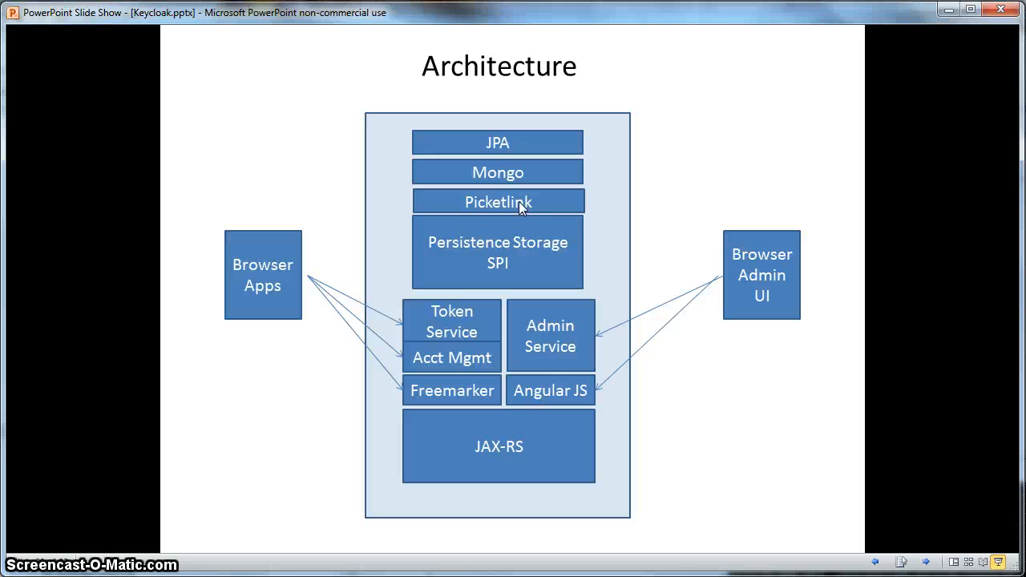
{"action": "mouse_move", "coordinate": [383, 384]}
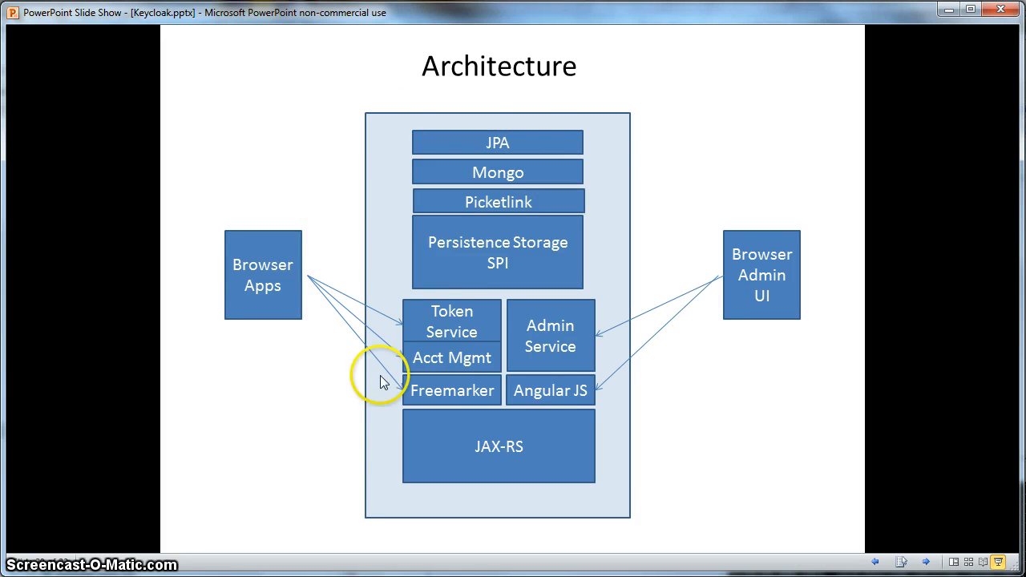
{"action": "mouse_move", "coordinate": [527, 238]}
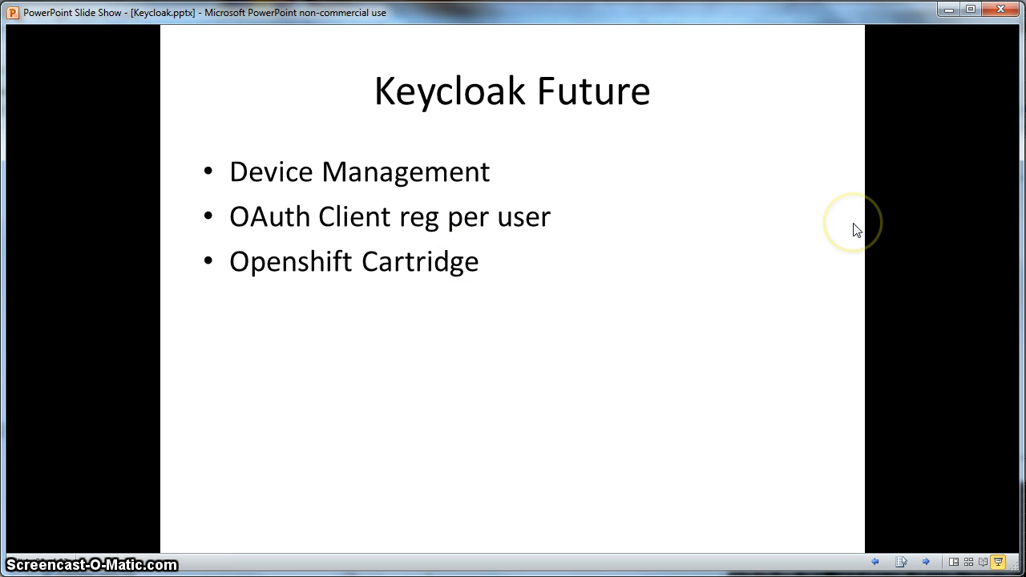
{"action": "mouse_move", "coordinate": [854, 230]}
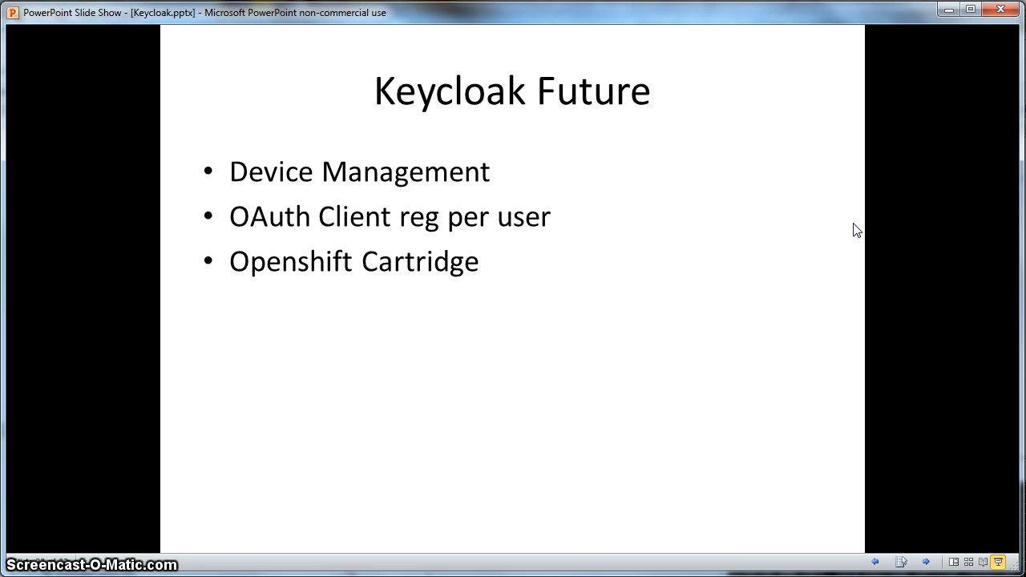
{"action": "left_click", "coordinate": [244, 337]}
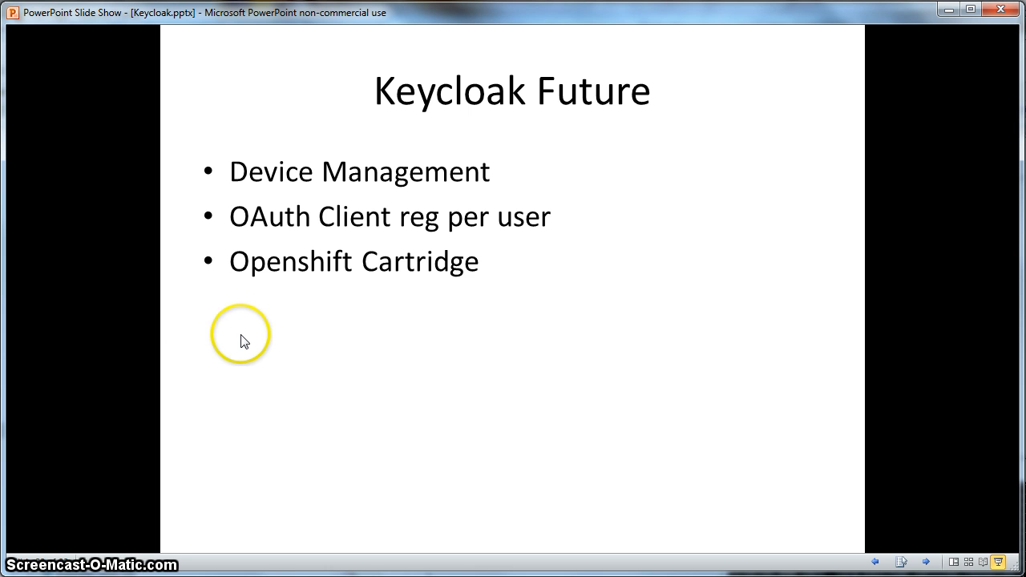
{"action": "mouse_move", "coordinate": [275, 337]}
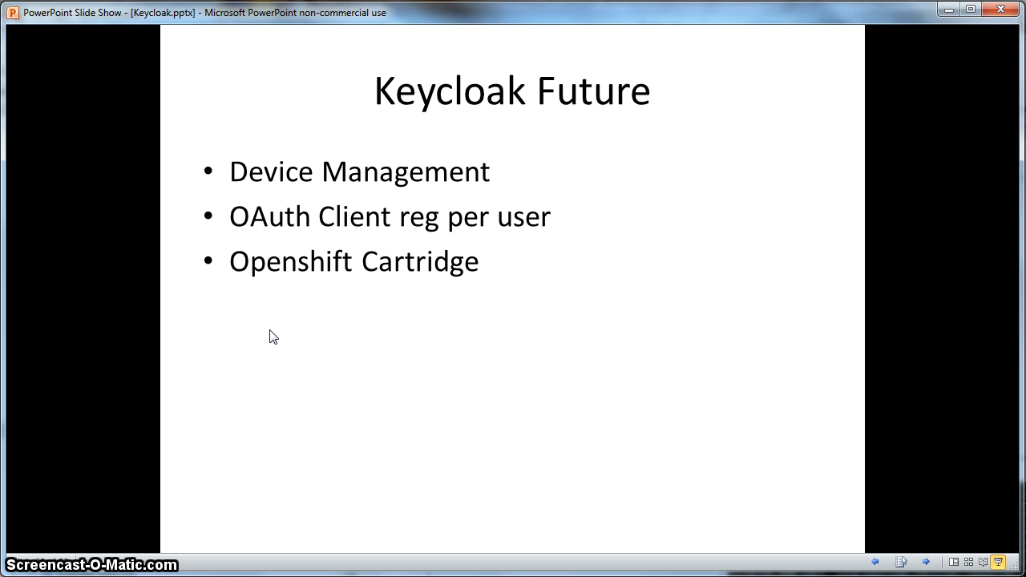